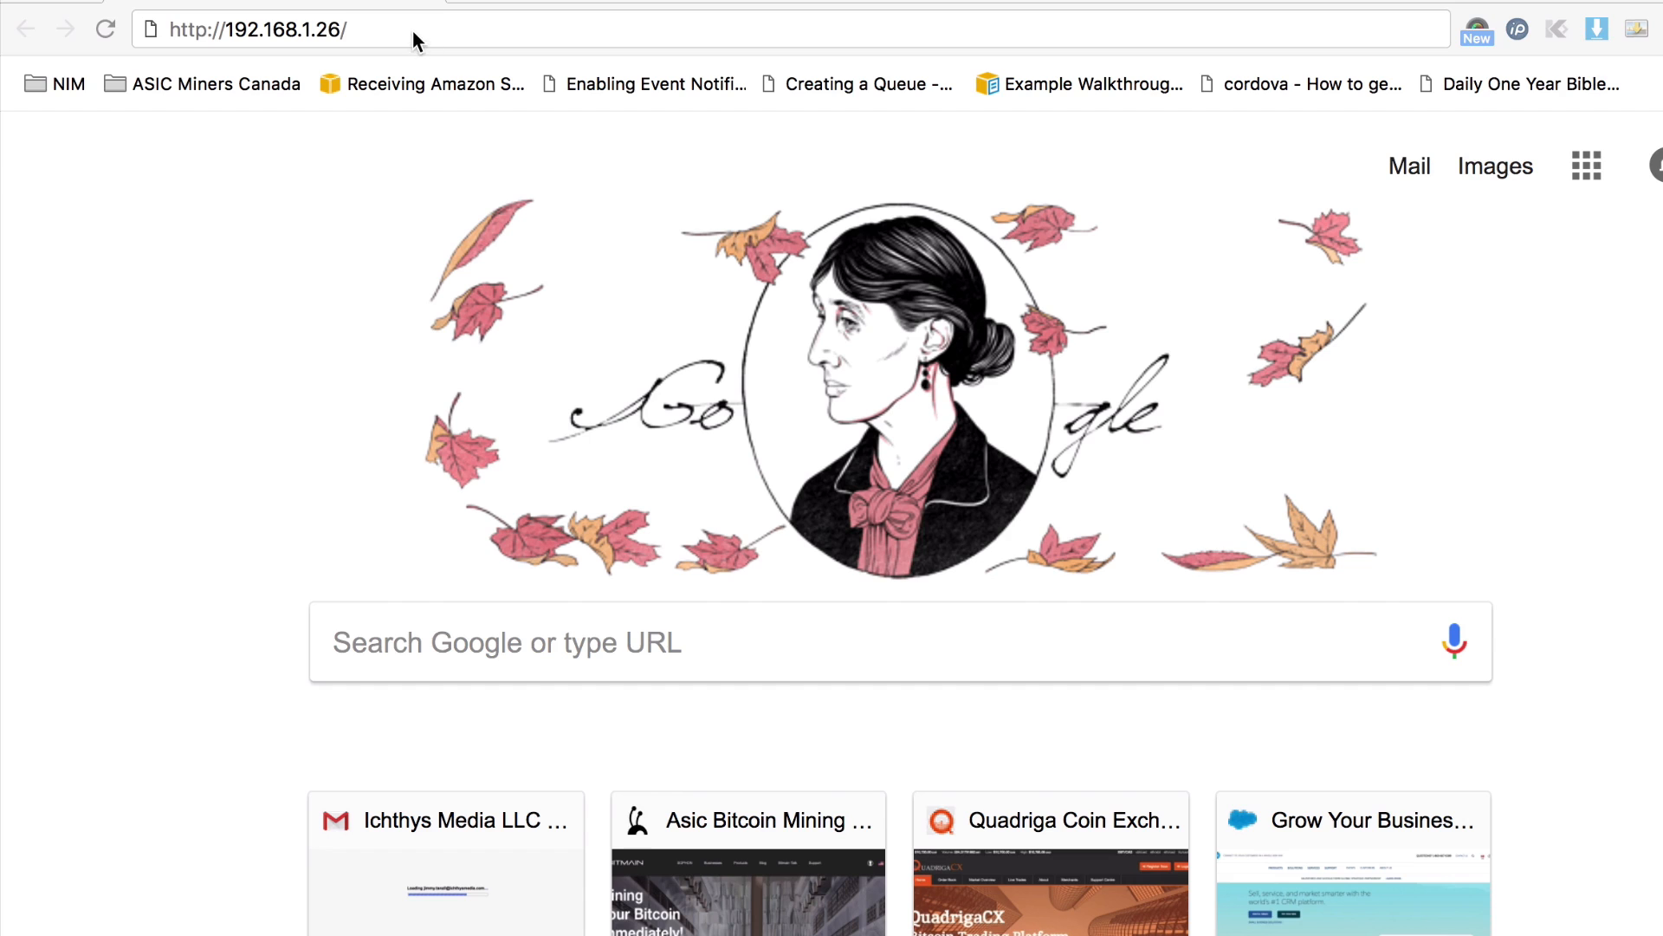
Load the Antminer A3 system overview at 192.168.1.26
left_click(412, 30)
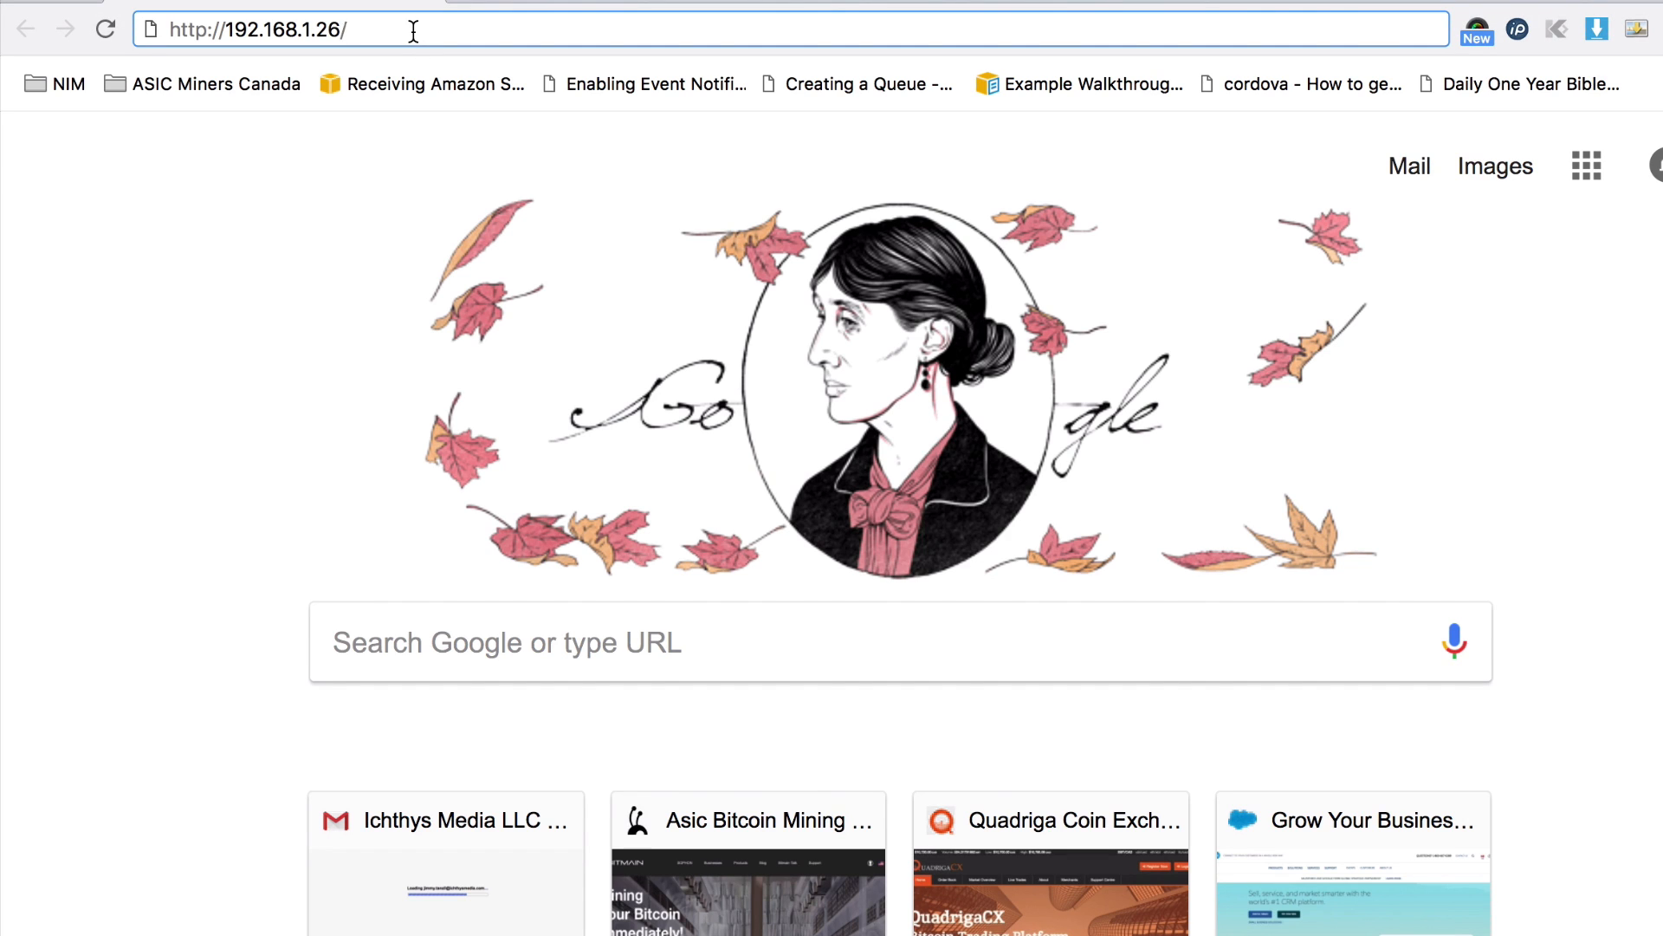
key("Return")
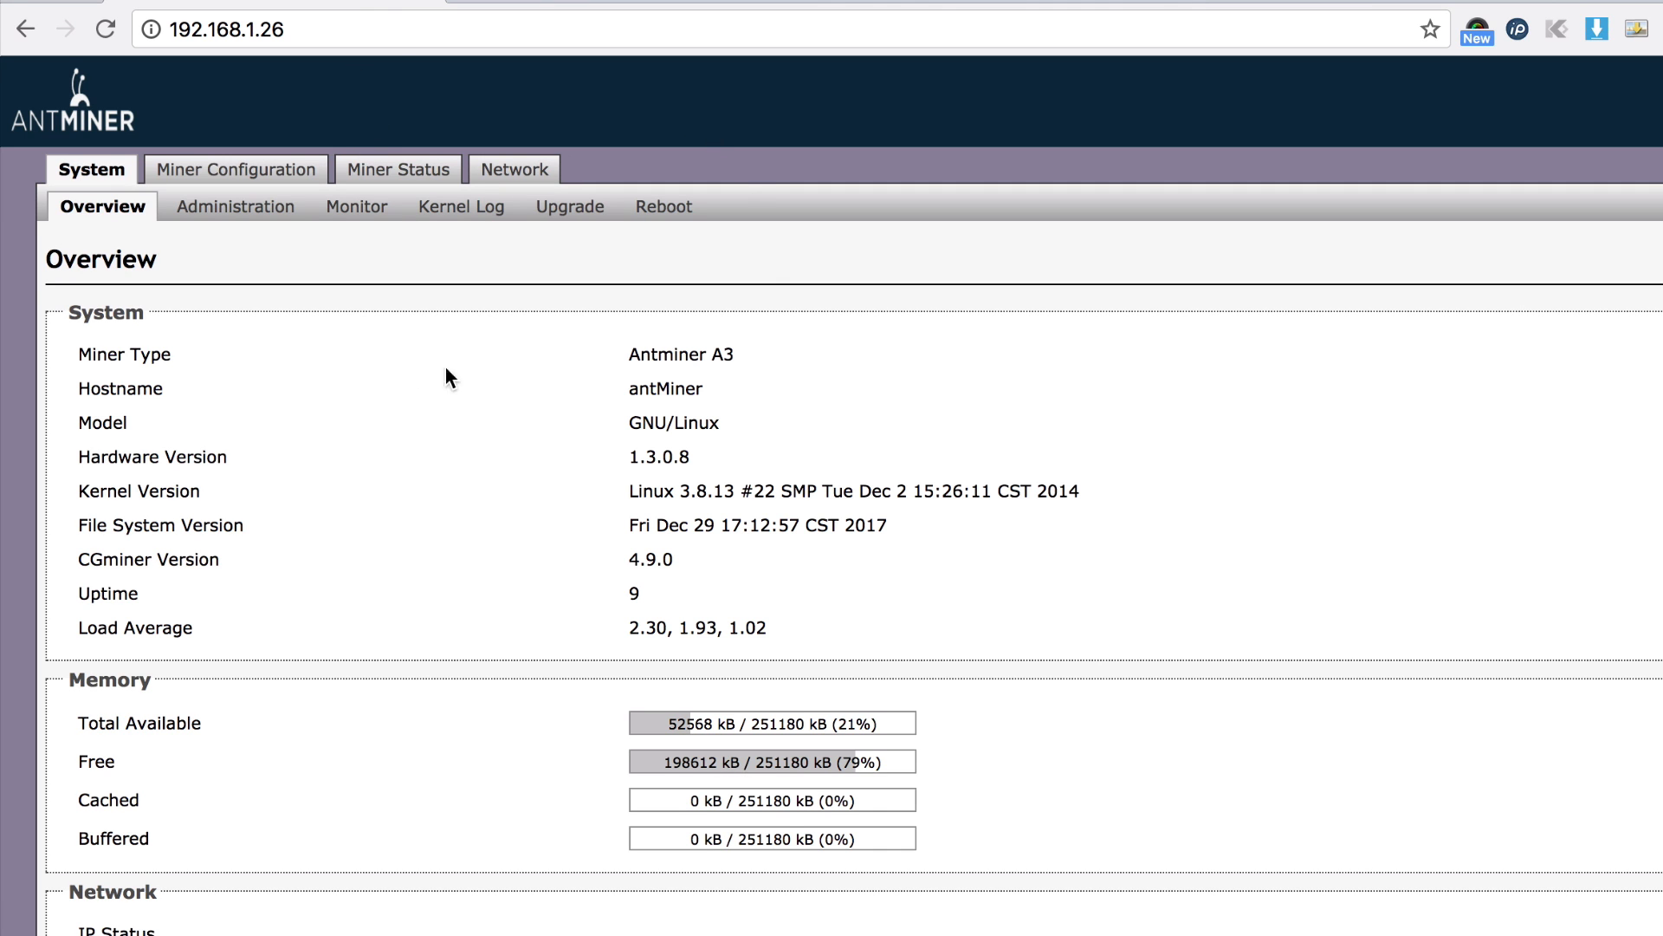
mouse_move(258, 170)
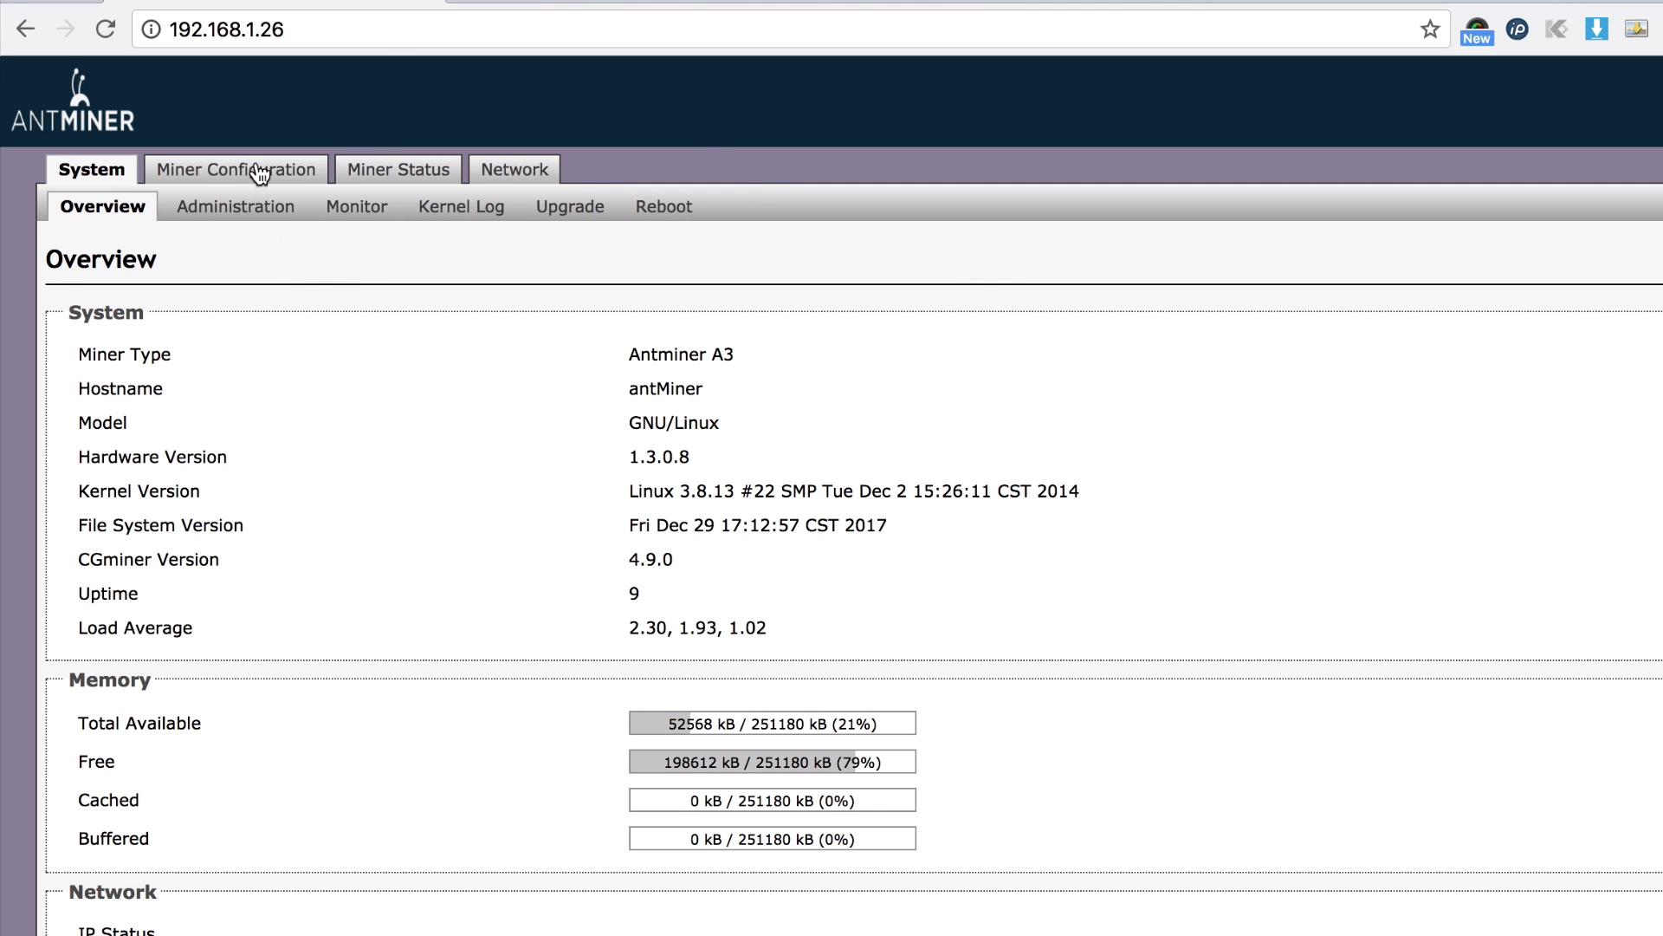
Go to Miner Configuration, then siamining.com/help, and select a server address
left_click(234, 168)
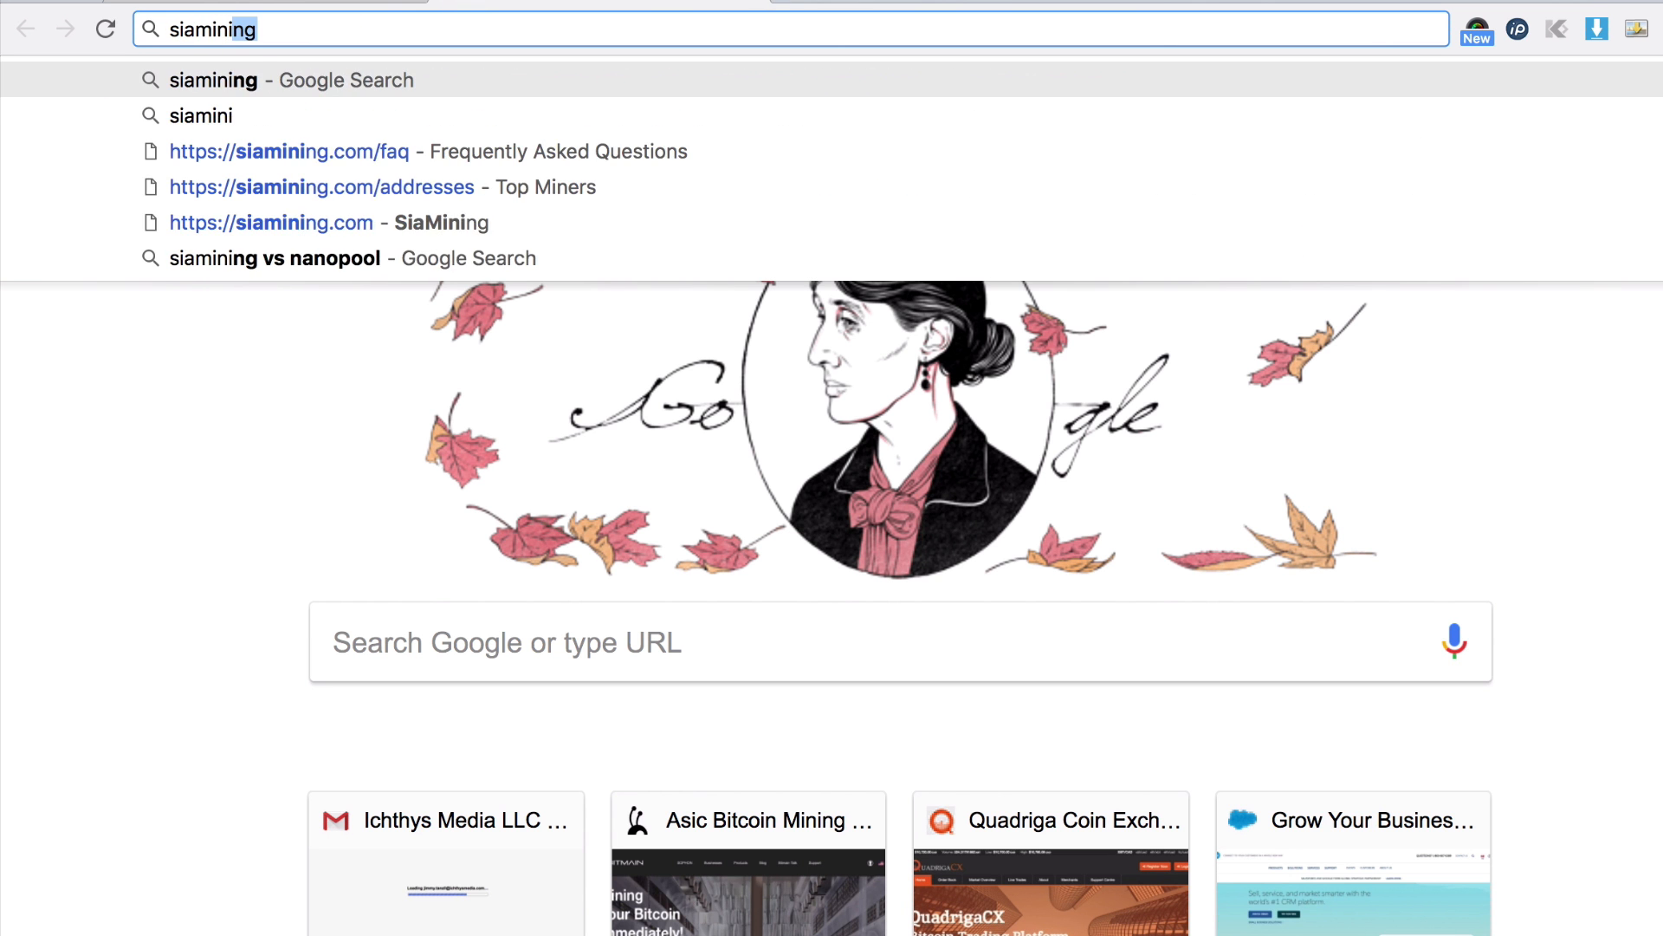
type(".com/help")
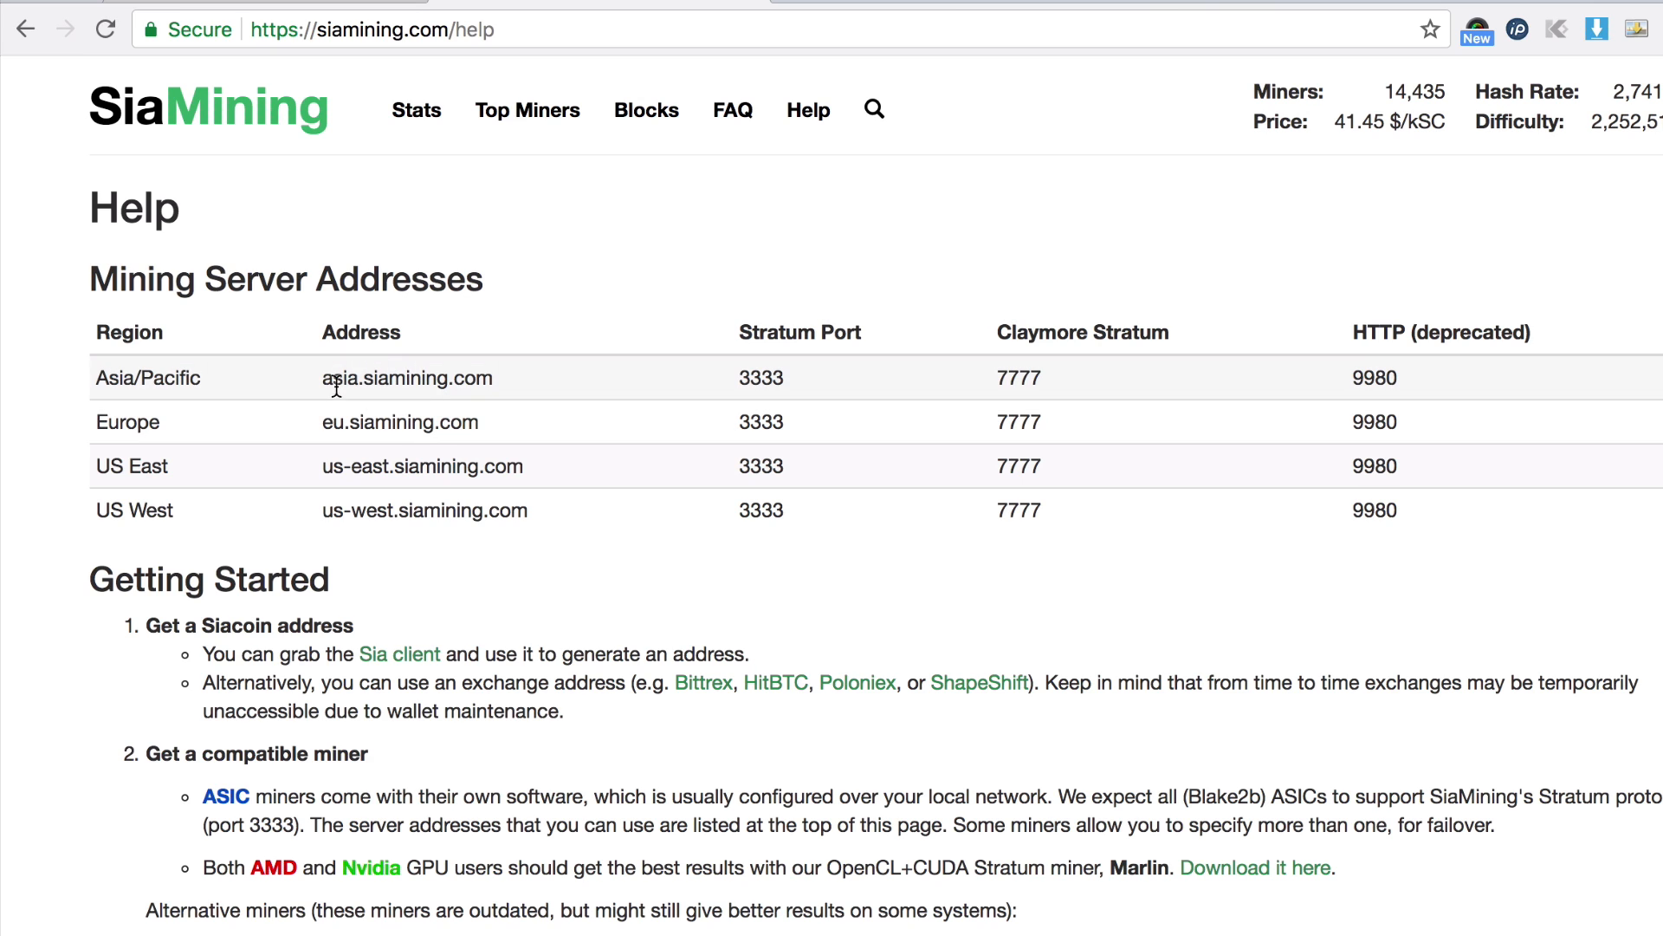
double_click(424, 509)
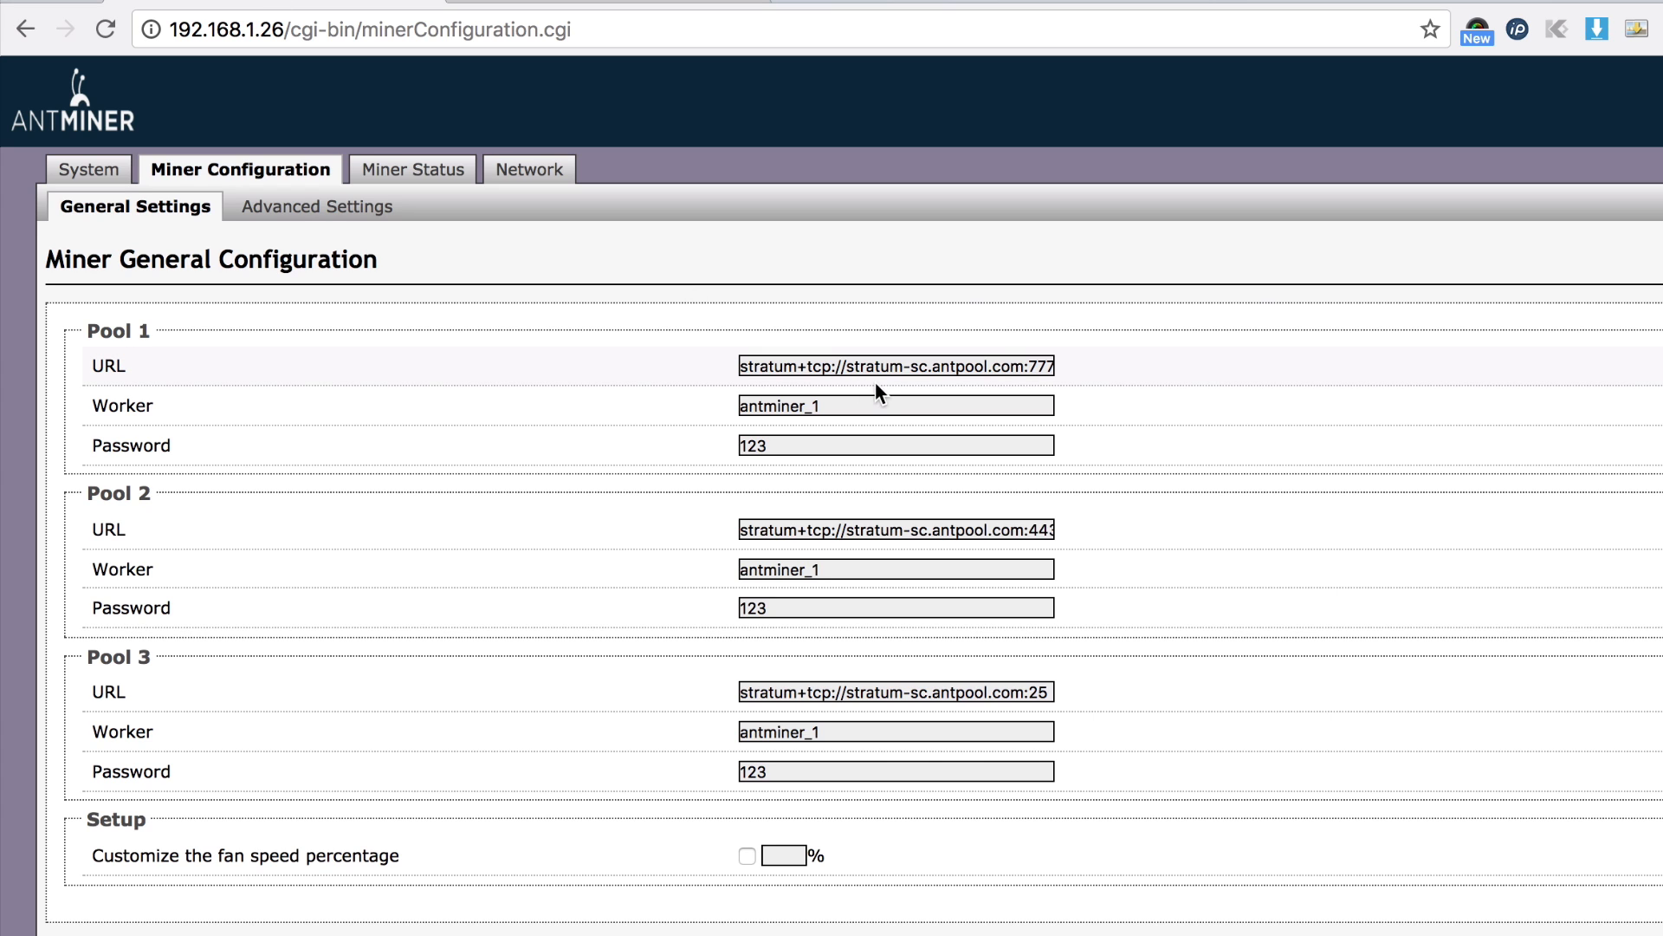
Set Pool 1 to us-west.siamining.com:3333 and Pool 2 to us-east.siamining.com:3333
type("us-west.siamining.com")
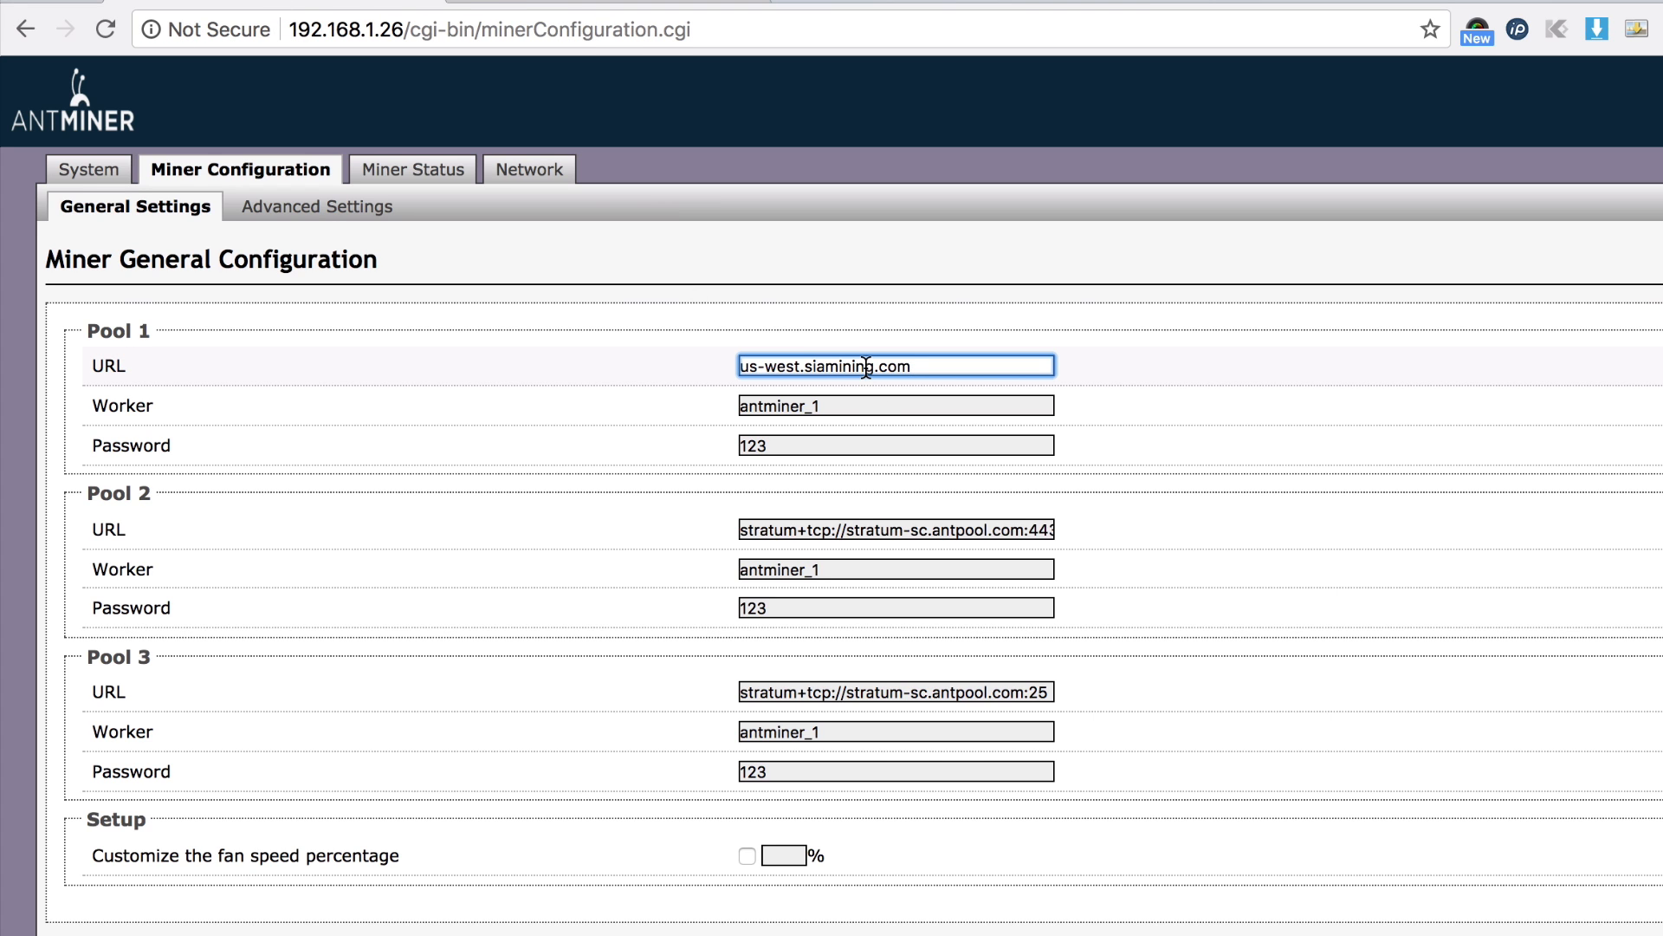
type(":3333")
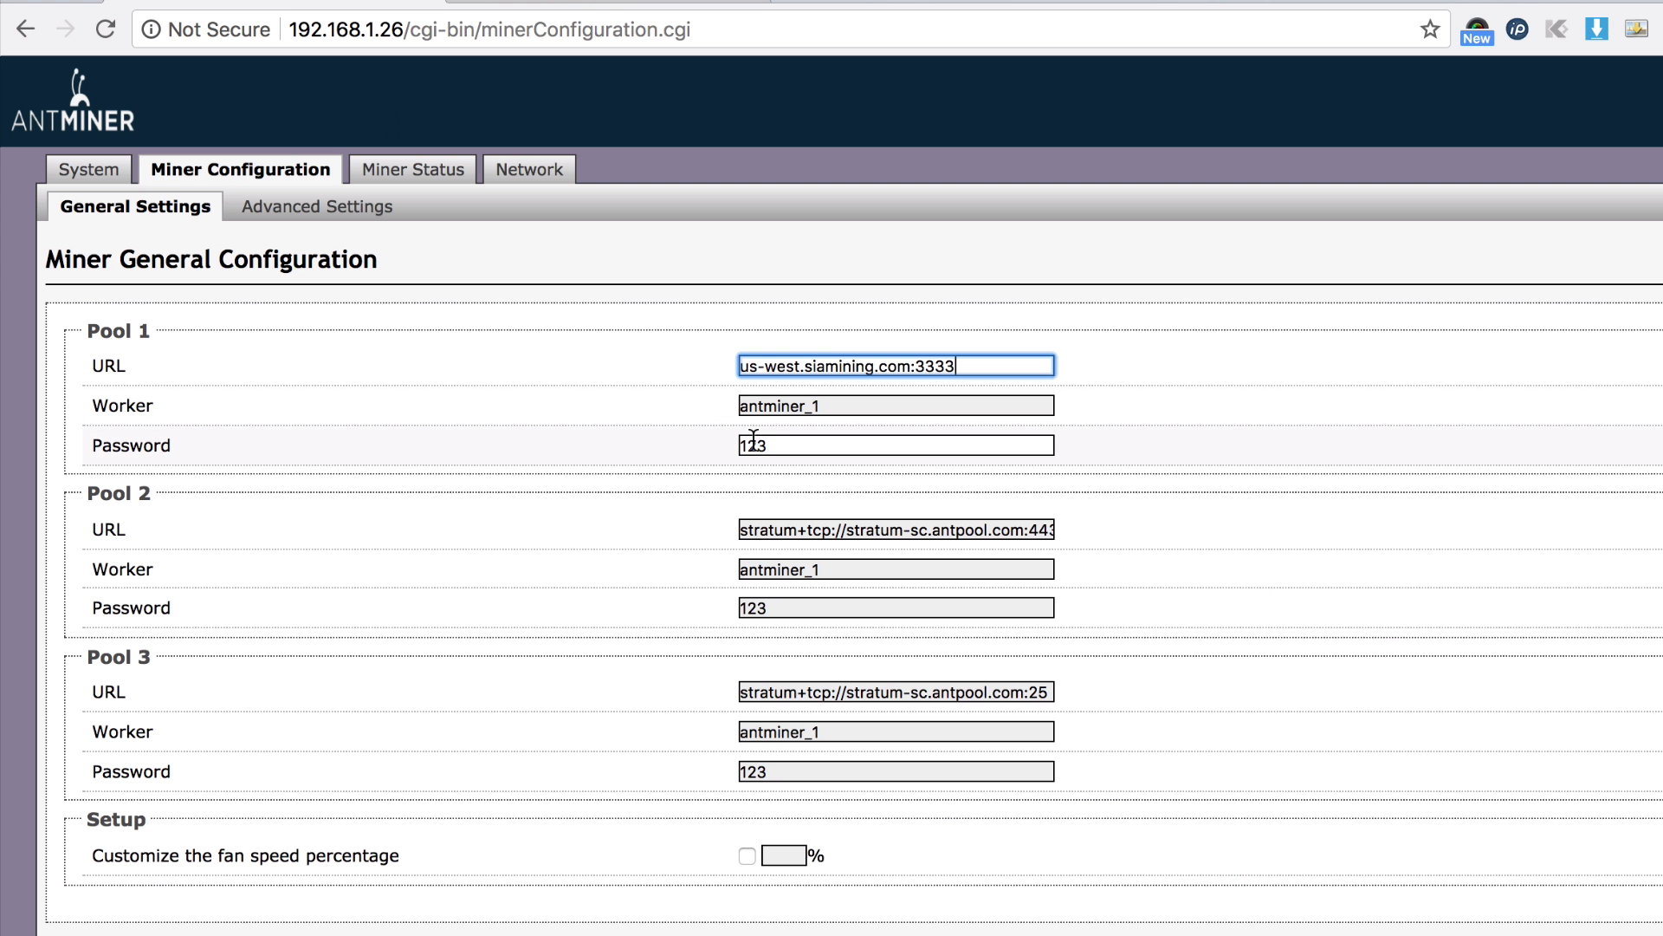
type("us-east.siamining.com")
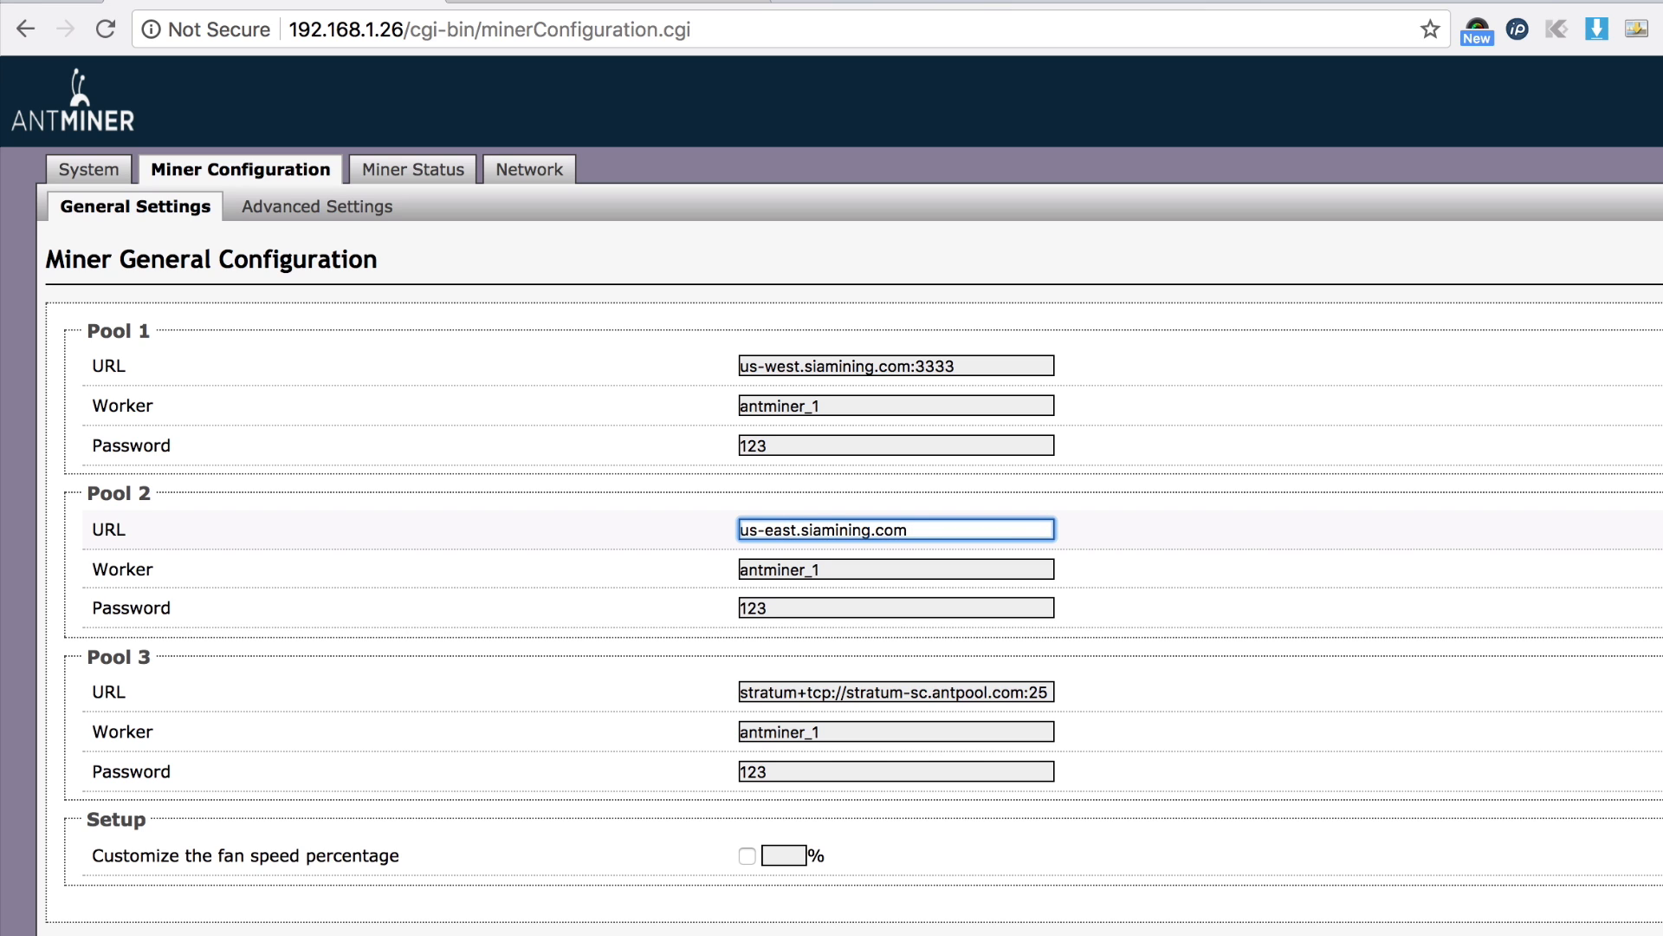
type(":3")
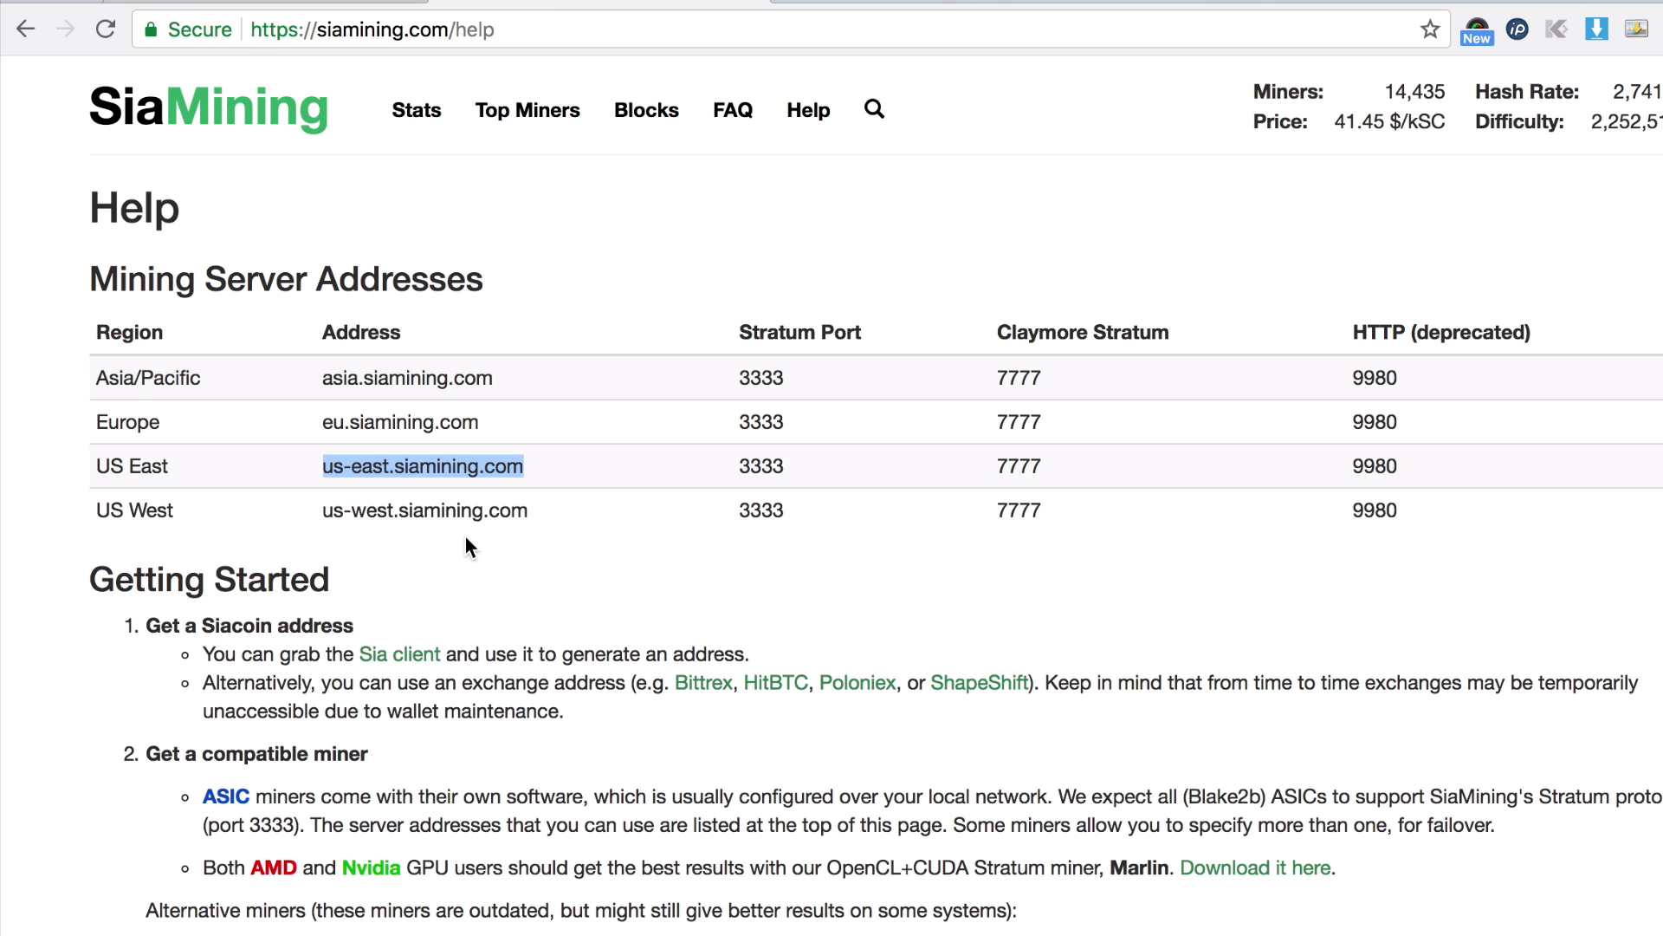
mouse_move(412, 423)
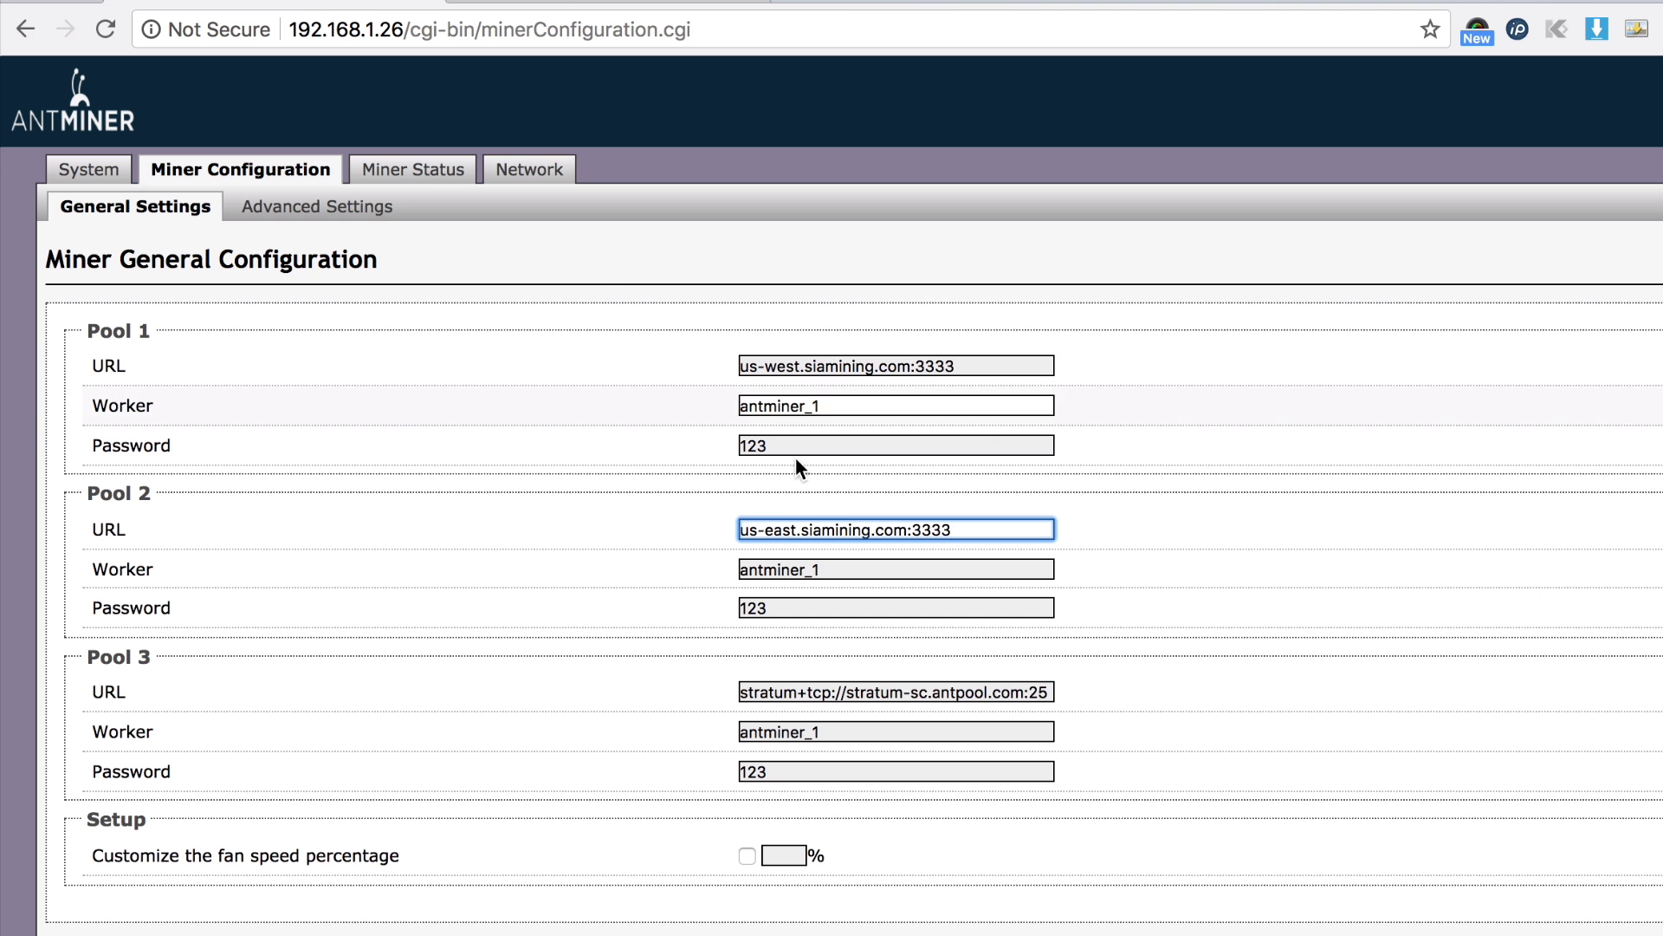
Set Pool 3 to eu.siamining.com:3333
left_click(894, 691)
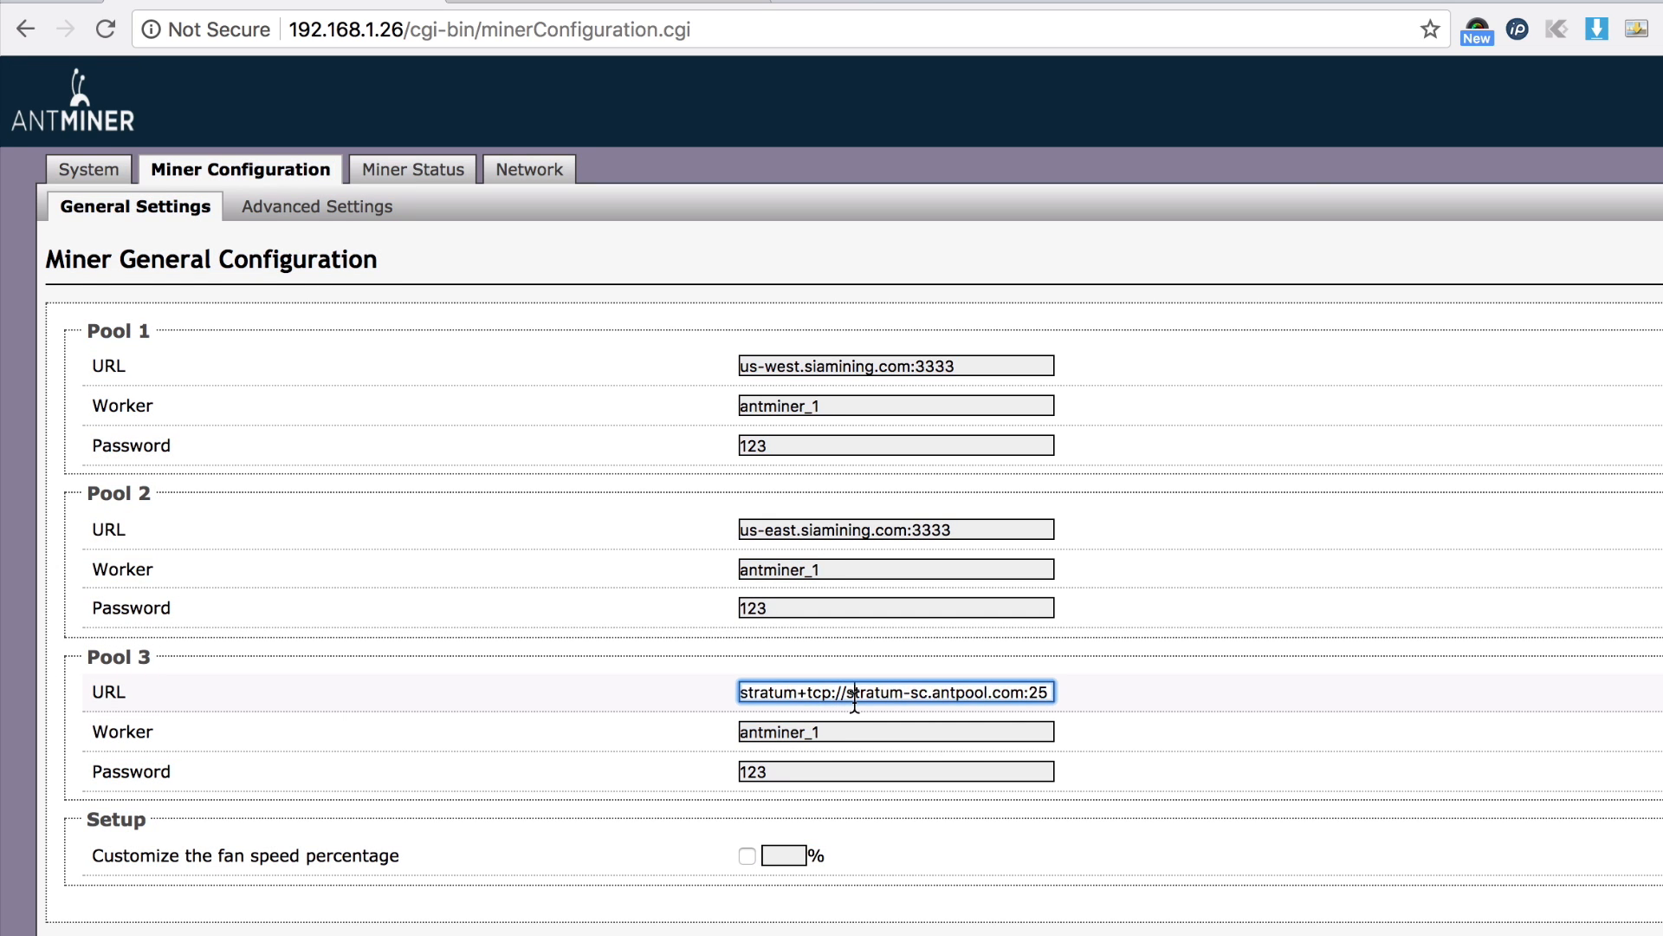
type("eu.siamining.com")
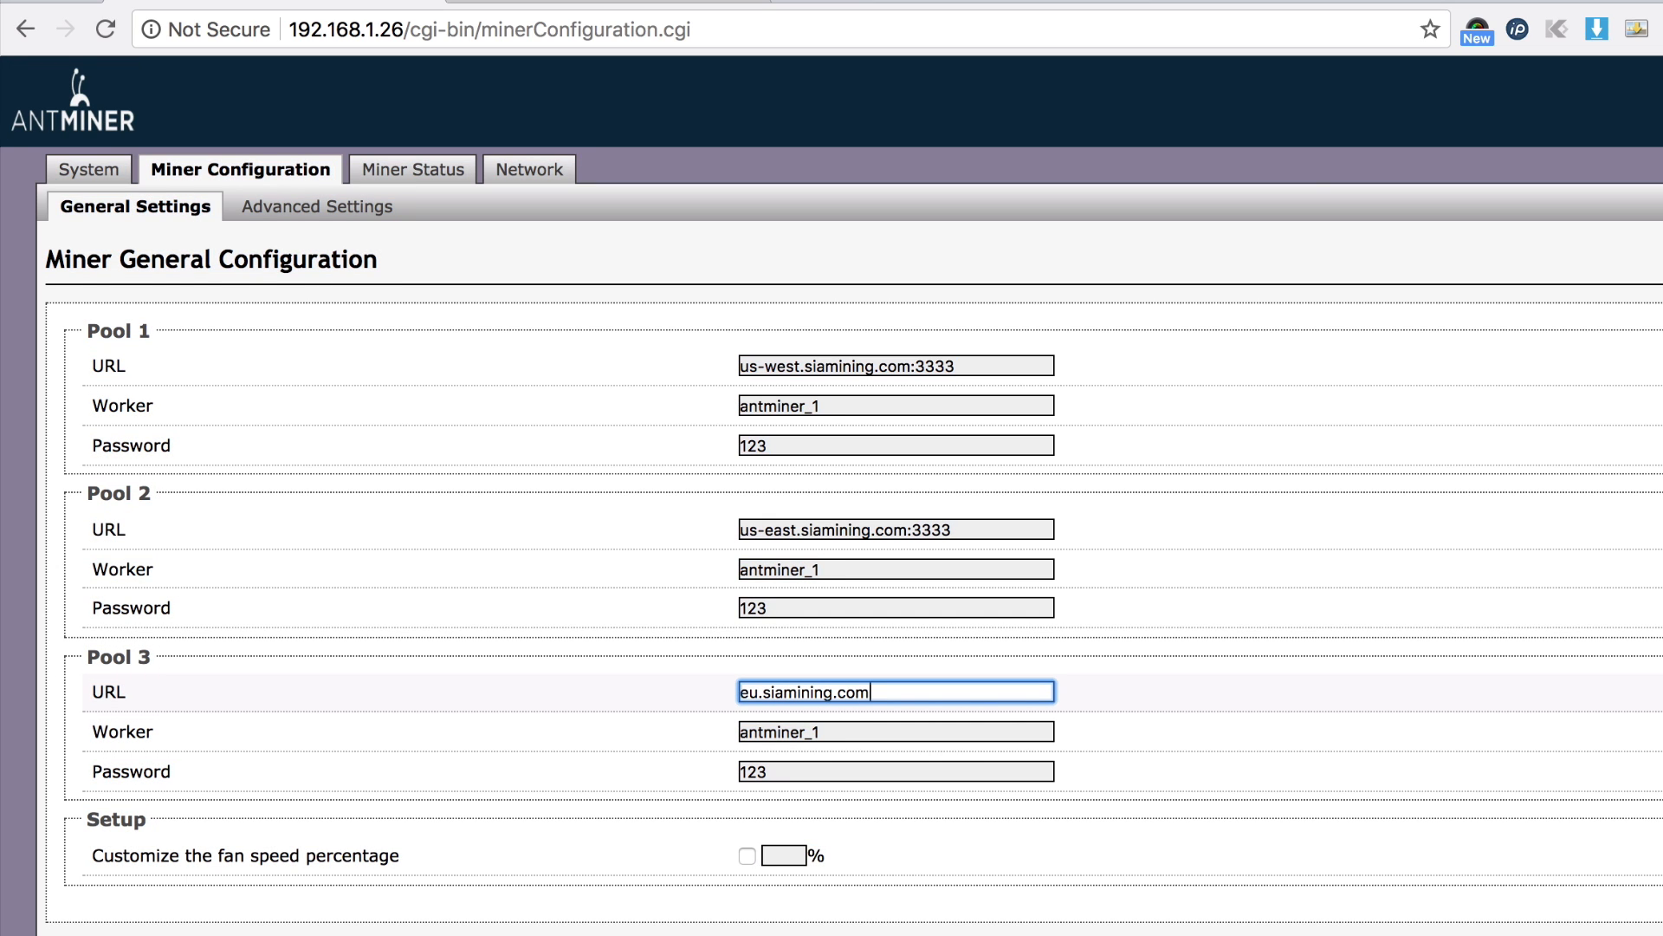
type(":3333")
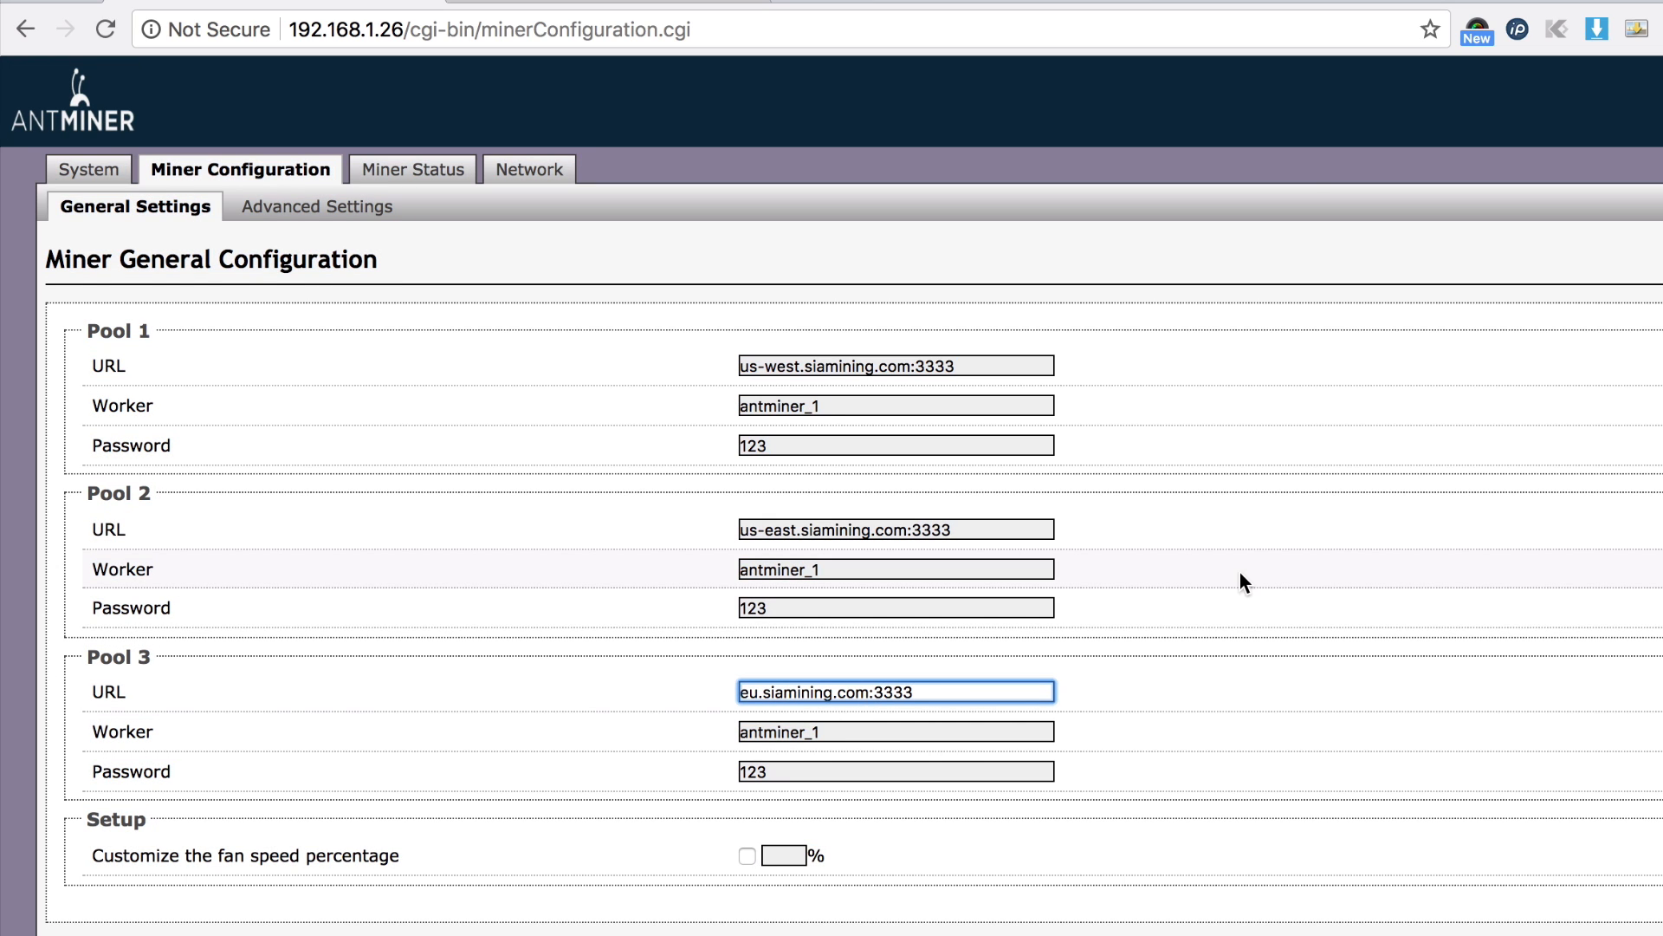
left_click(894, 405)
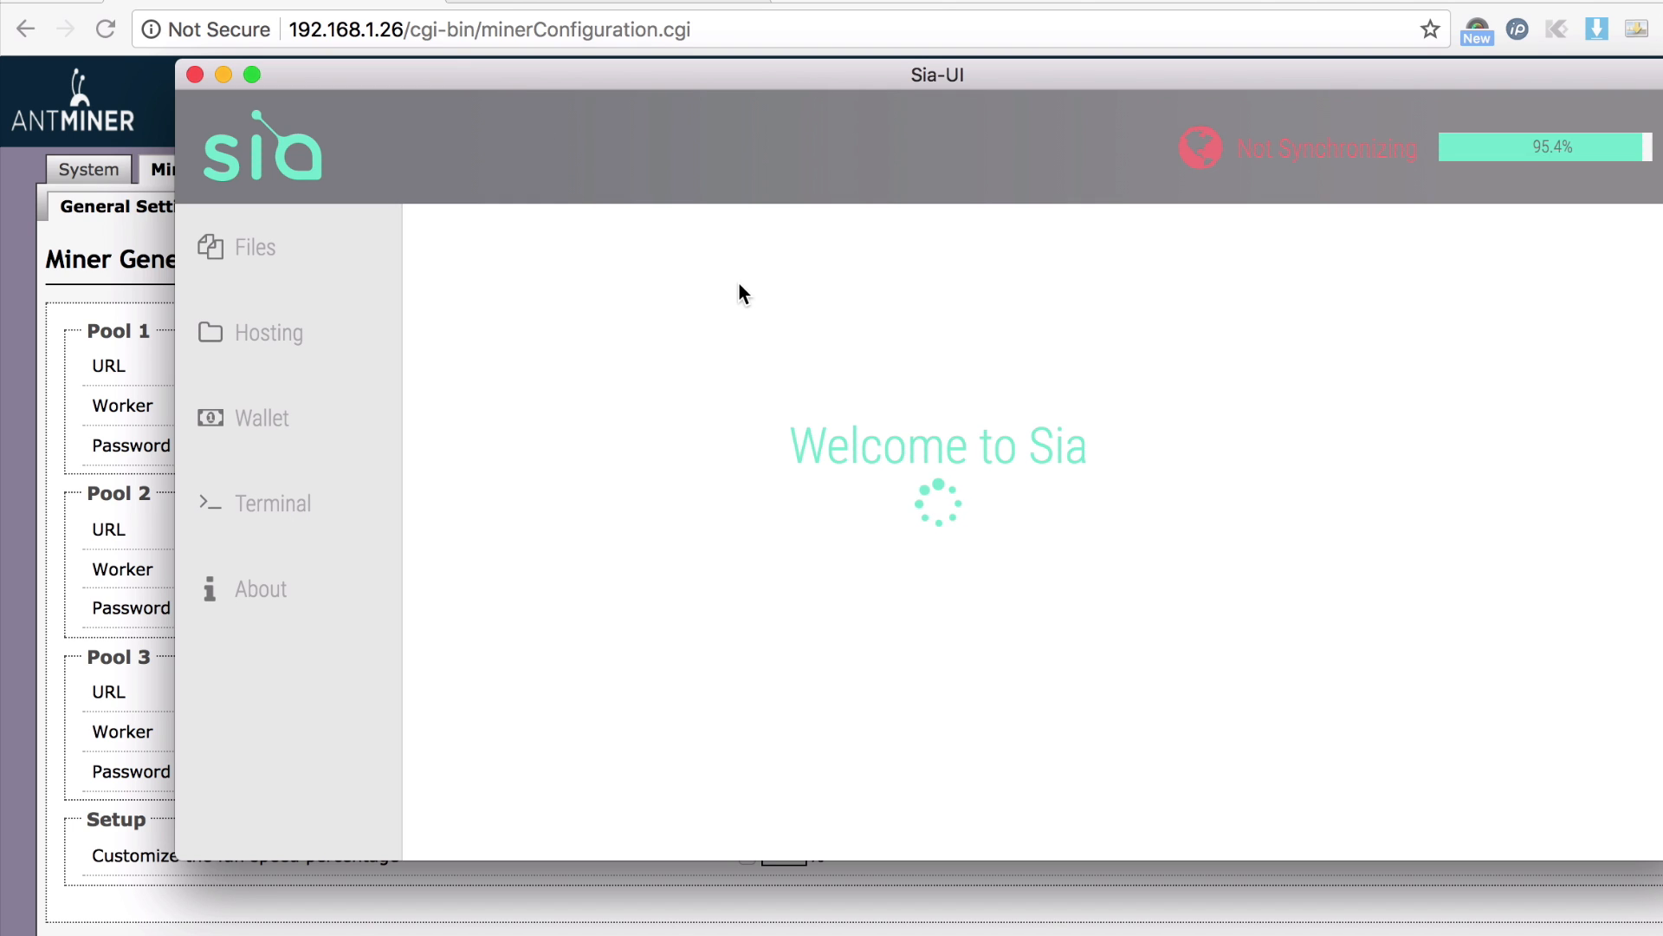
mouse_move(262, 425)
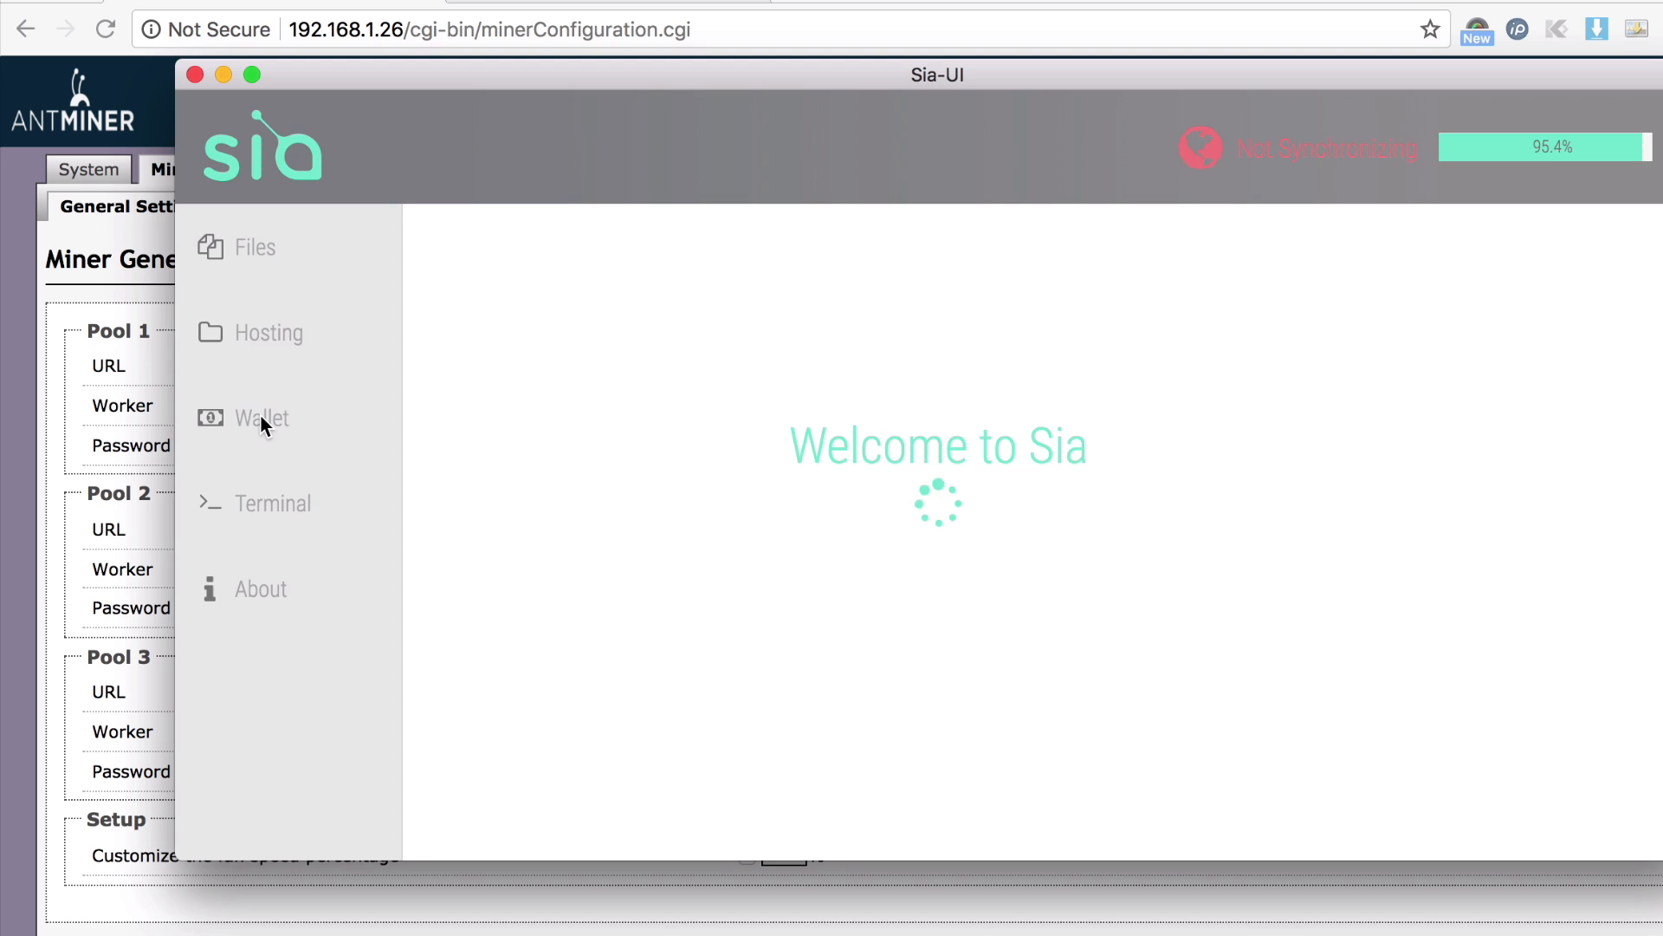
Unlock the Sia-UI wallet with its password, showing a 0 SC balance
left_click(260, 418)
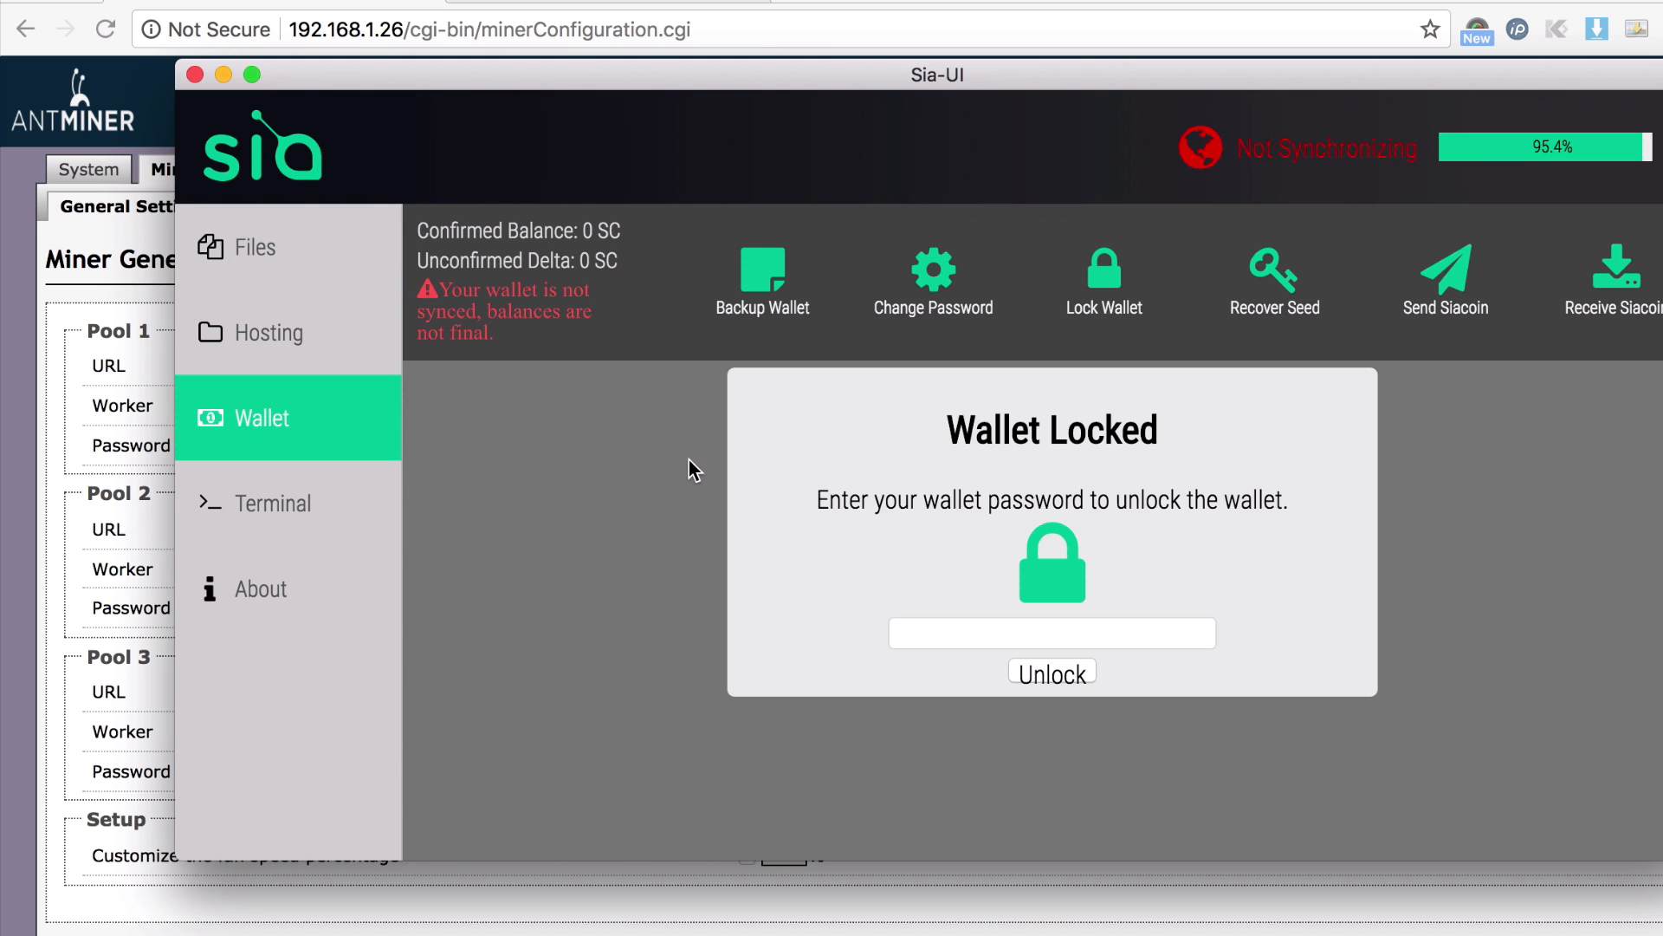
mouse_move(969, 537)
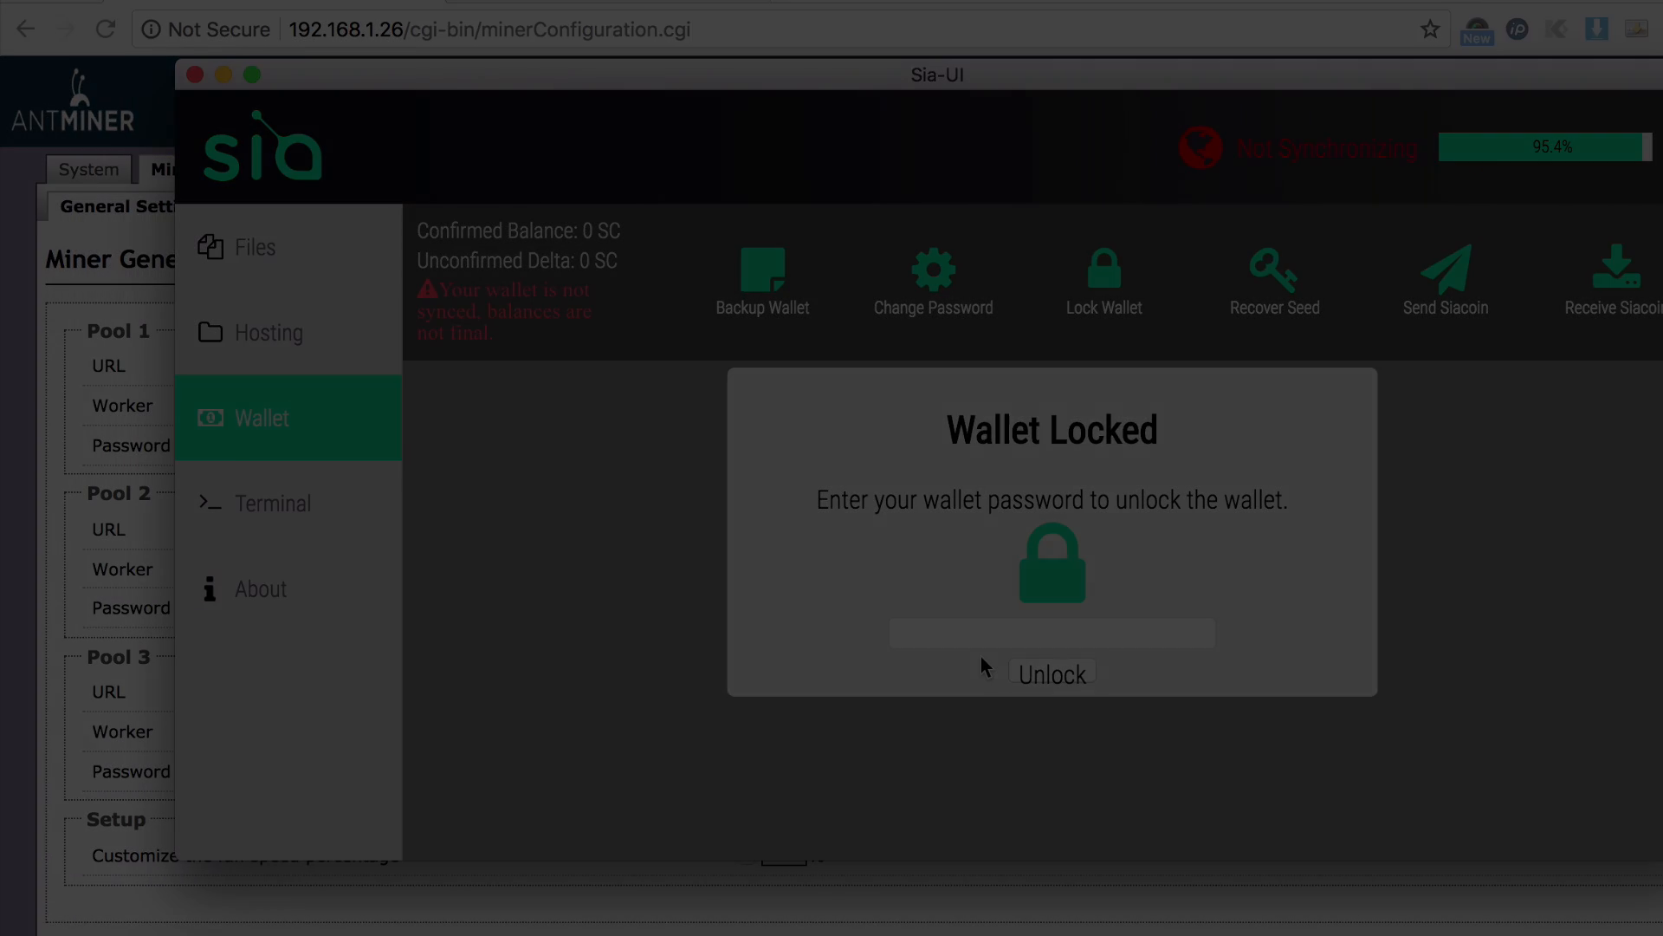
left_click(1050, 674)
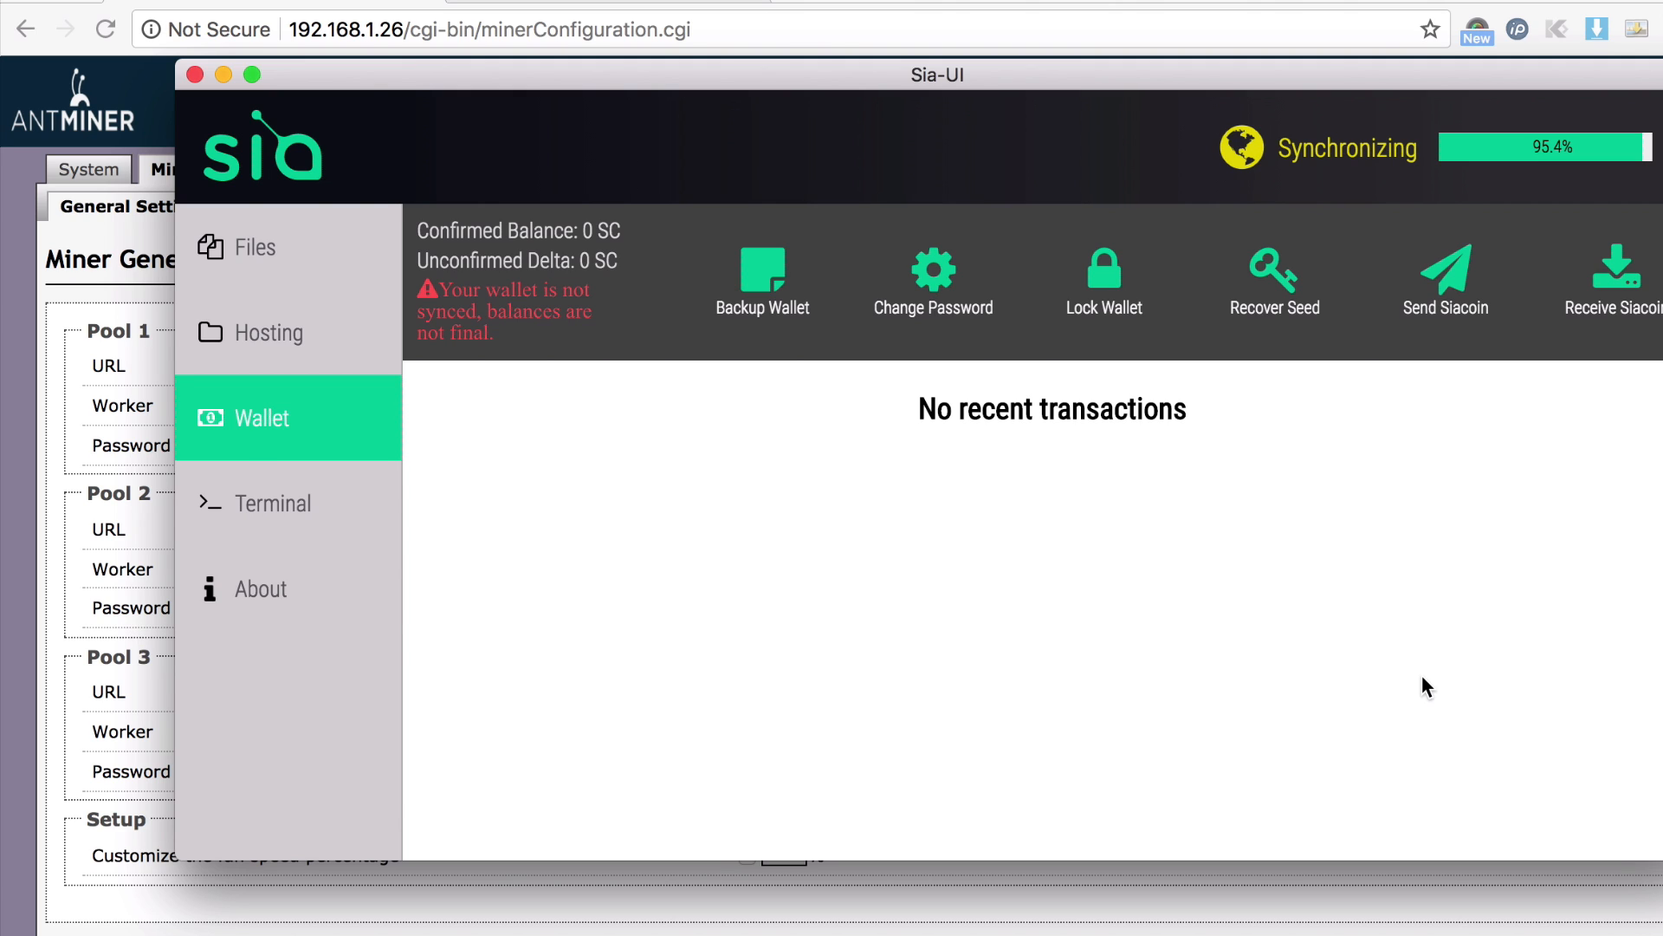
mouse_move(294, 430)
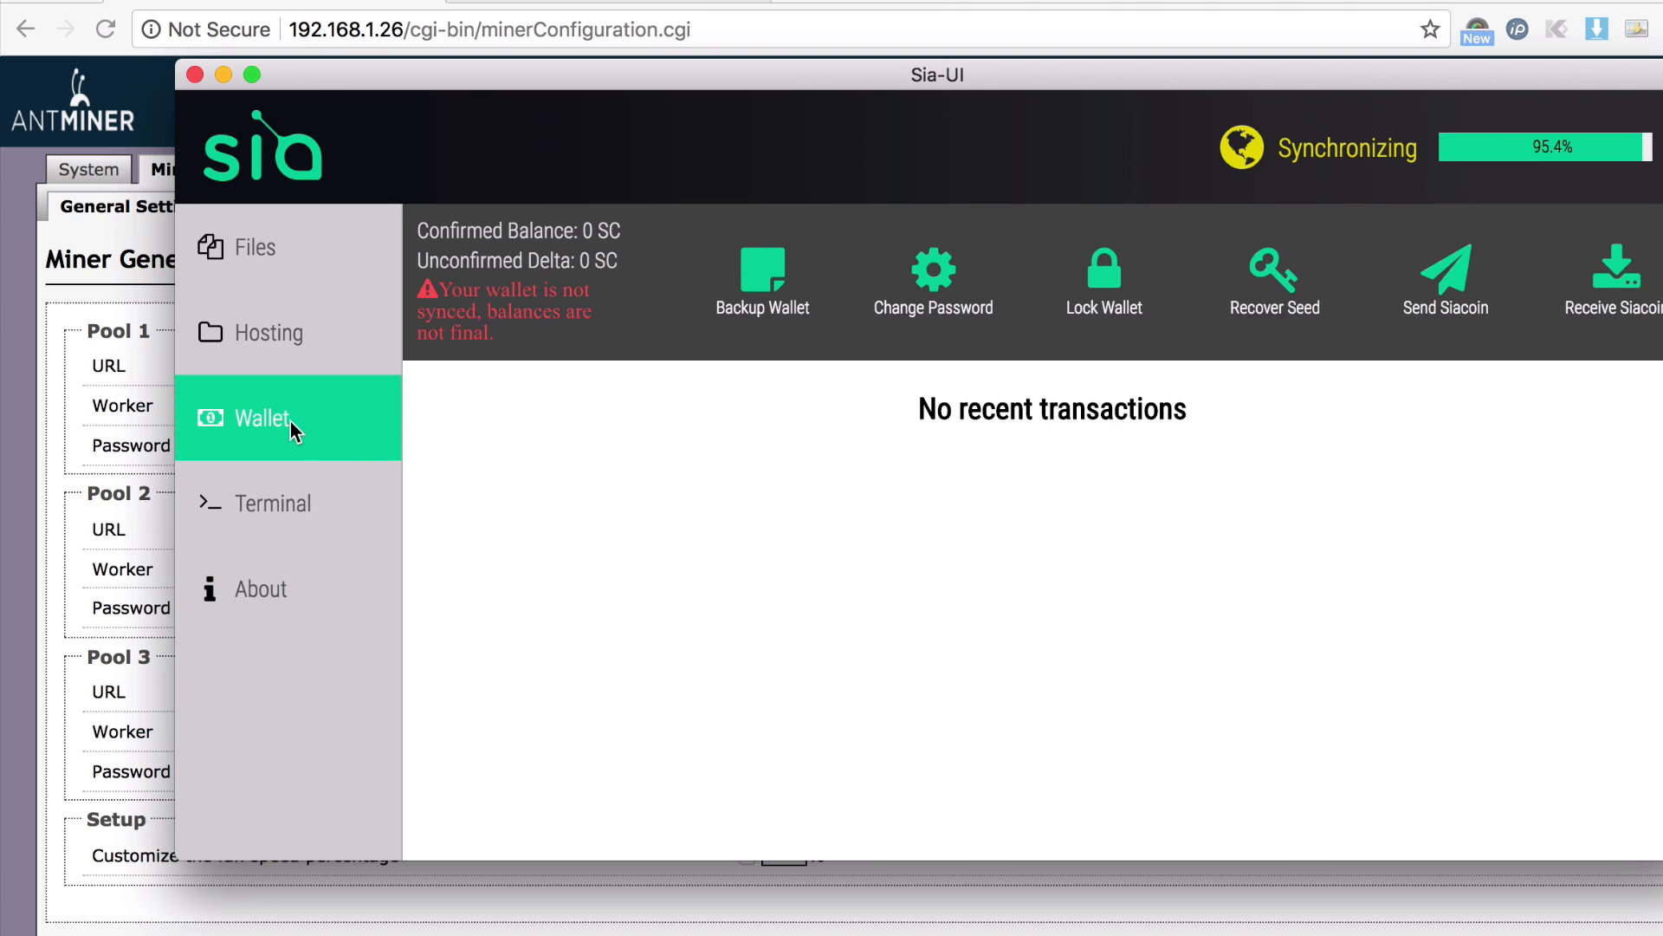
mouse_move(294, 430)
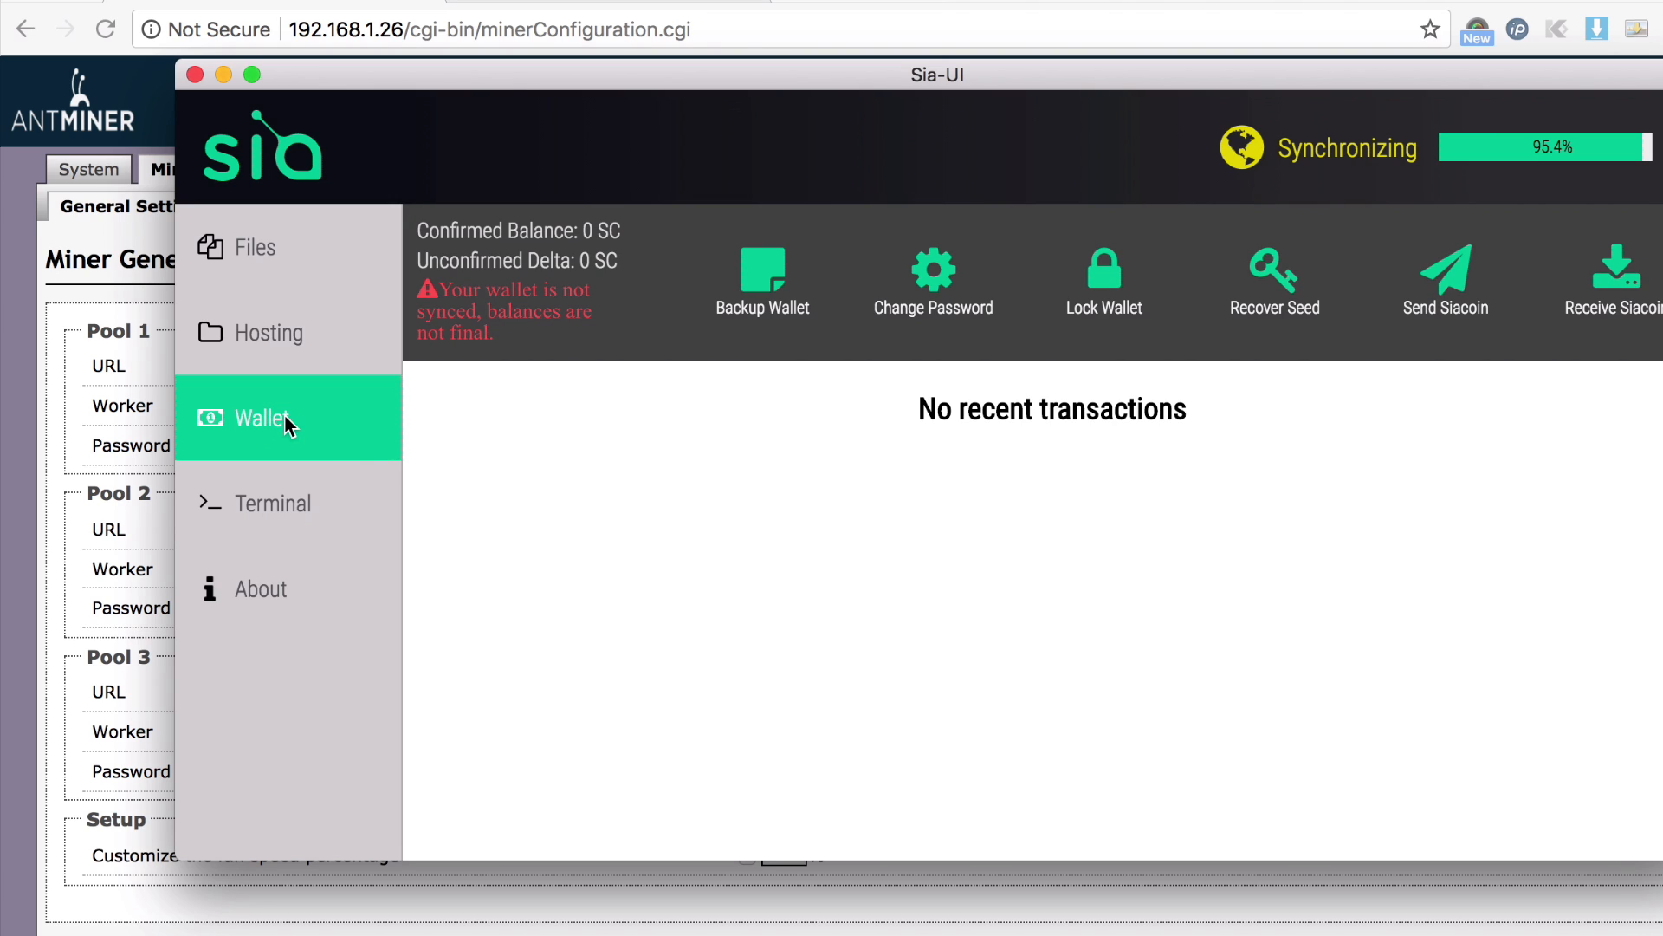
mouse_move(452, 403)
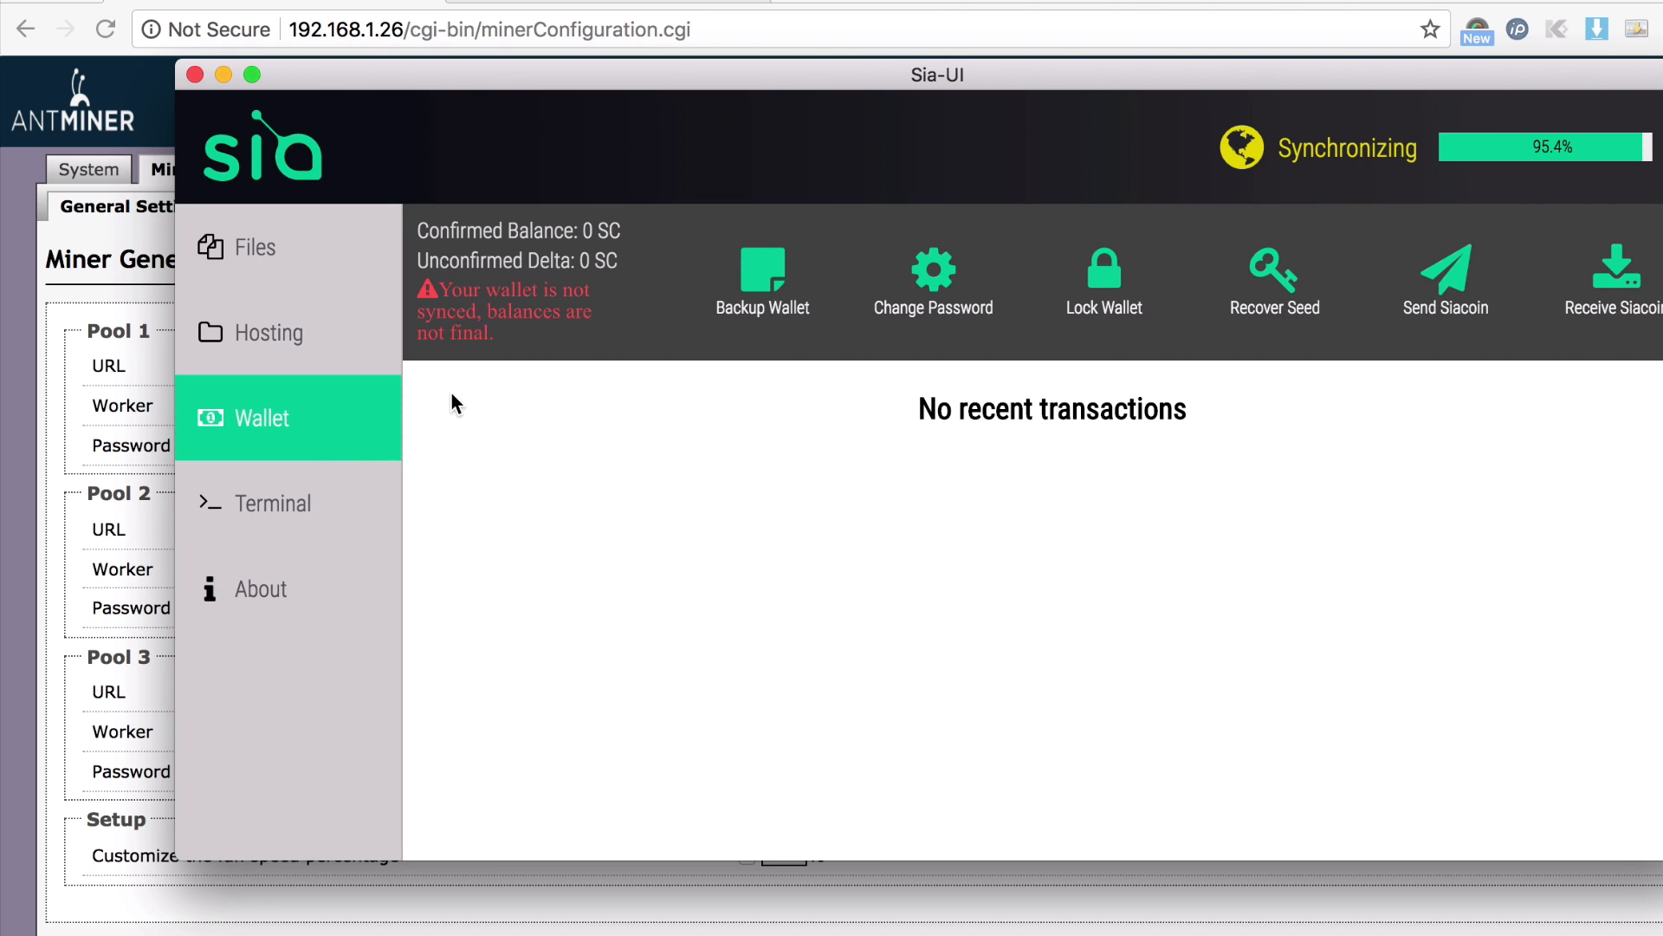
mouse_move(263, 432)
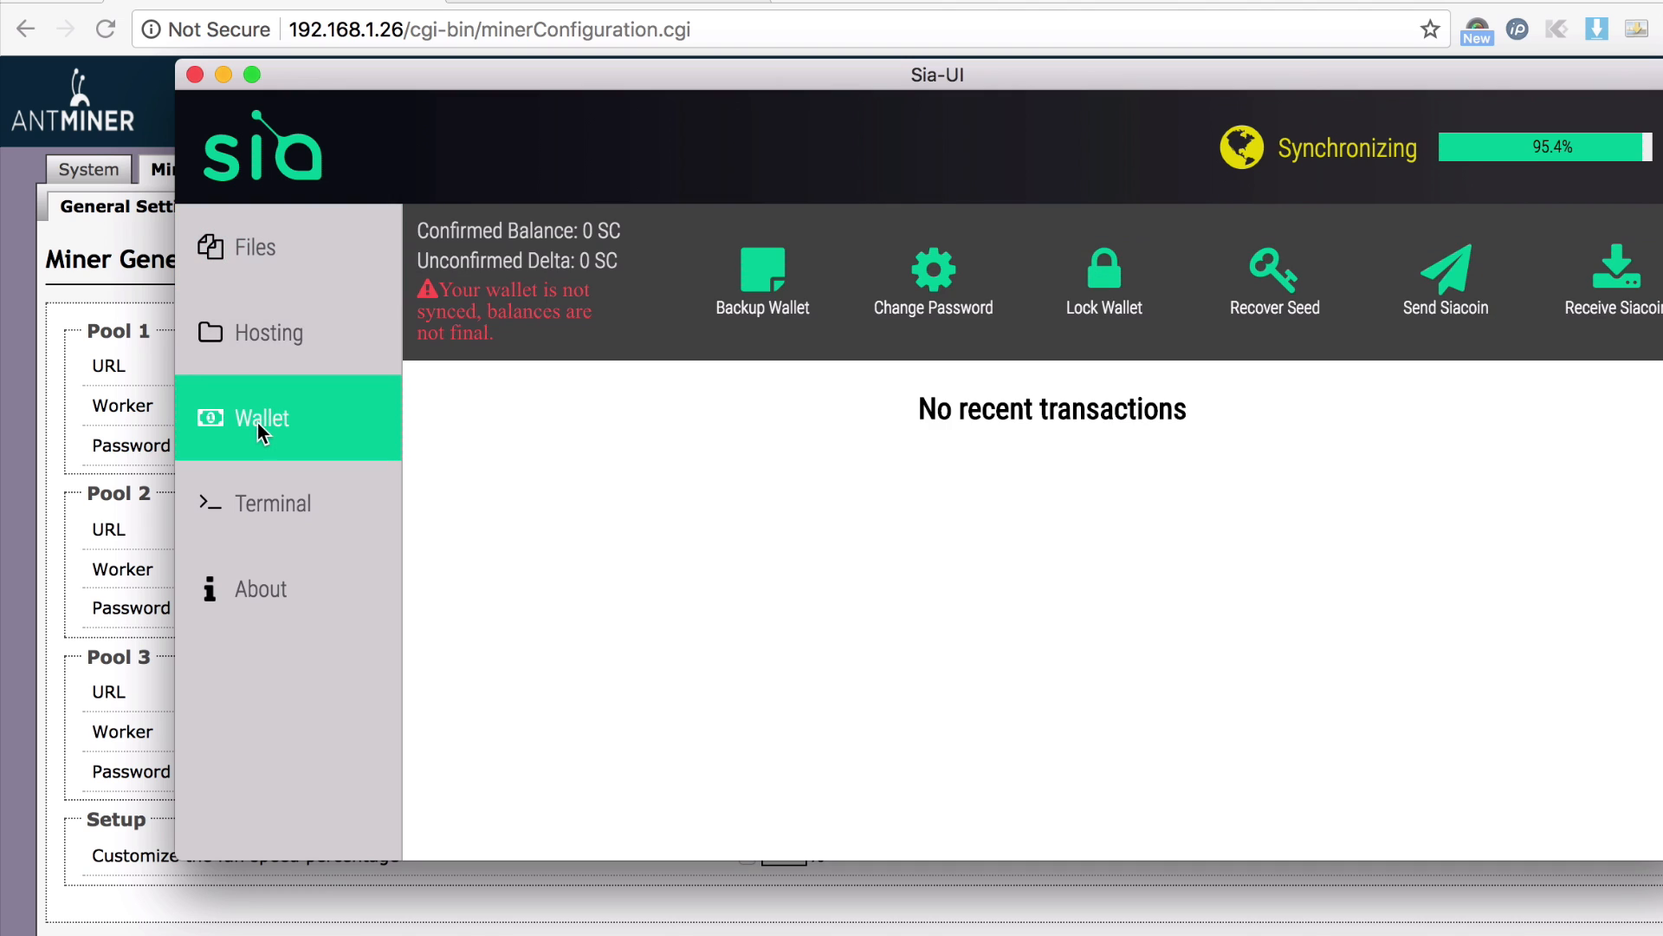
mouse_move(1268, 419)
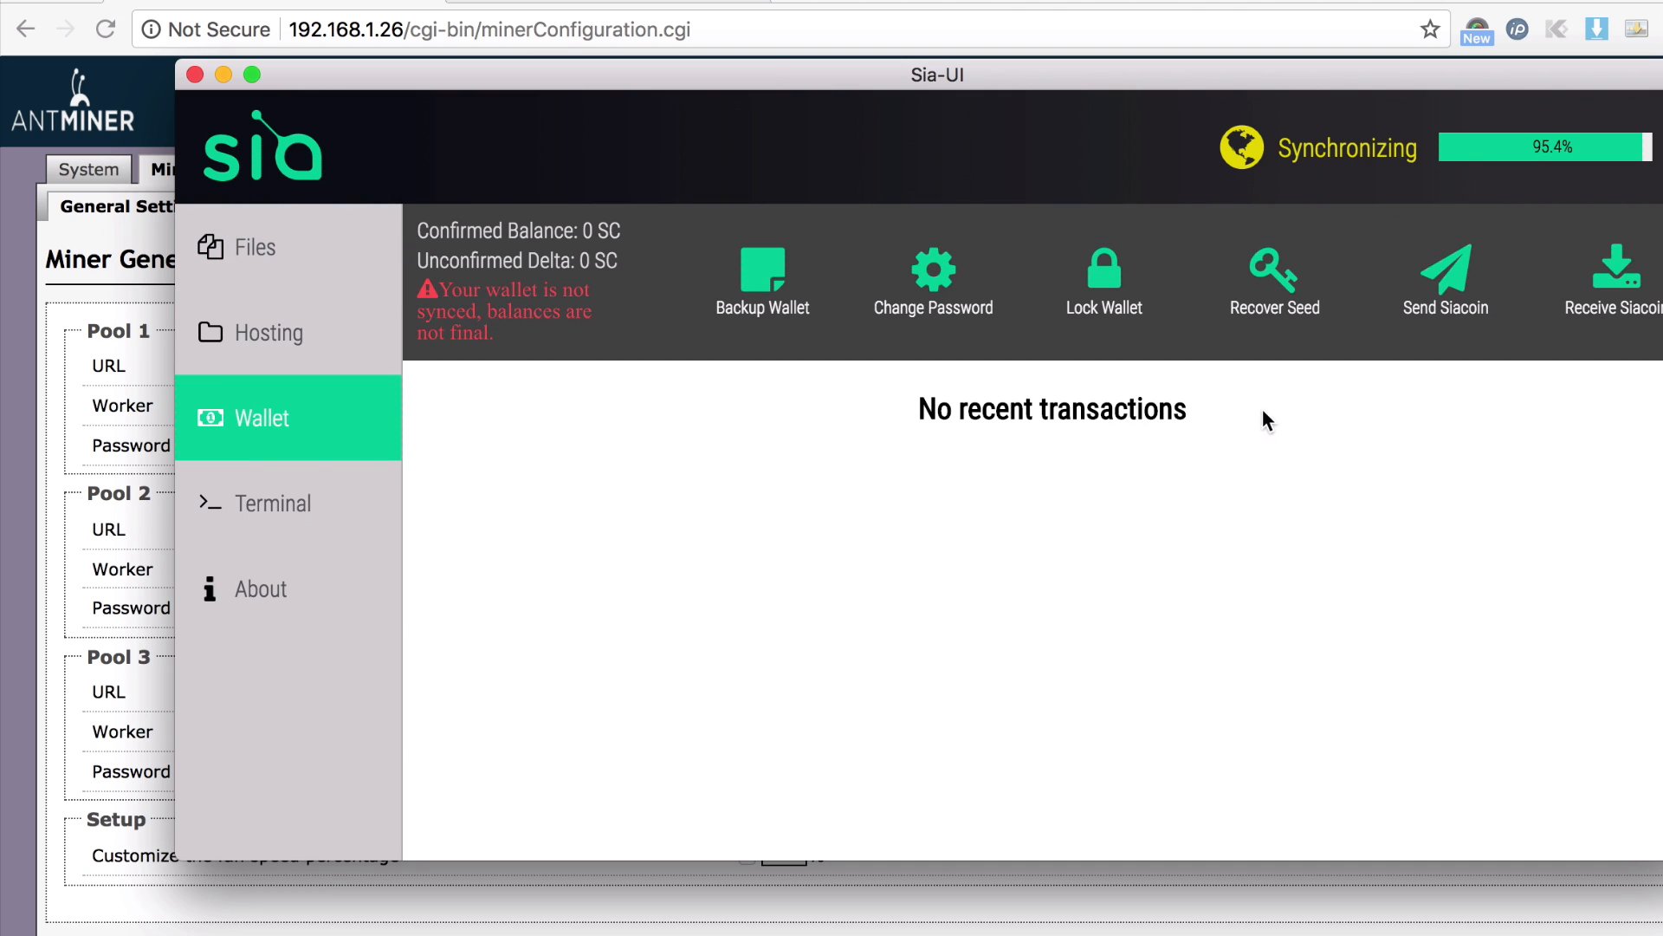
mouse_move(1613, 286)
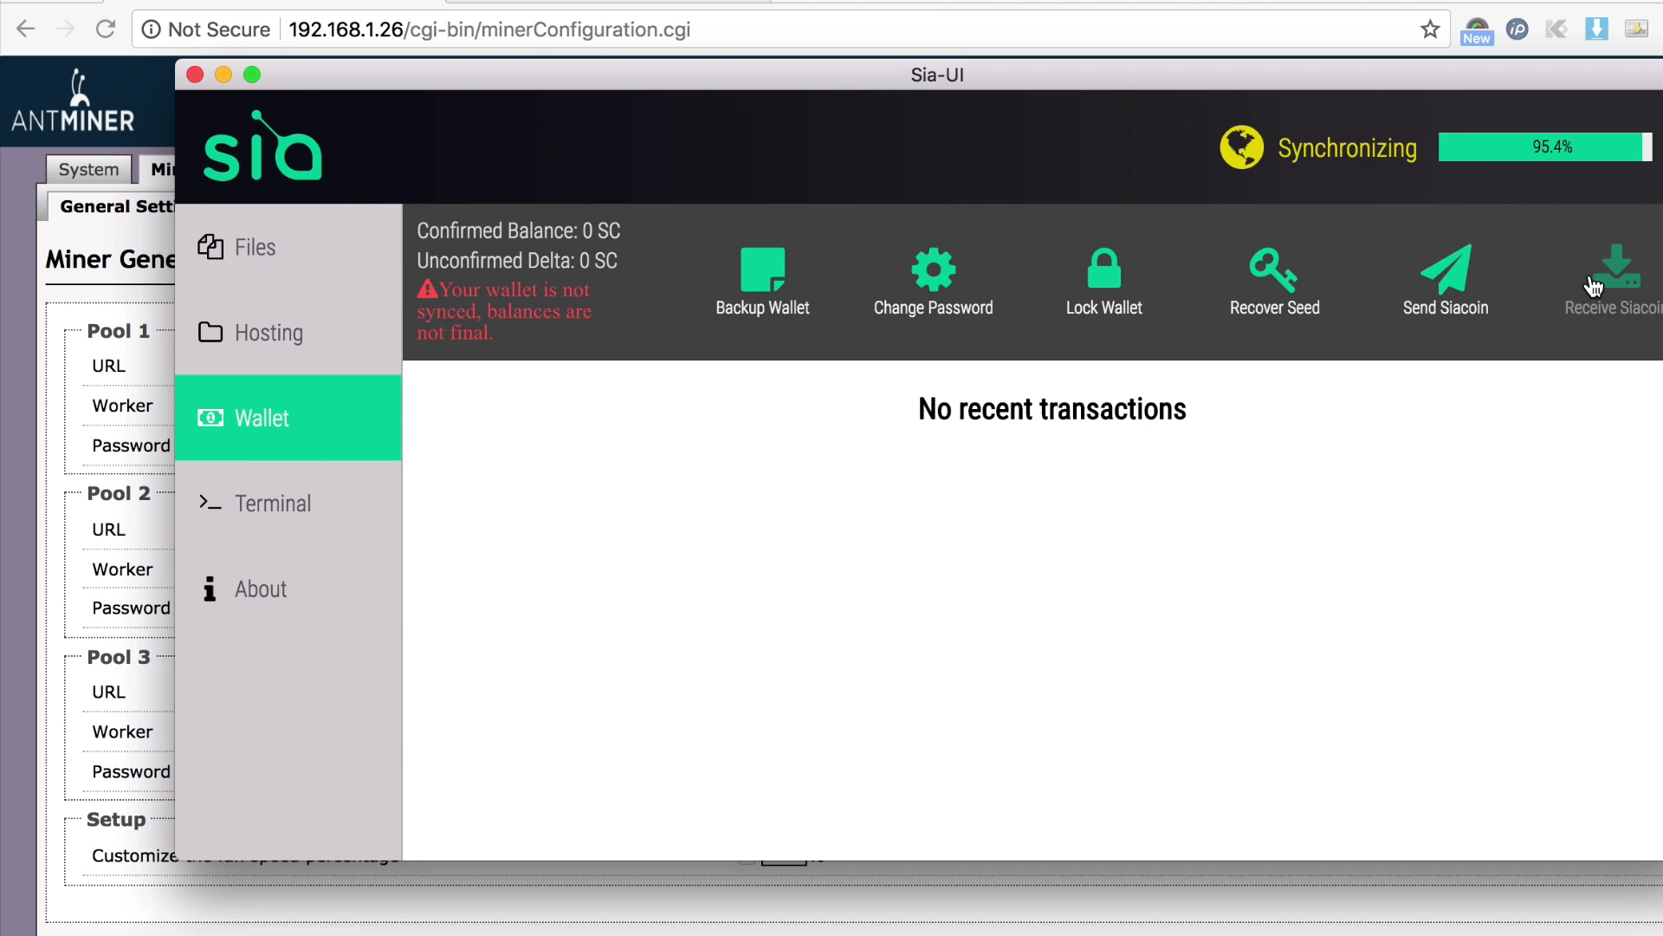
Show the Receive Siacoin prior addresses and copy the second one
left_click(1616, 271)
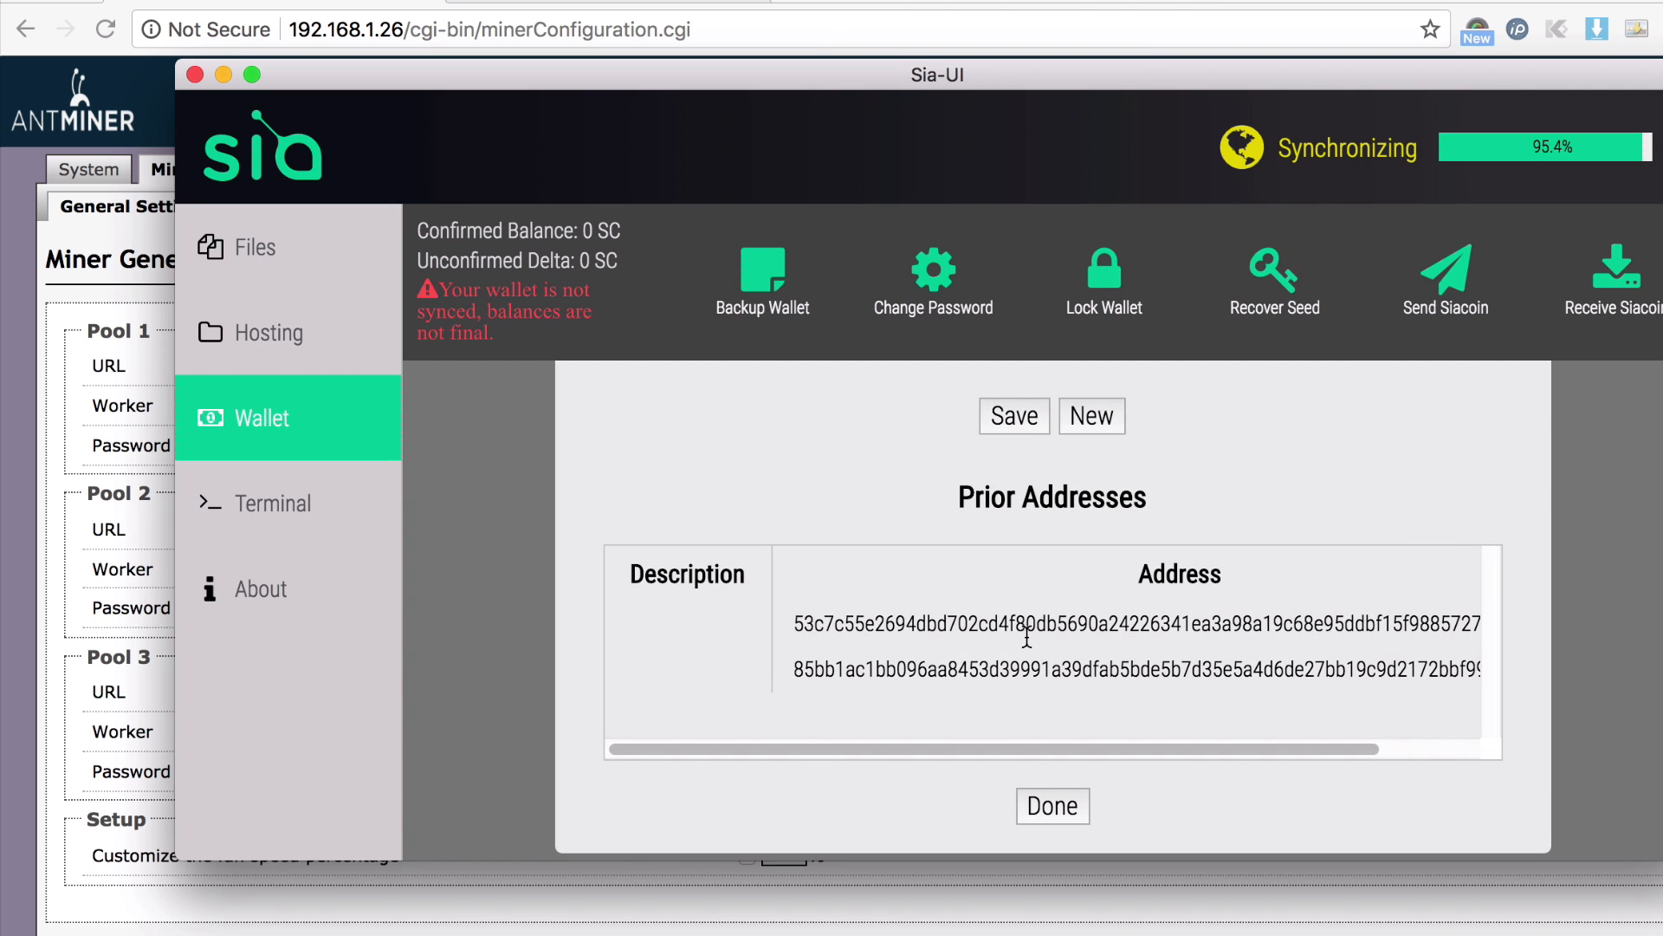
mouse_move(858, 710)
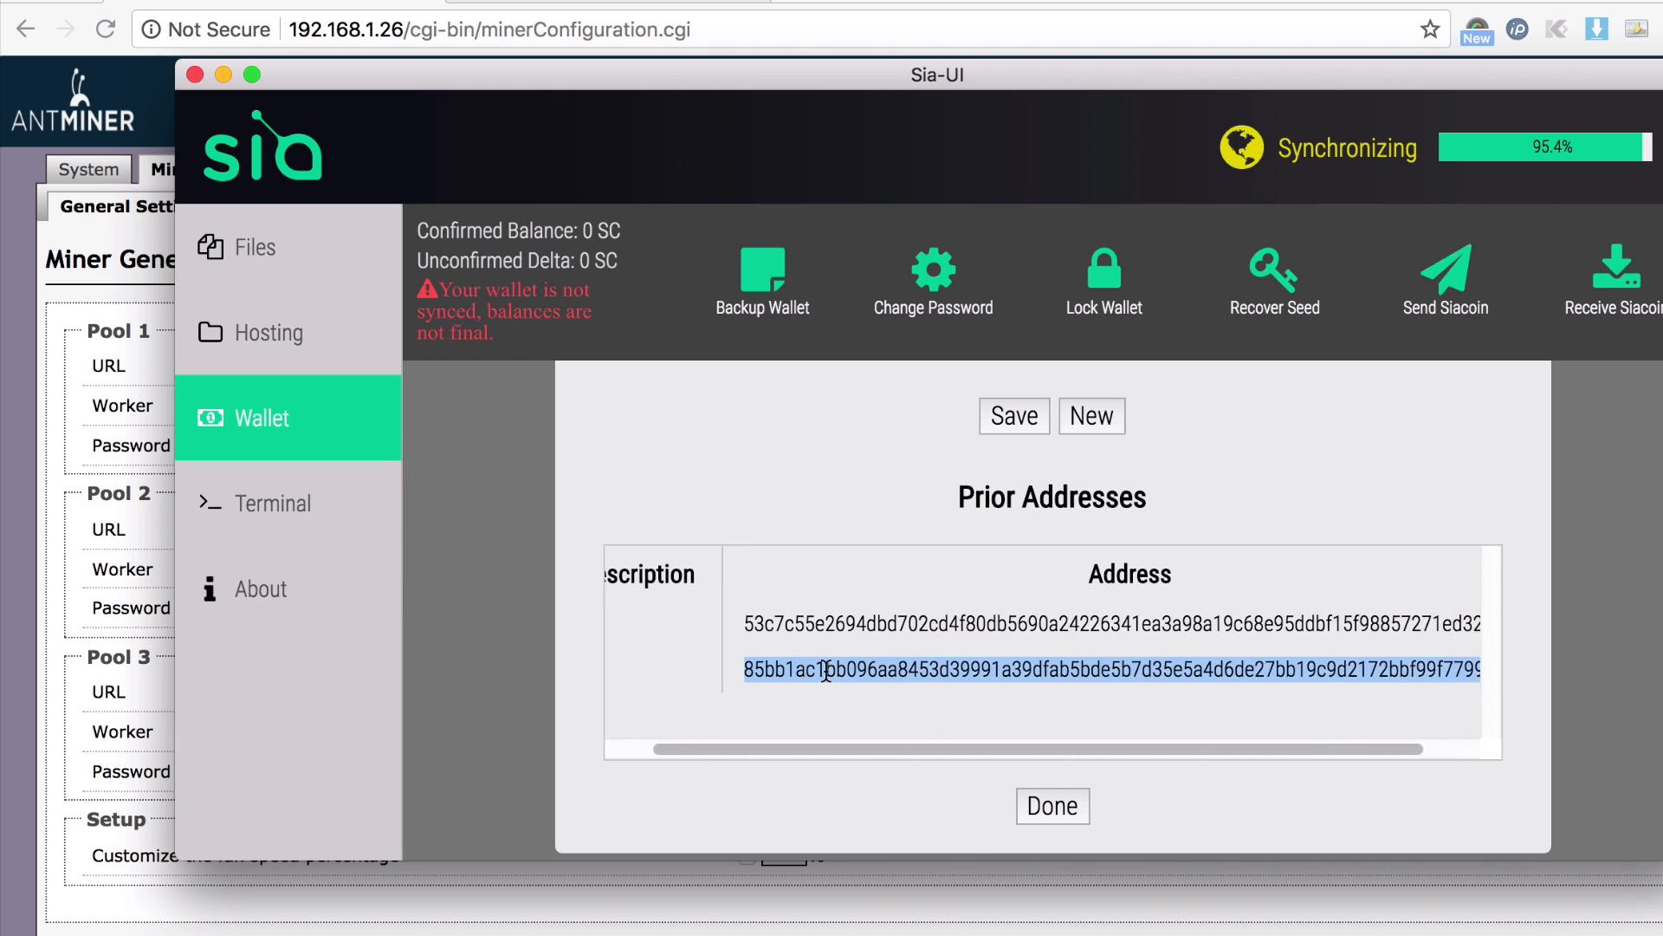
scroll("right", 3)
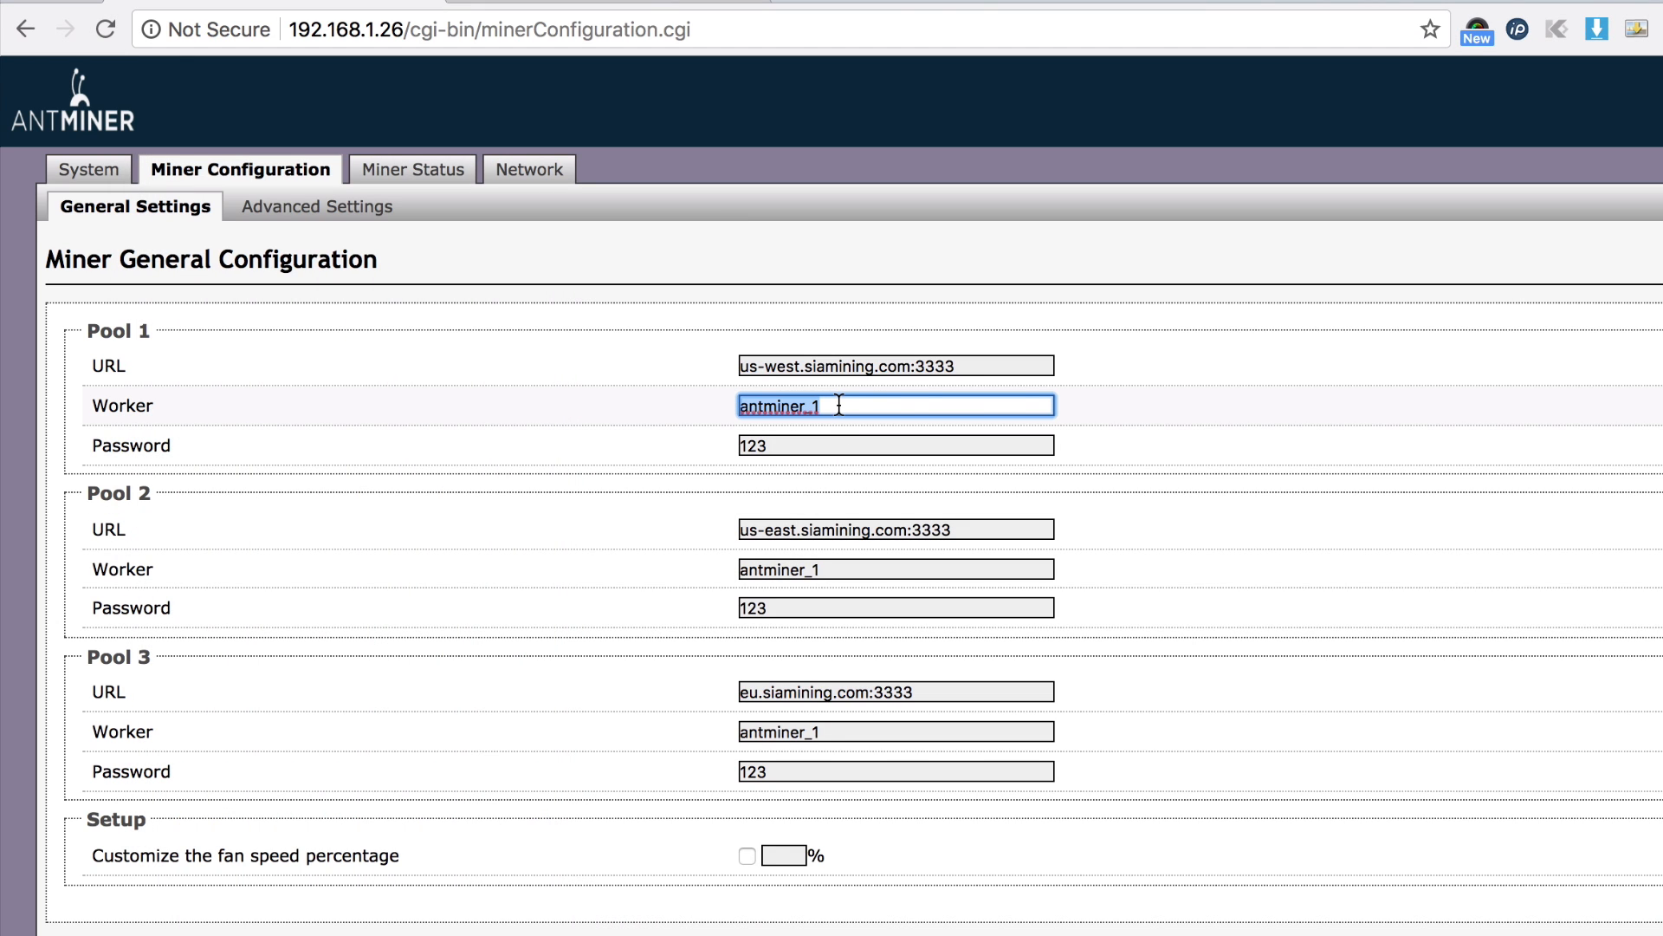
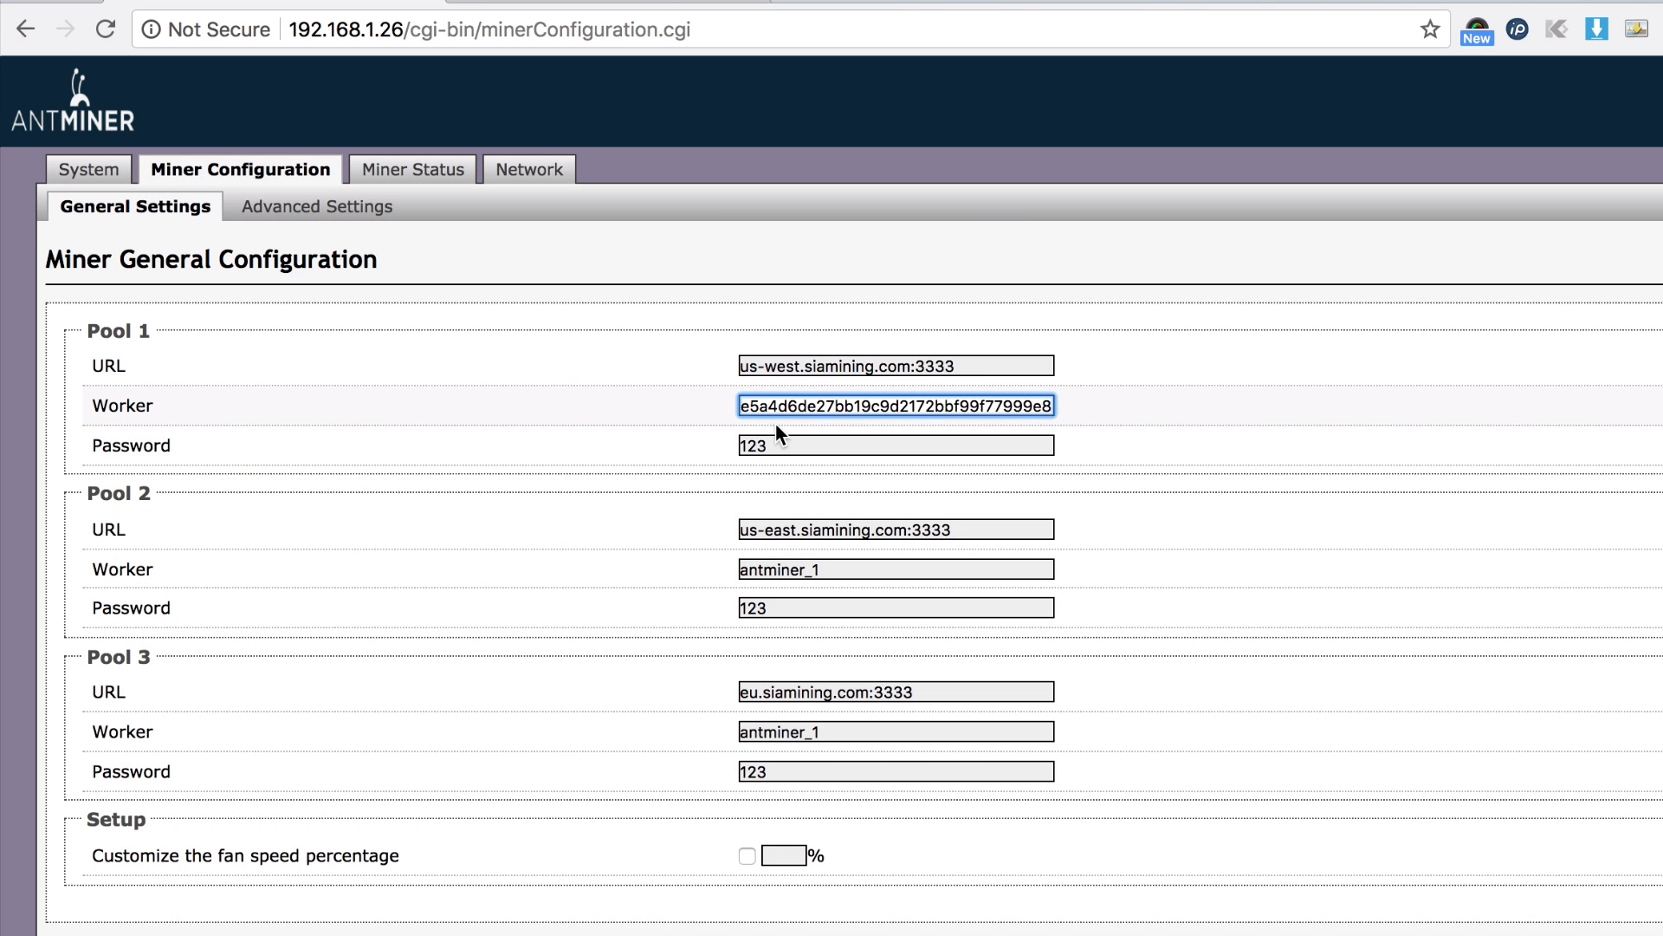
Fill the remaining Pool Worker fields with the Sia wallet address and apply
left_click(894, 570)
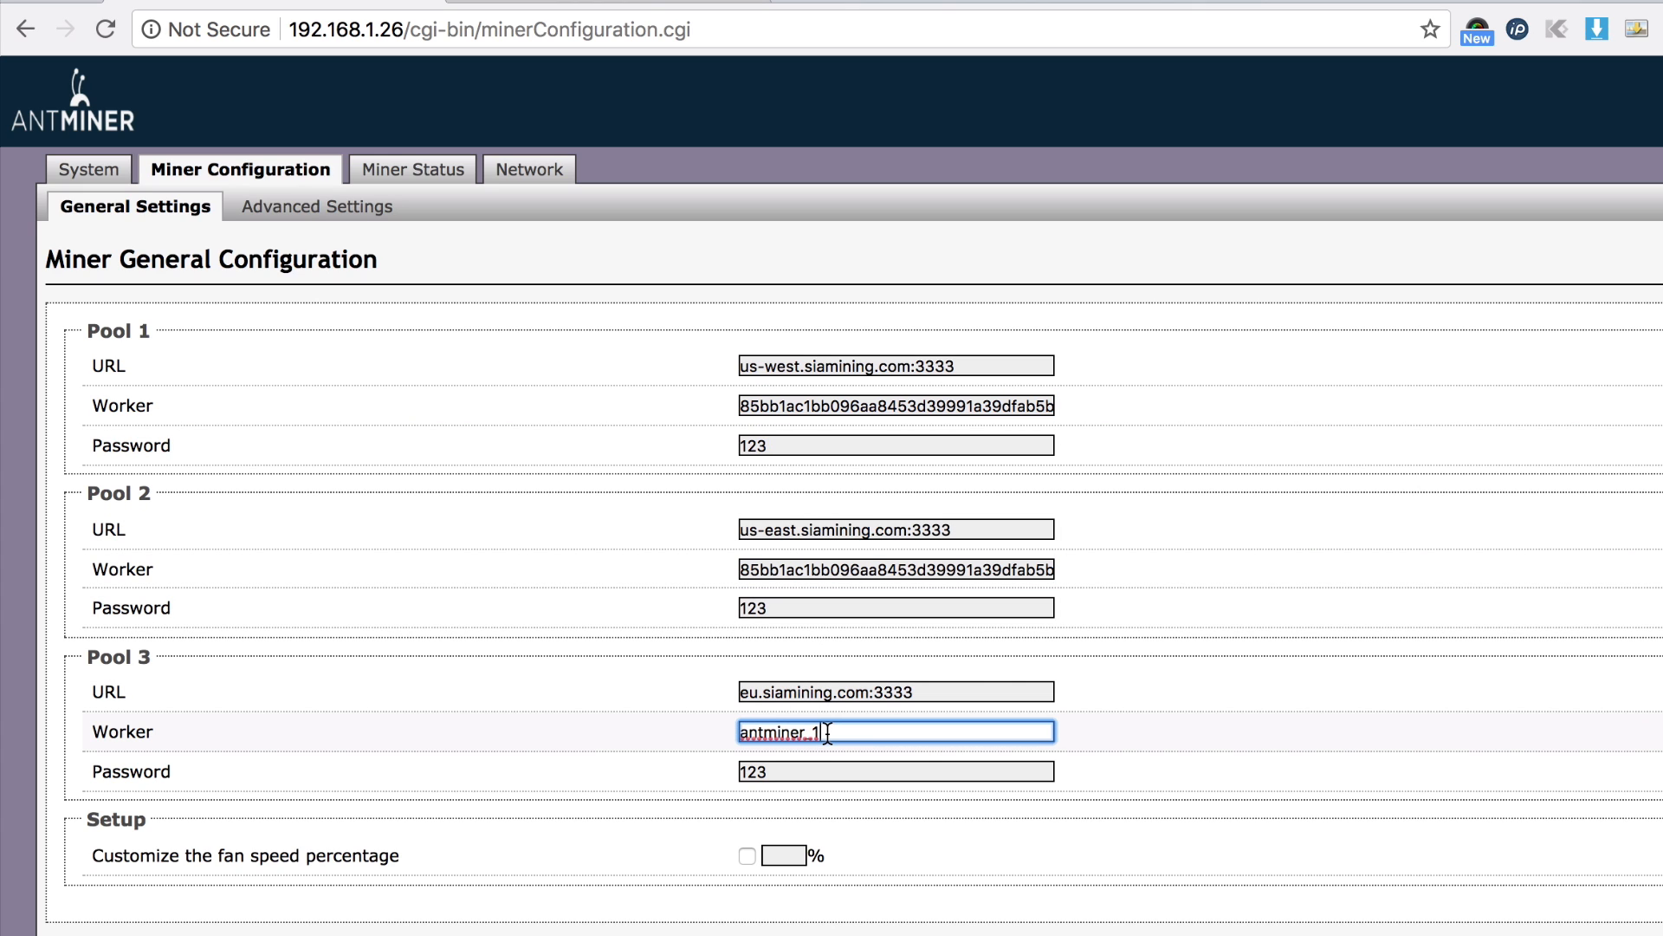
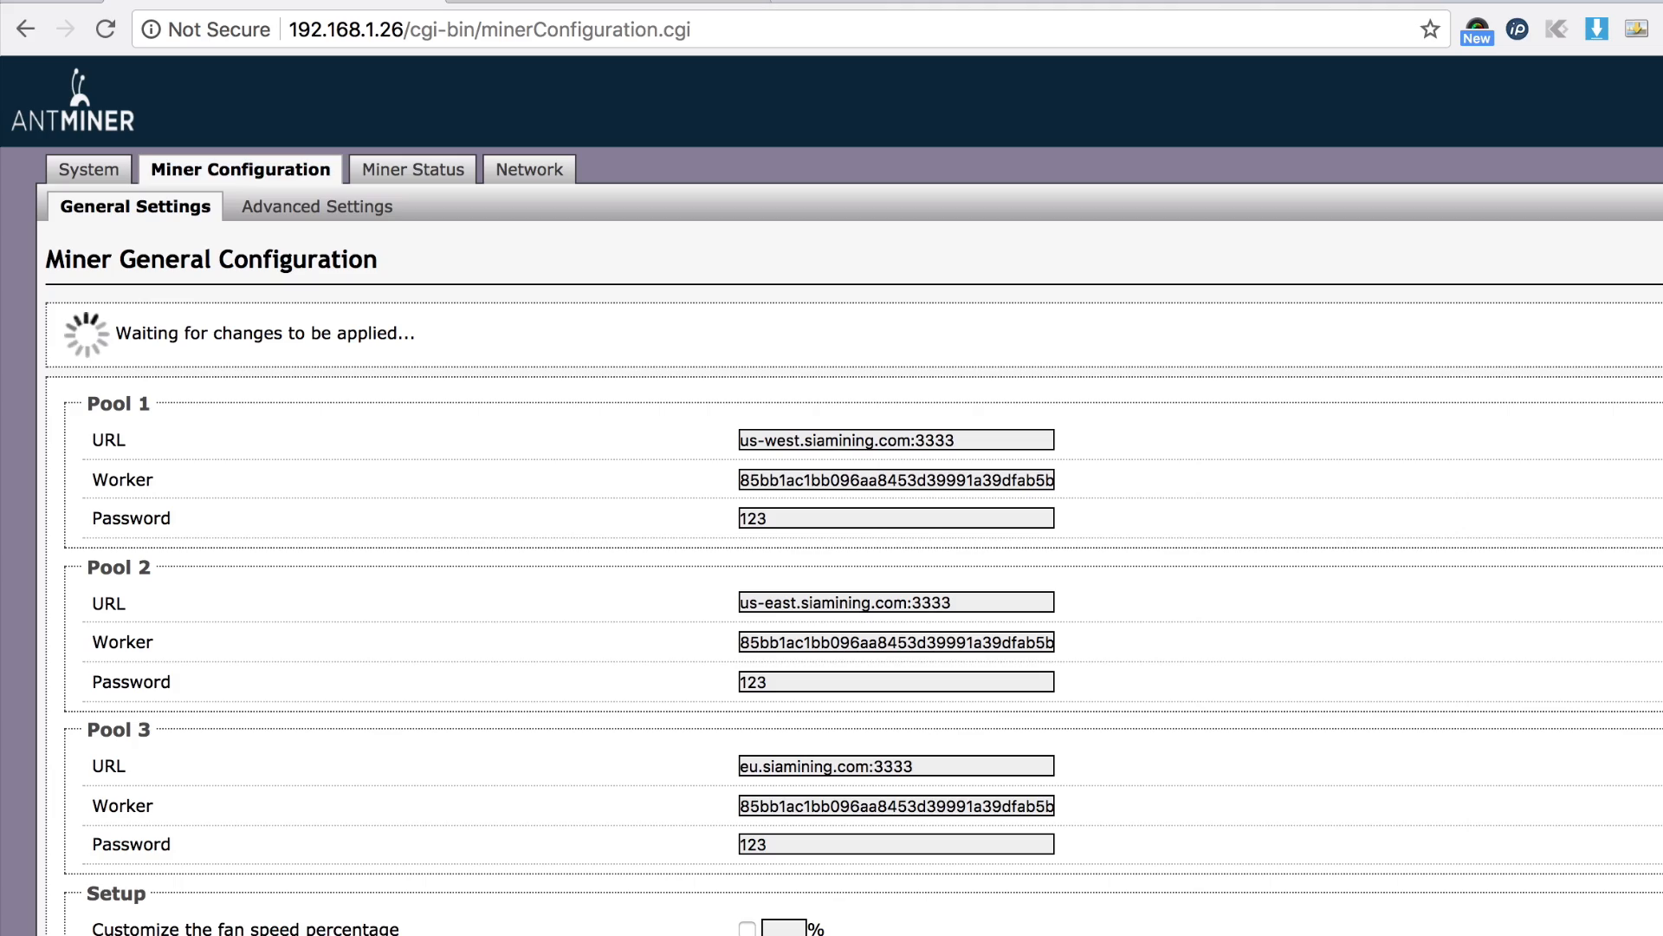
View Miner Status with all three SiaMining pools alive and chains hashing
left_click(413, 168)
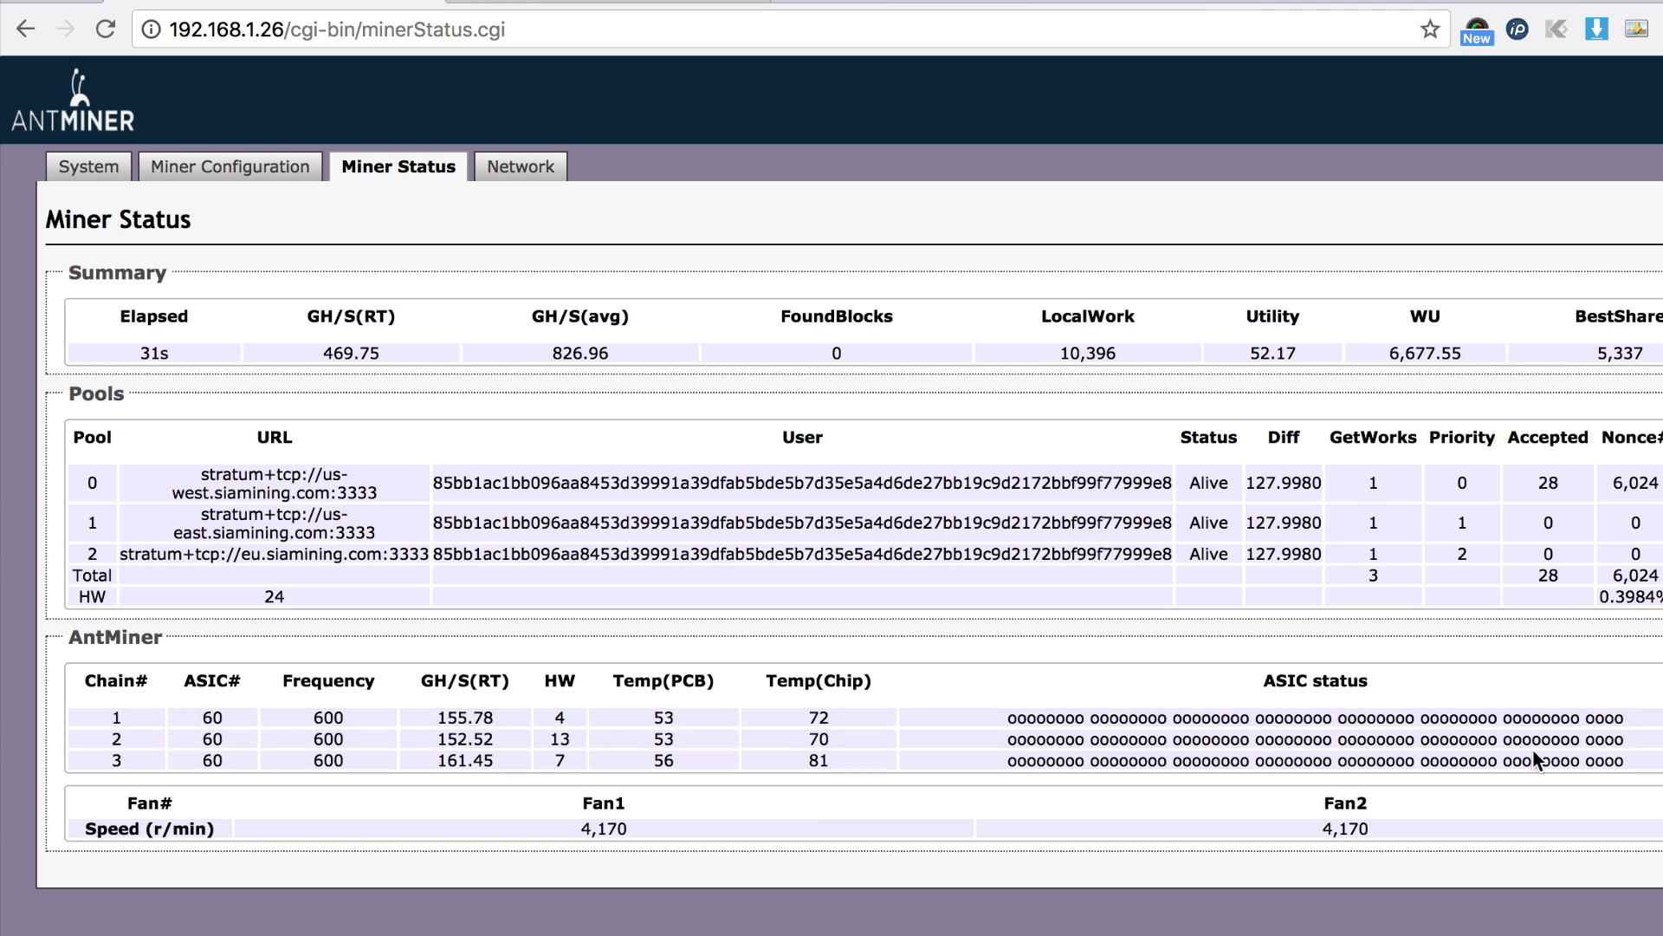
mouse_move(1629, 759)
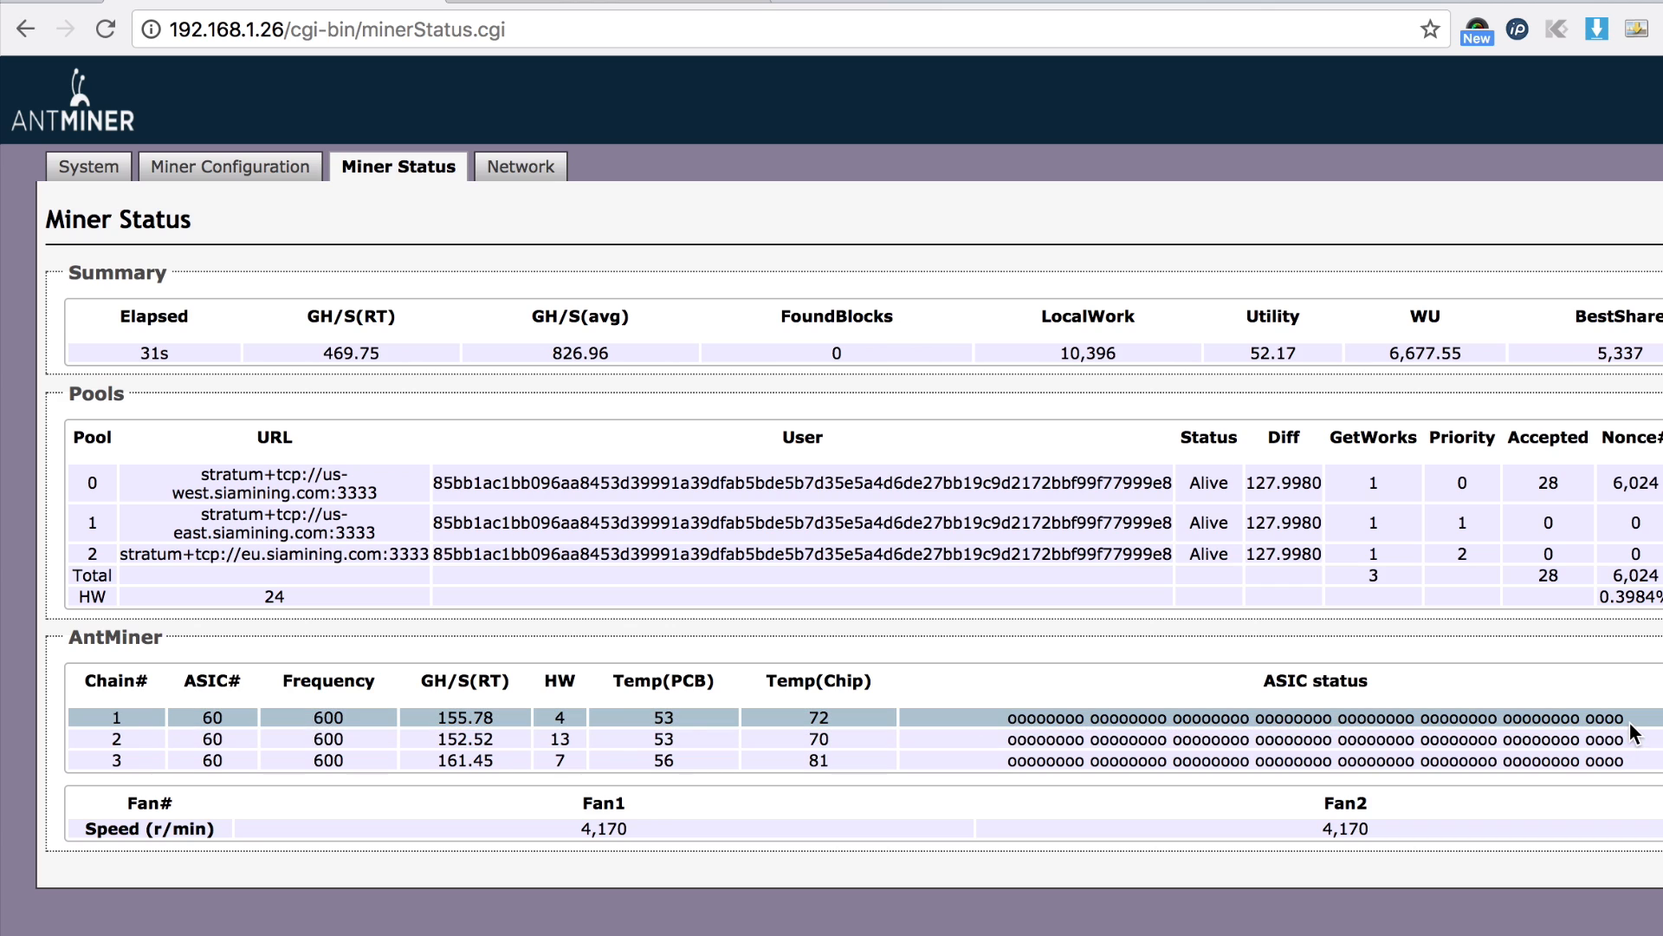
mouse_move(627, 730)
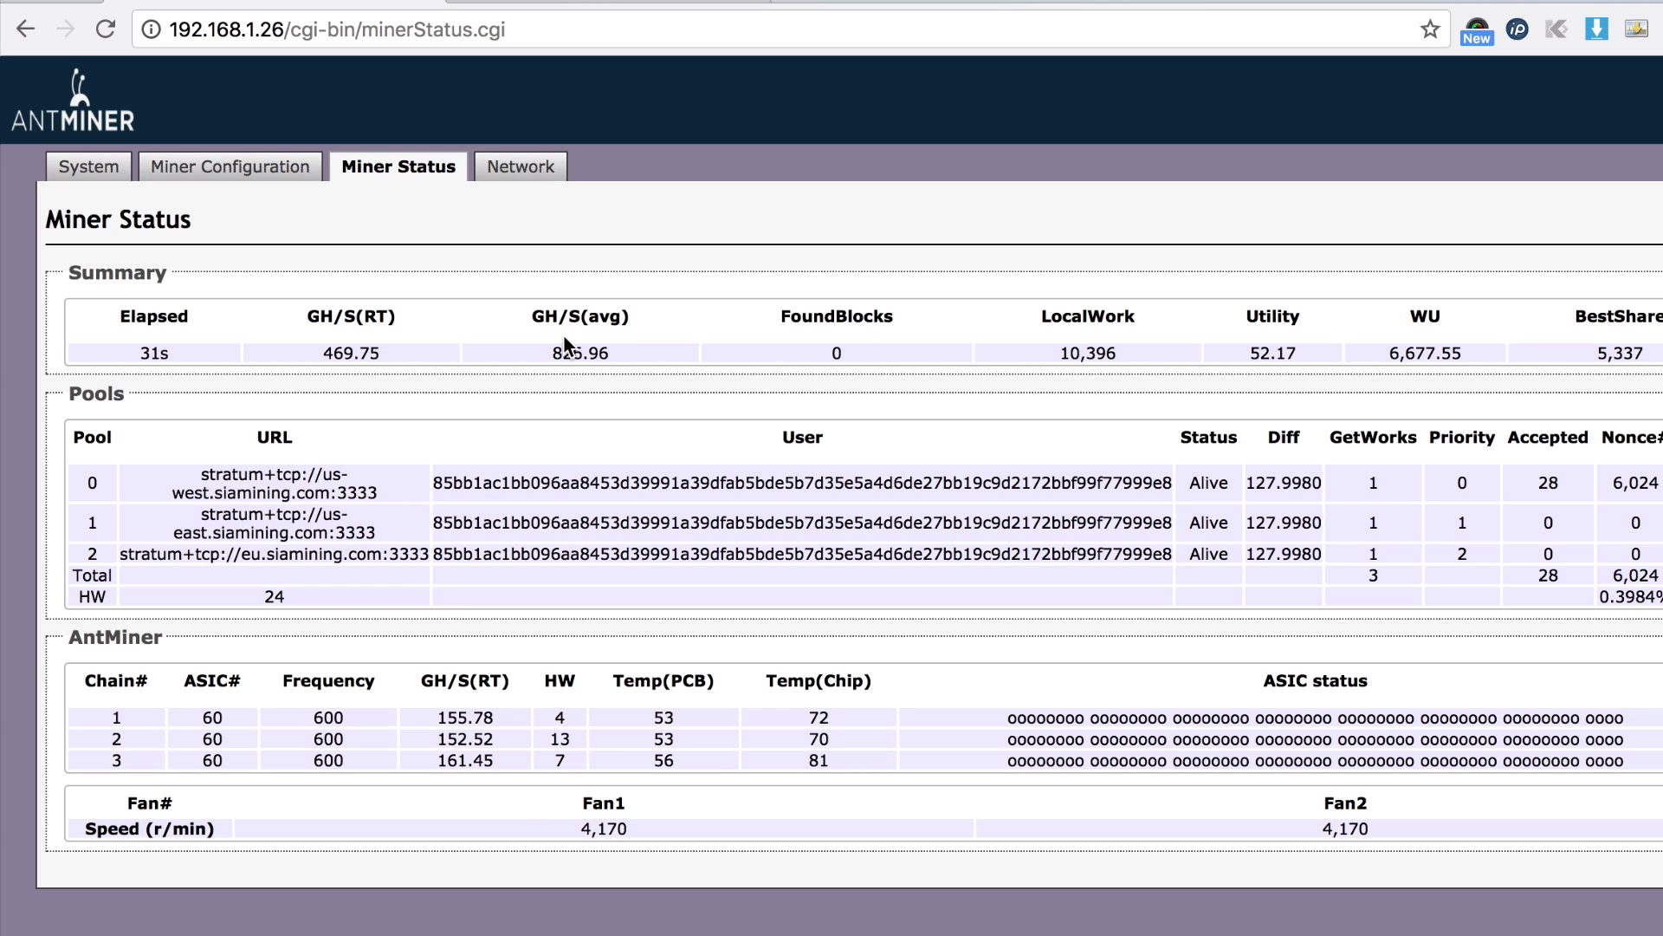
mouse_move(606, 376)
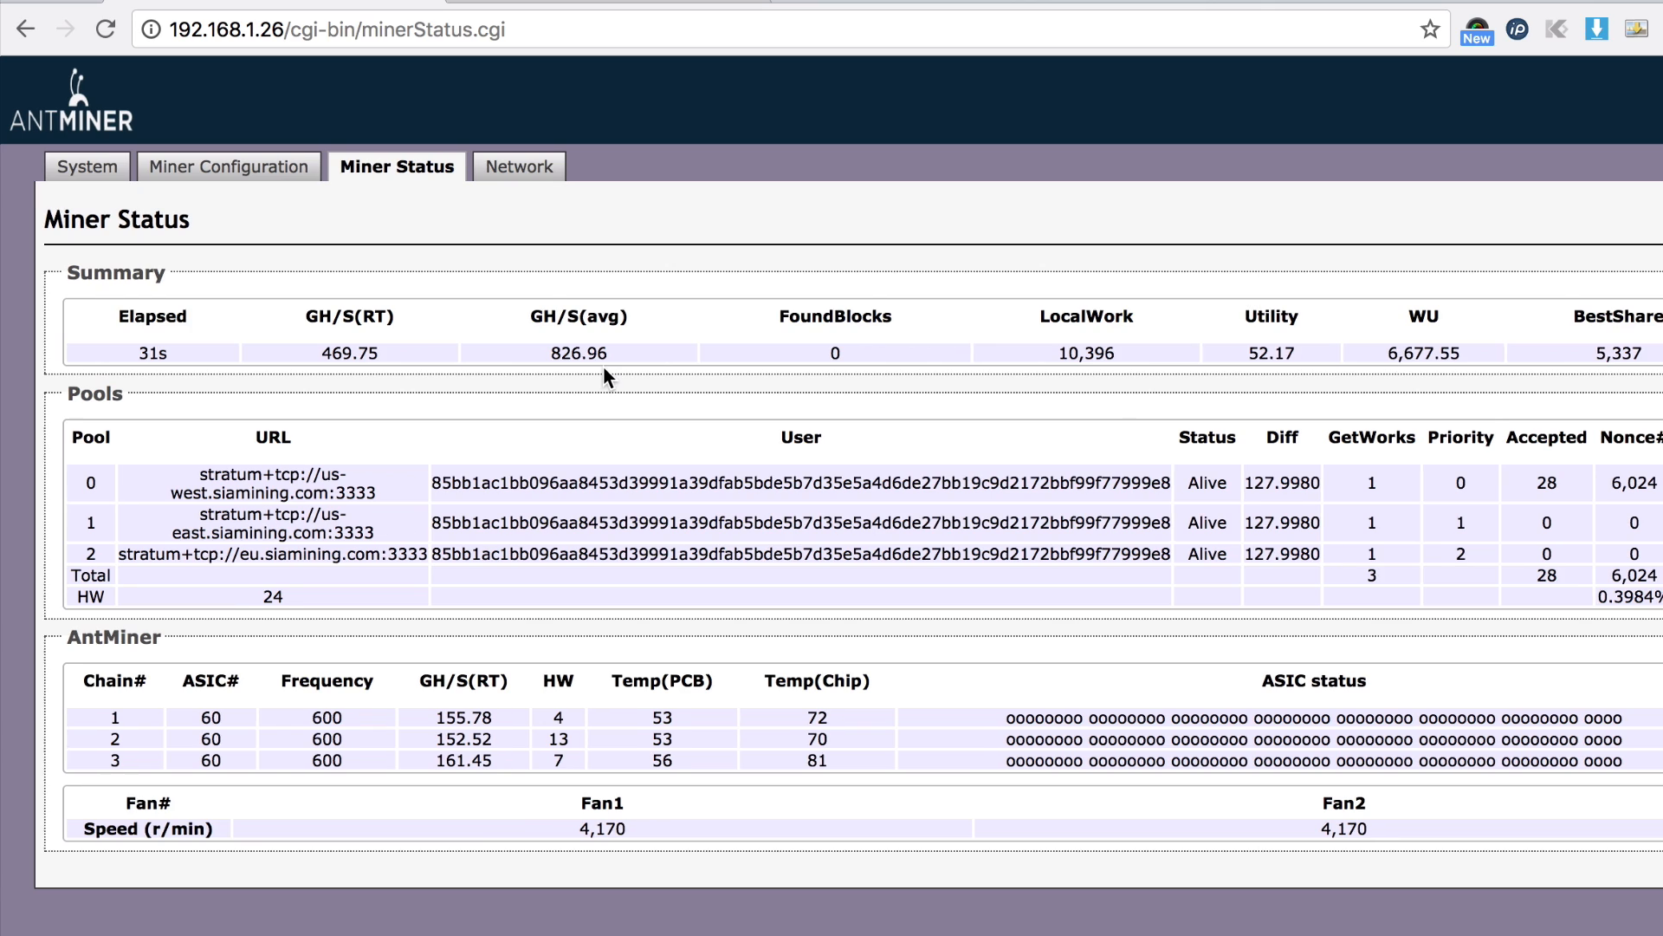
mouse_move(546, 18)
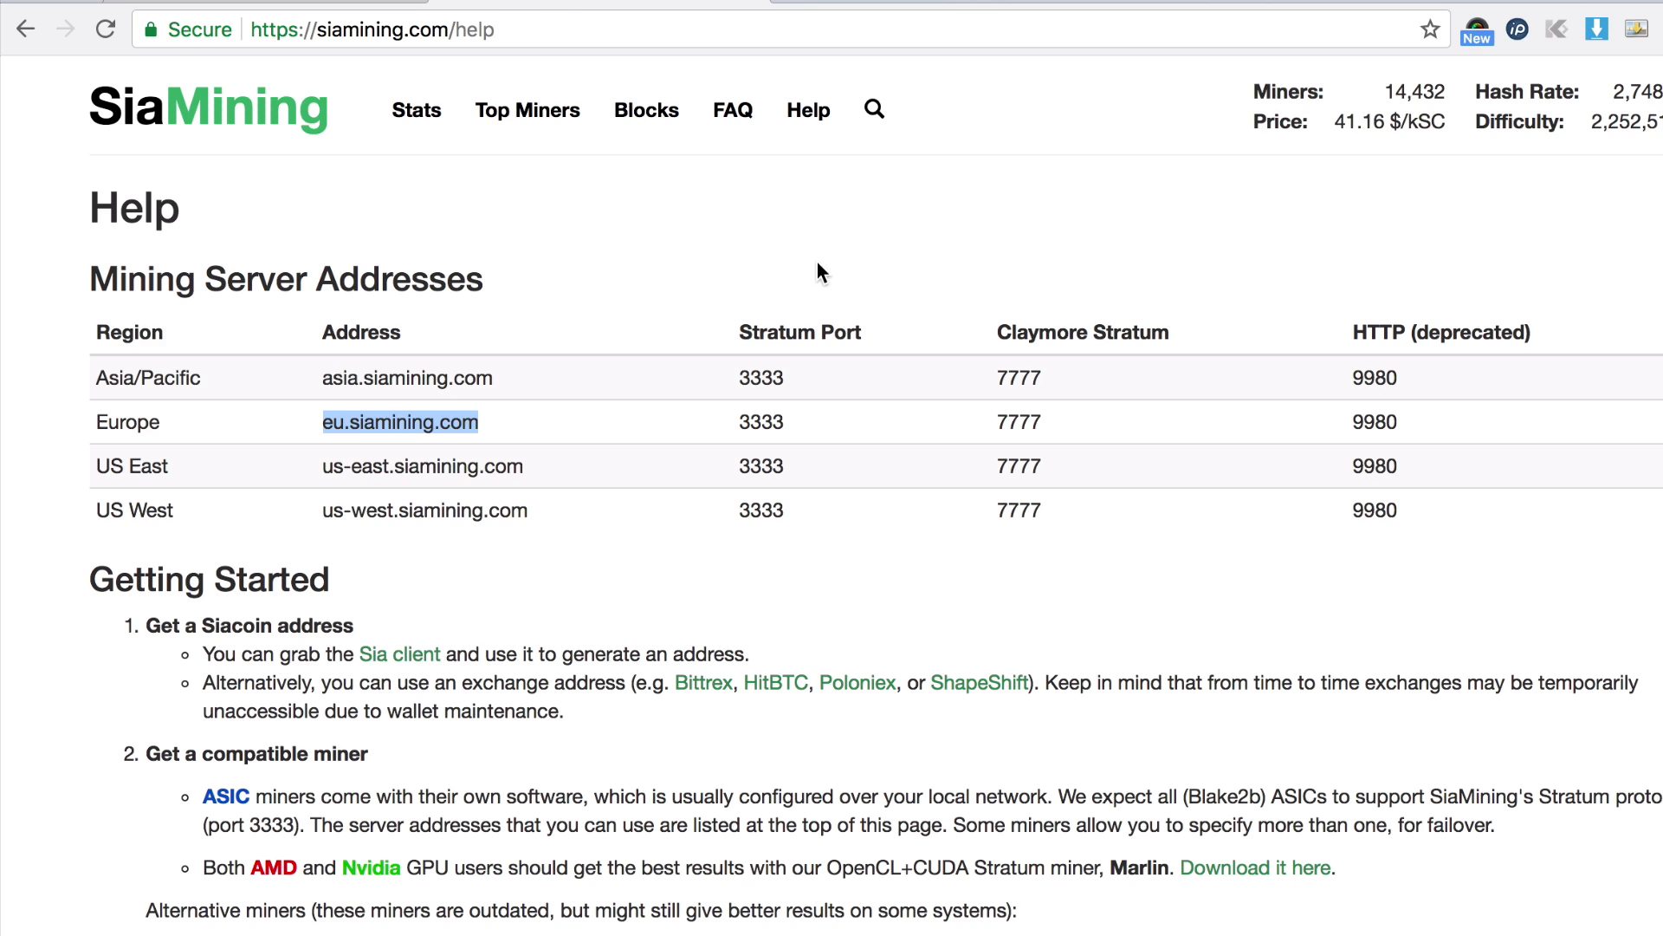
mouse_move(754, 253)
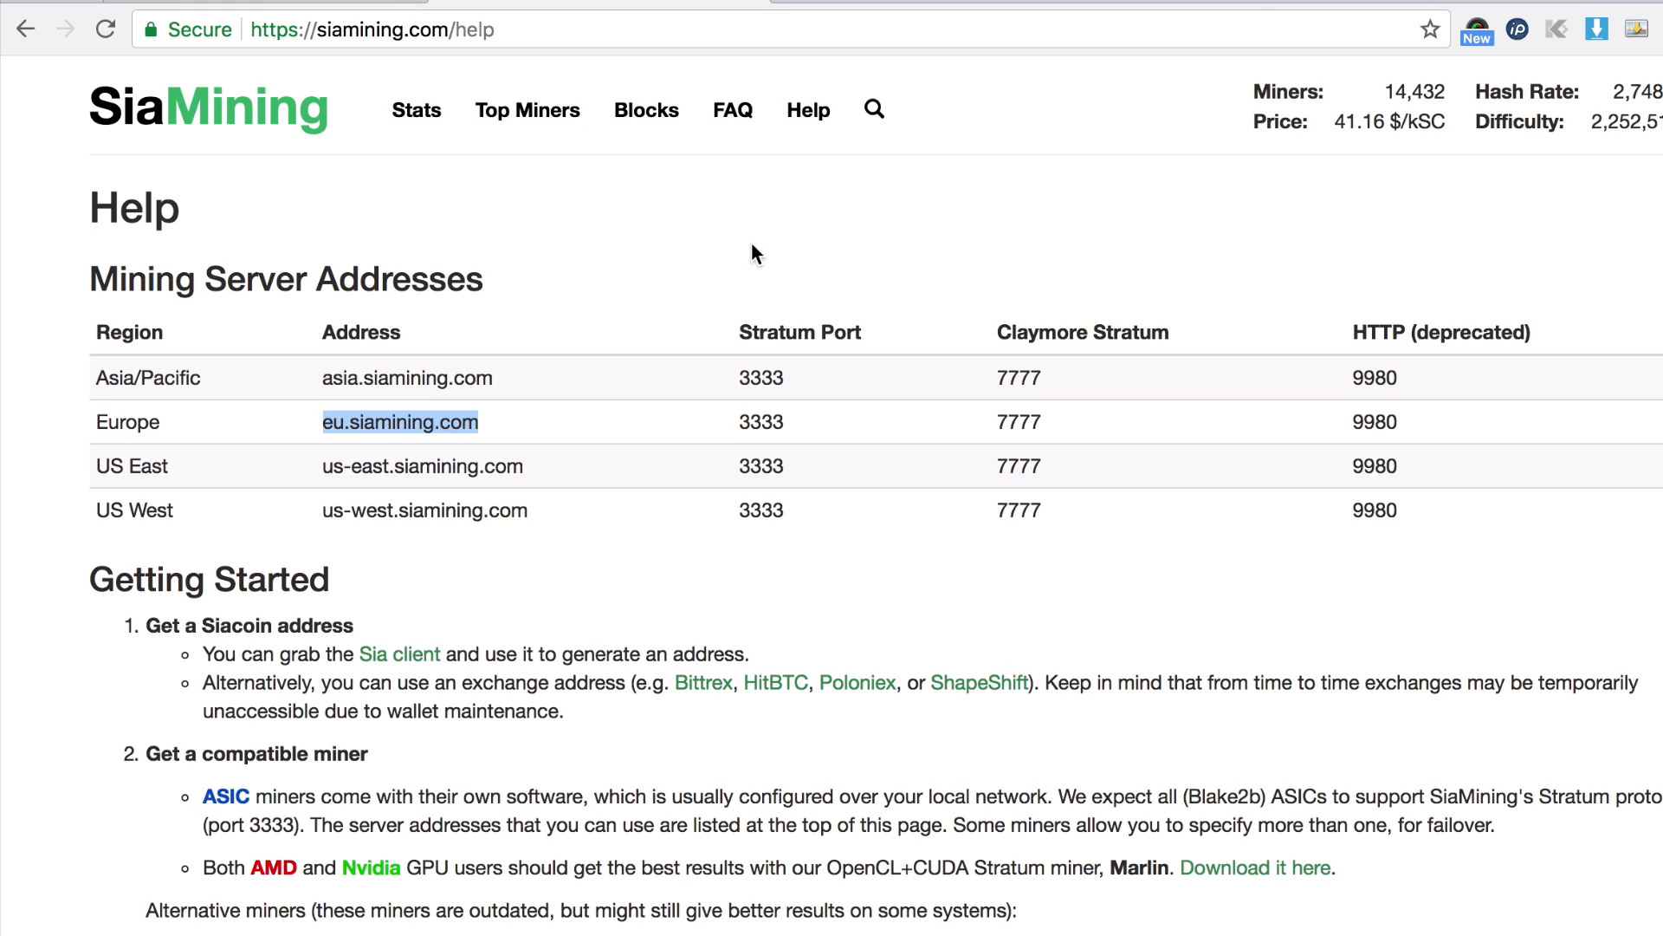
Search SiaMining Stats for the wallet address to load its statistics
left_click(417, 109)
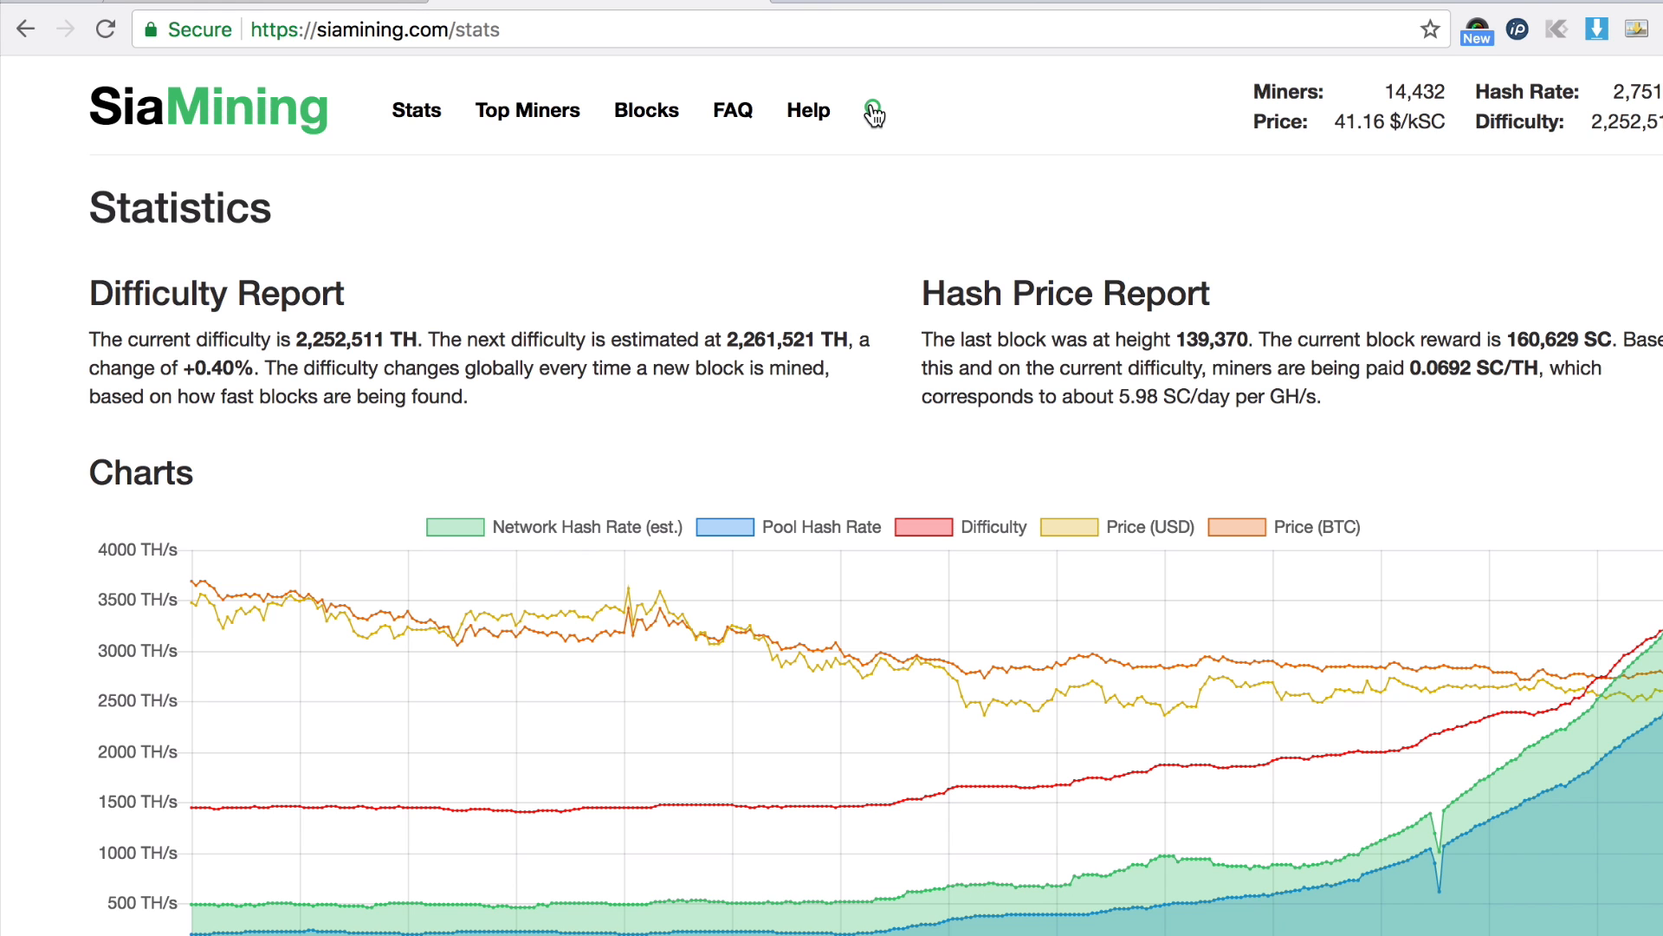
left_click(872, 111)
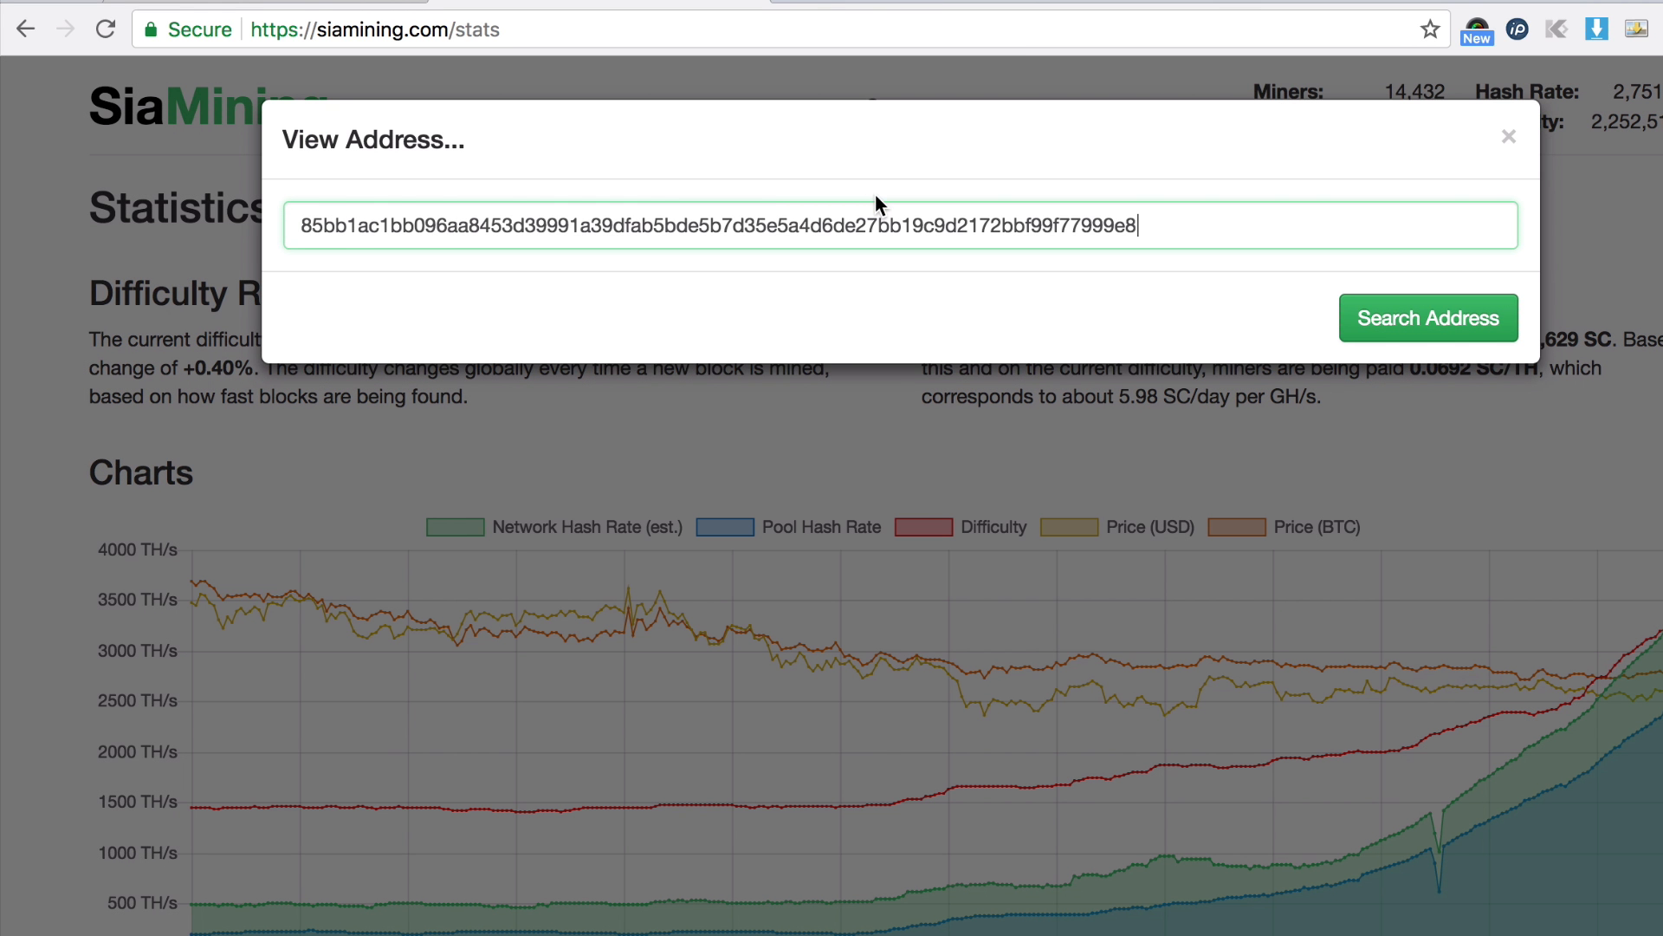
left_click(1428, 317)
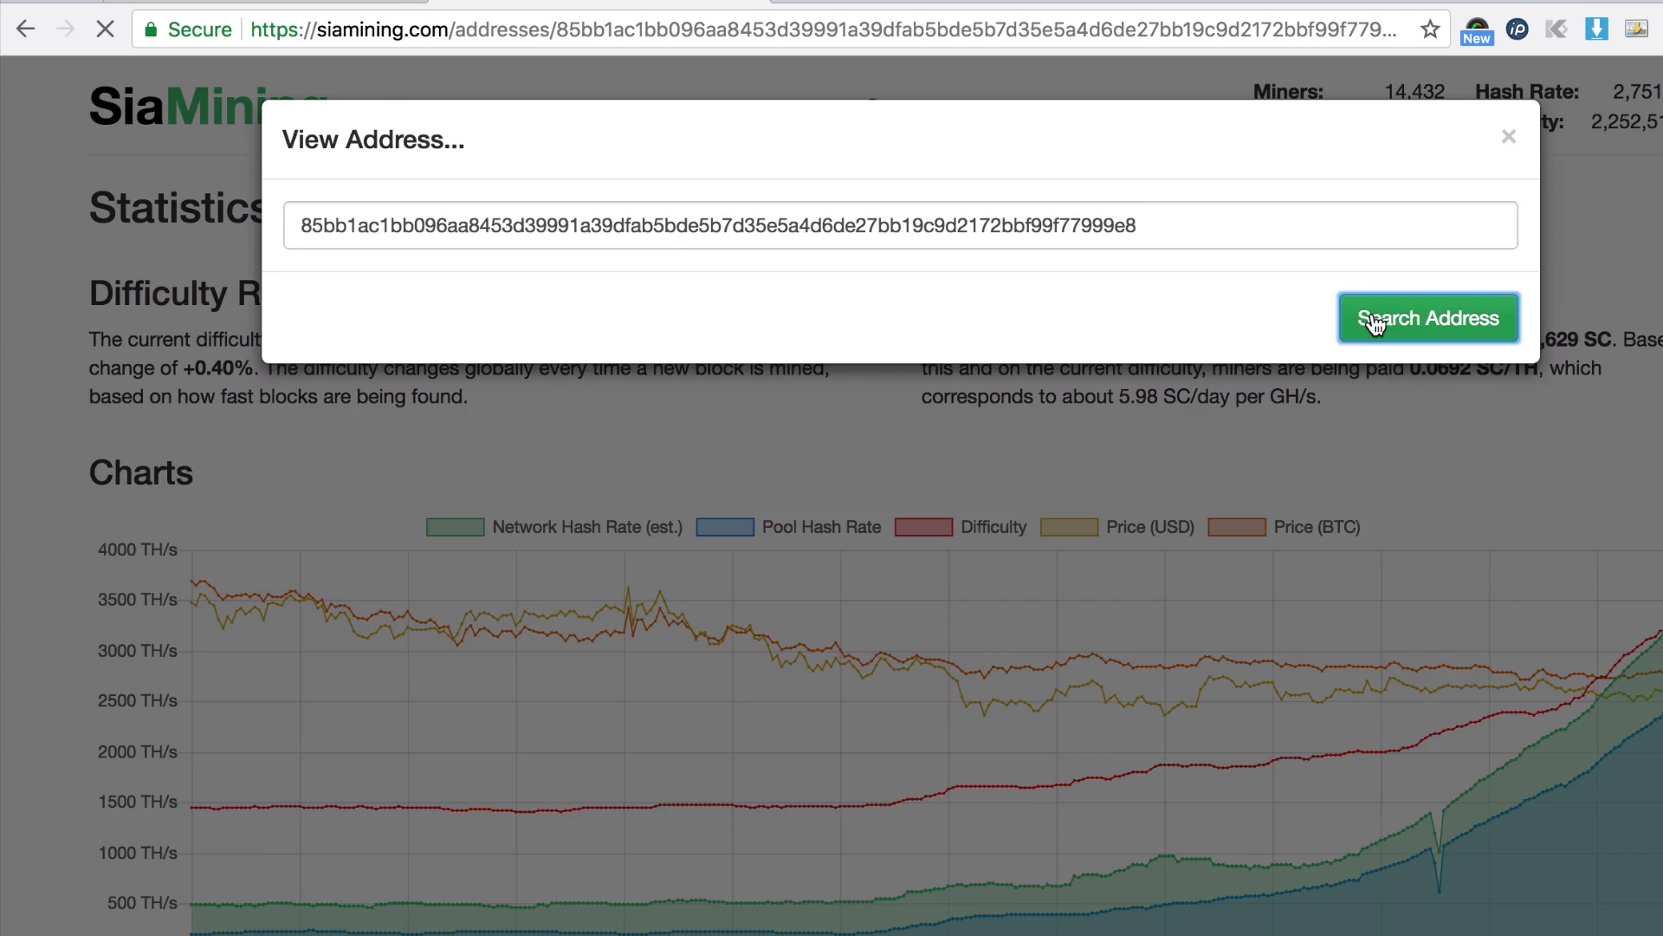
Refresh the address statistics so the unpaid balance rises to 4.75 SC
left_click(1426, 317)
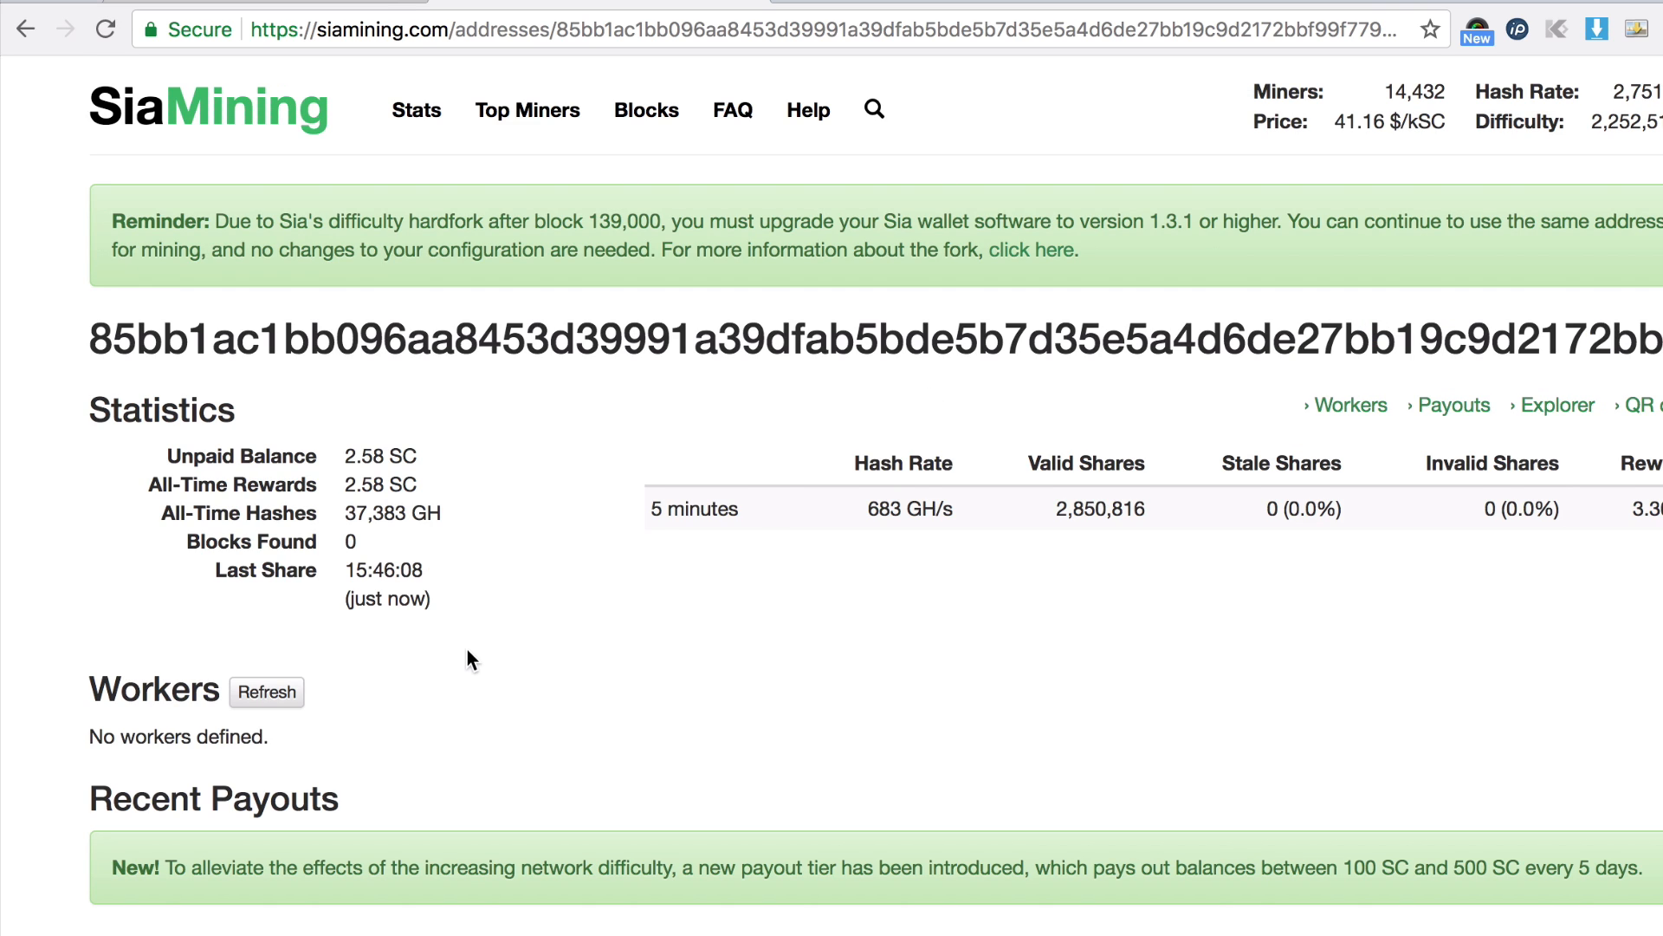
mouse_move(395, 536)
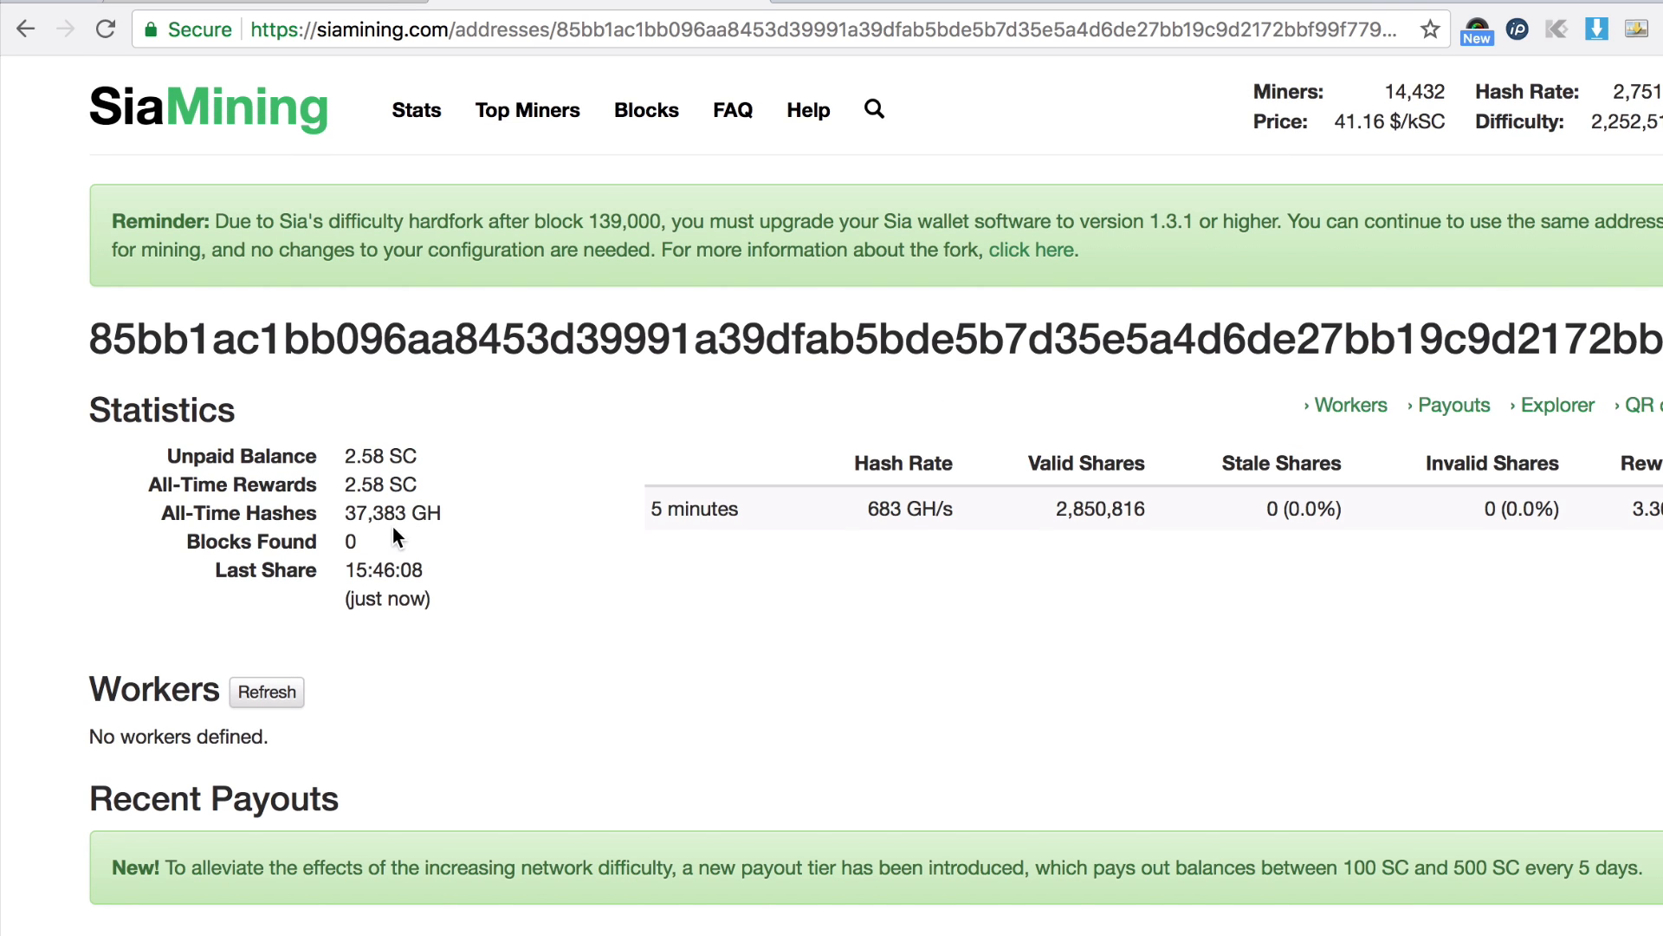
mouse_move(903, 546)
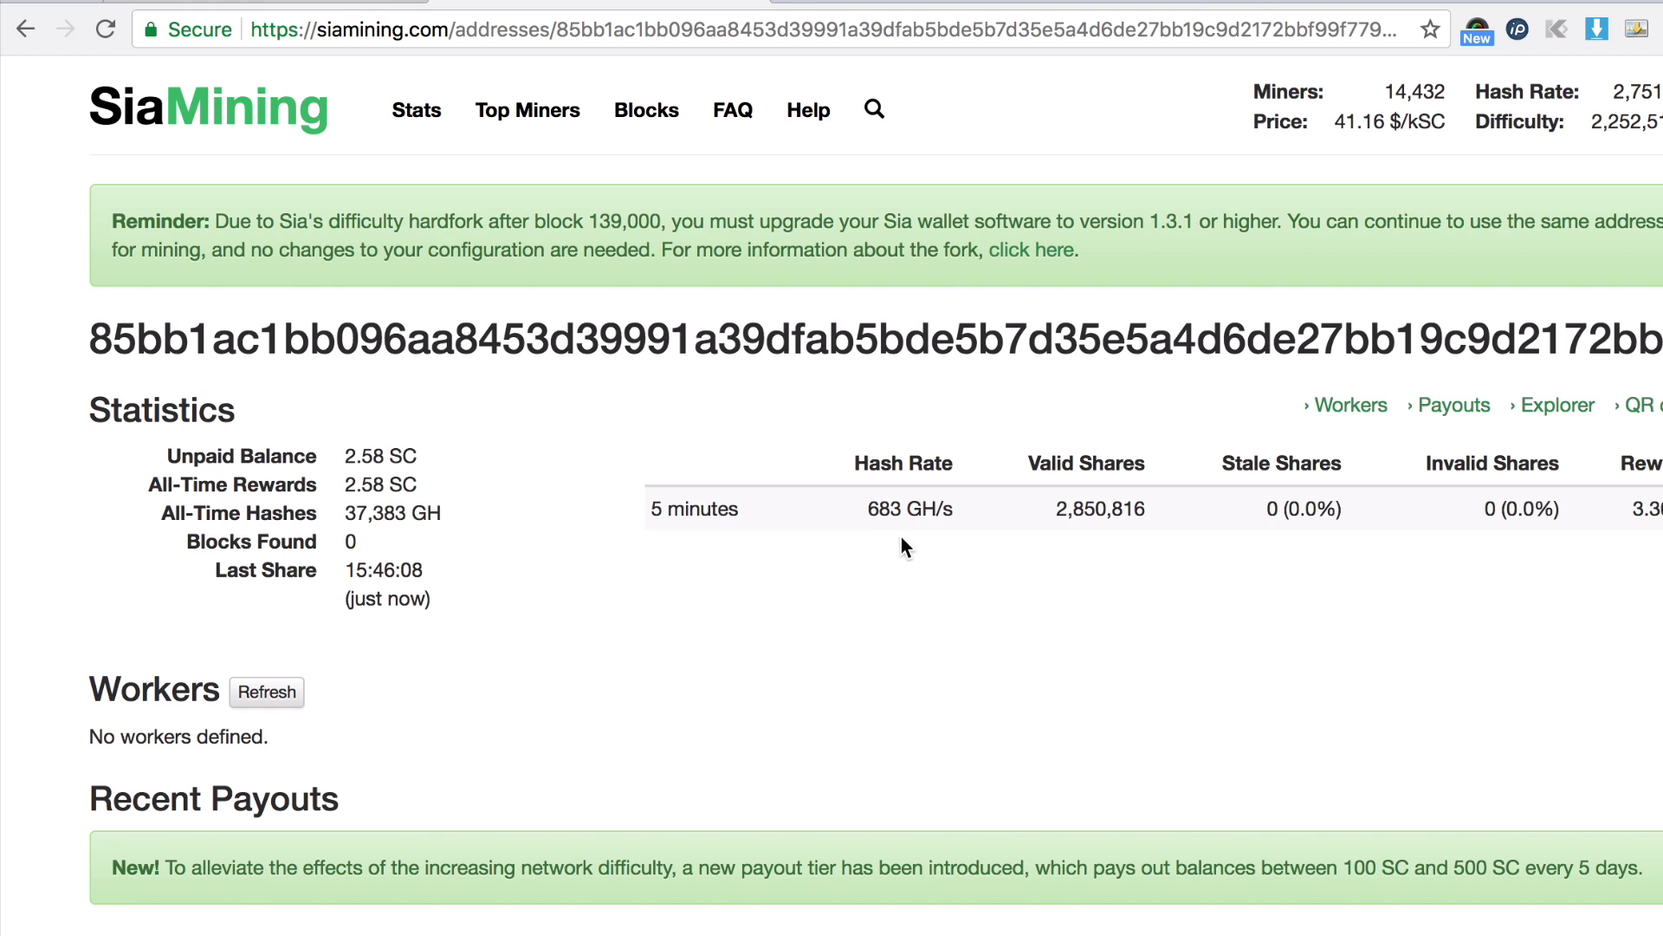
mouse_move(1110, 570)
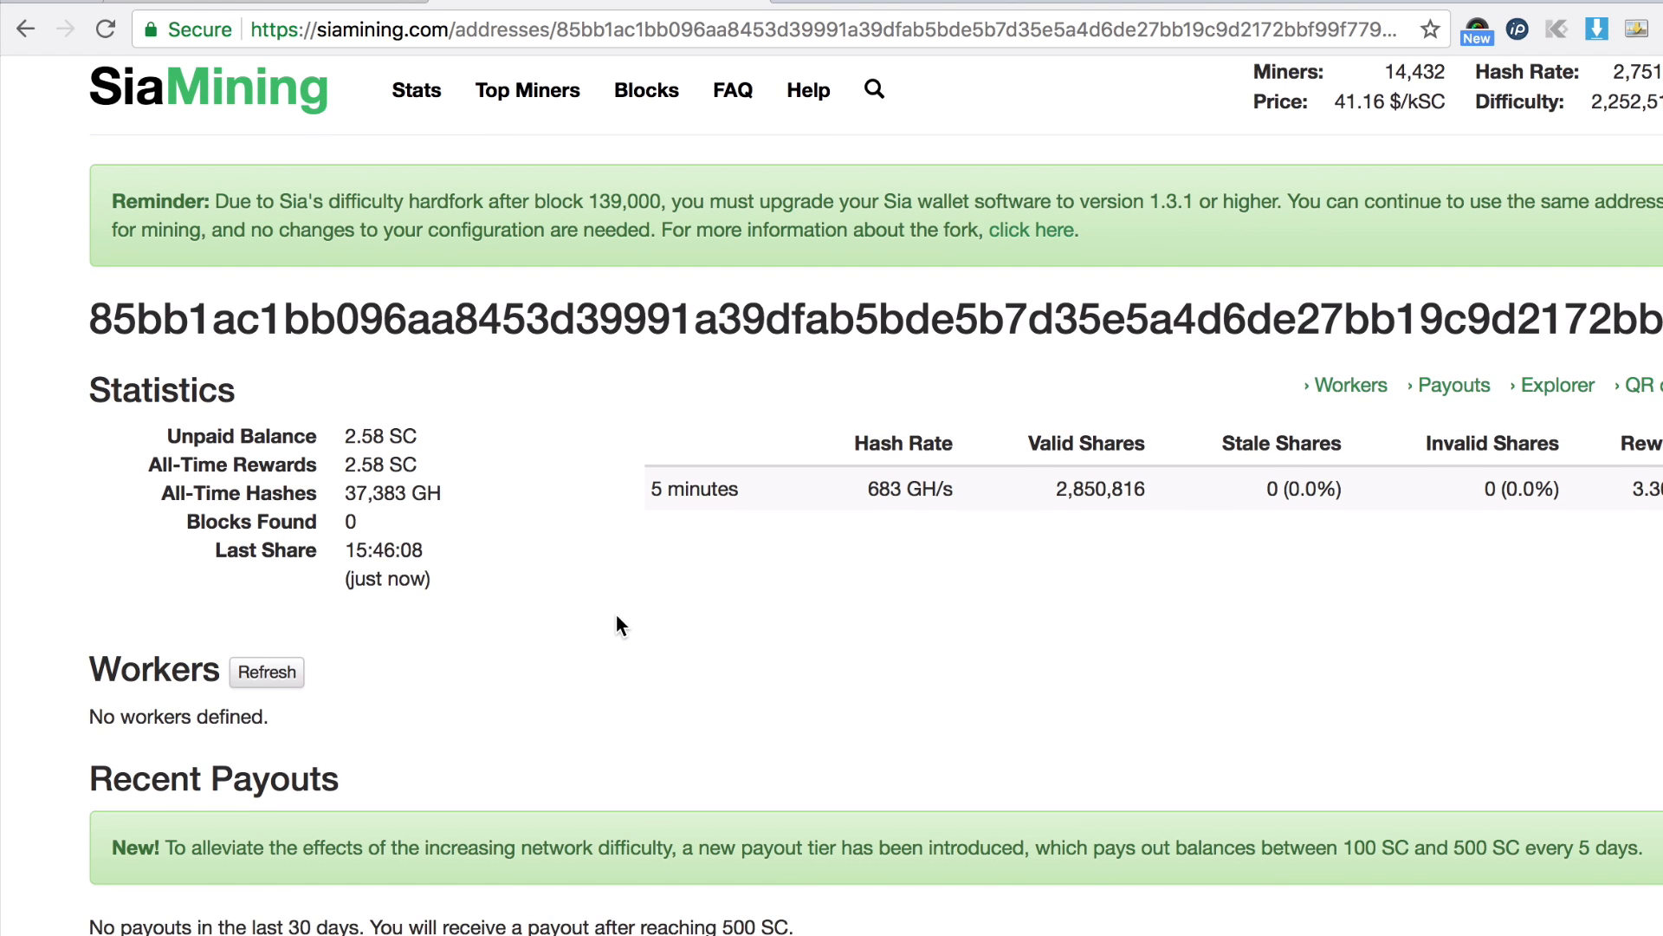
mouse_move(267, 672)
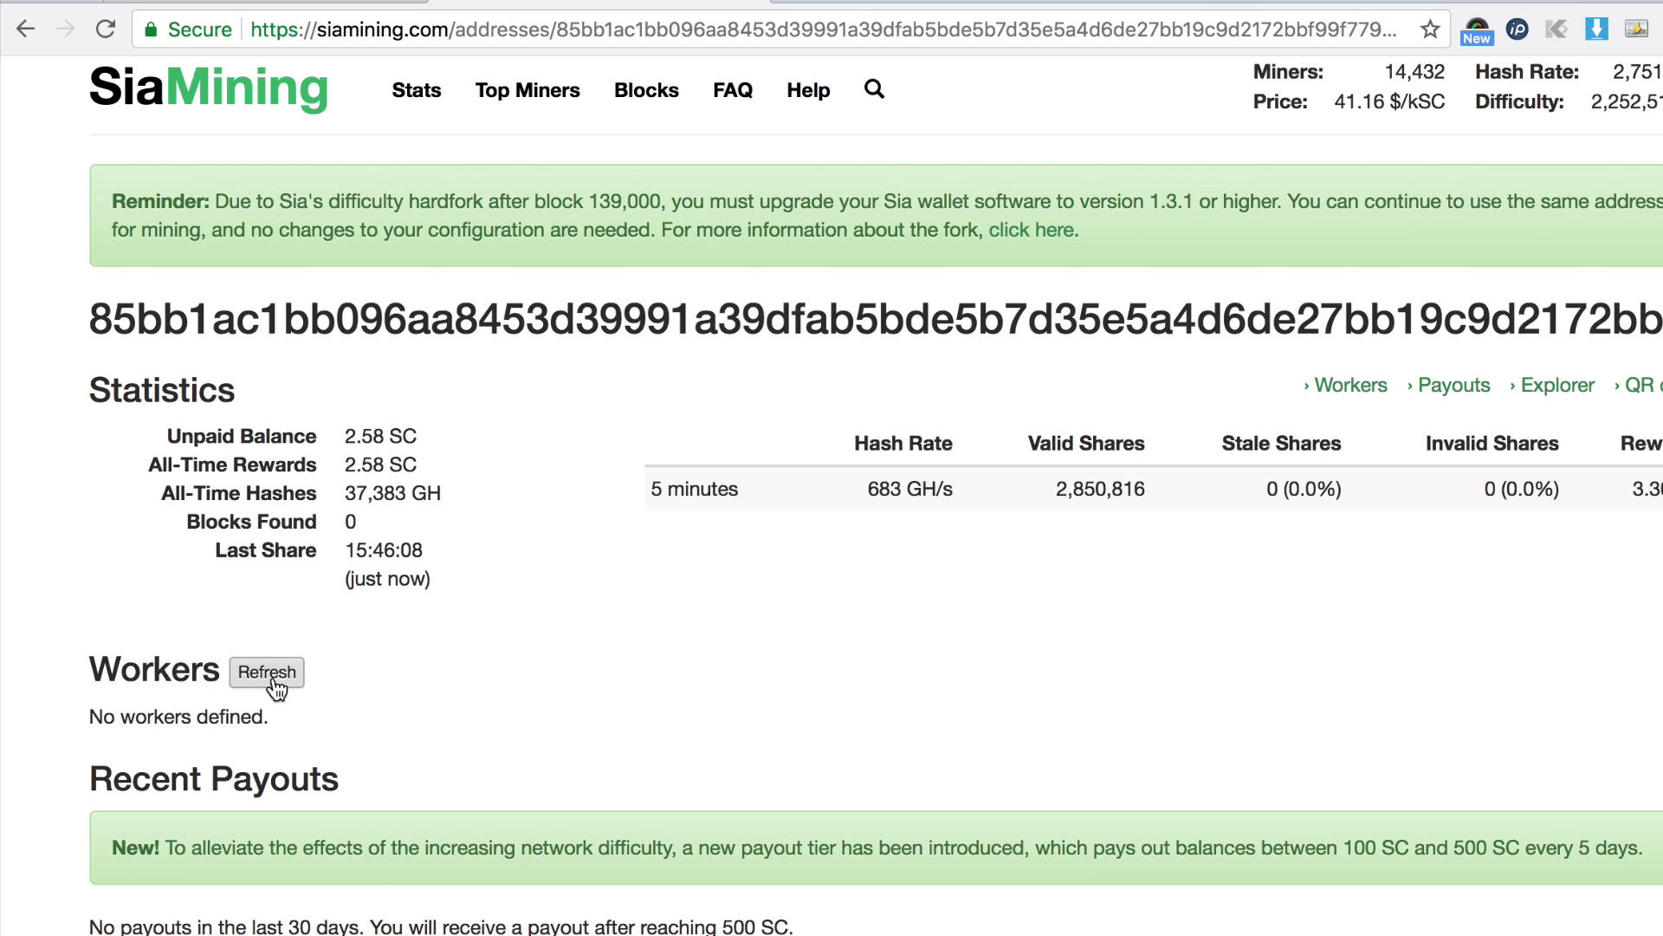
left_click(267, 672)
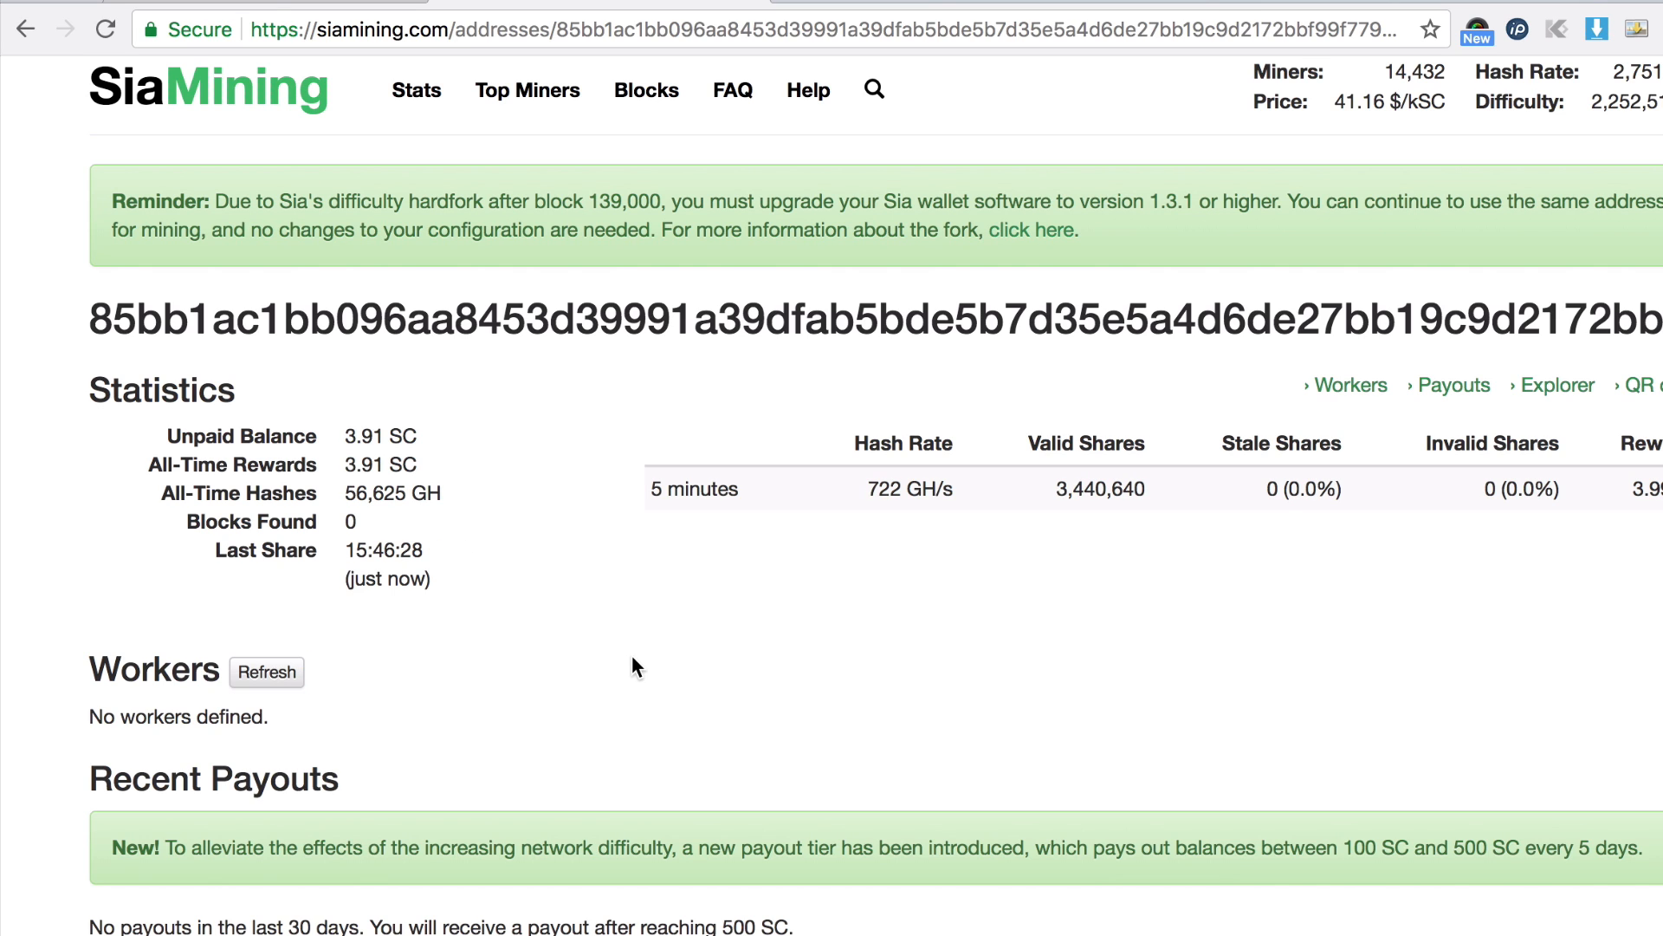
mouse_move(499, 518)
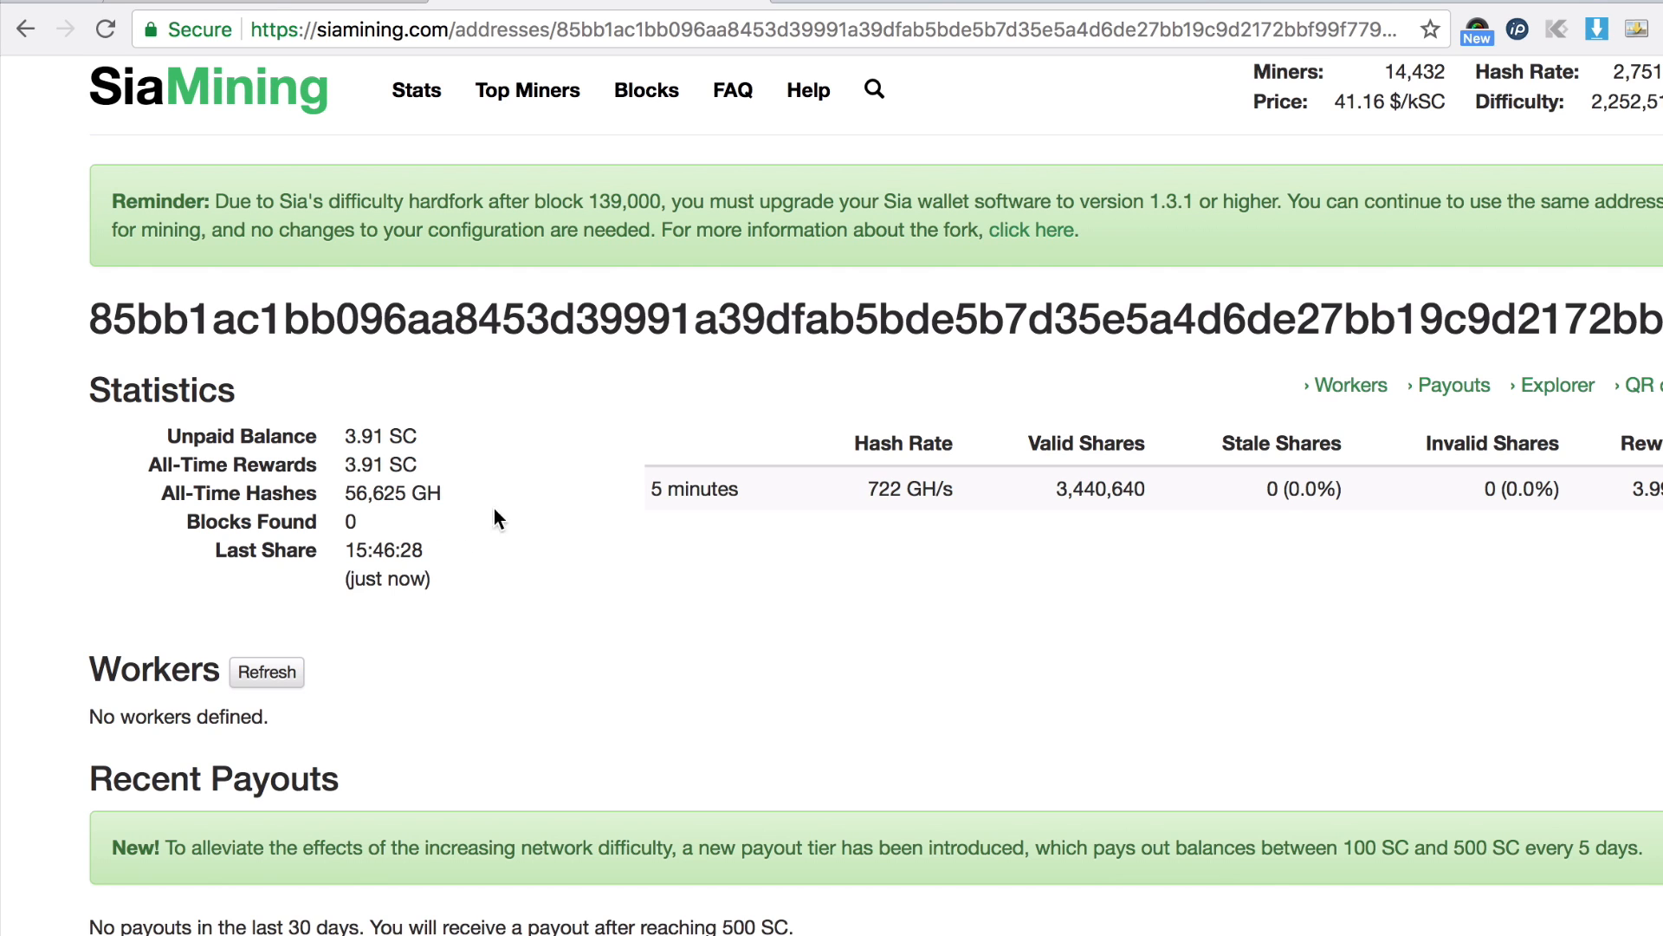
mouse_move(397, 440)
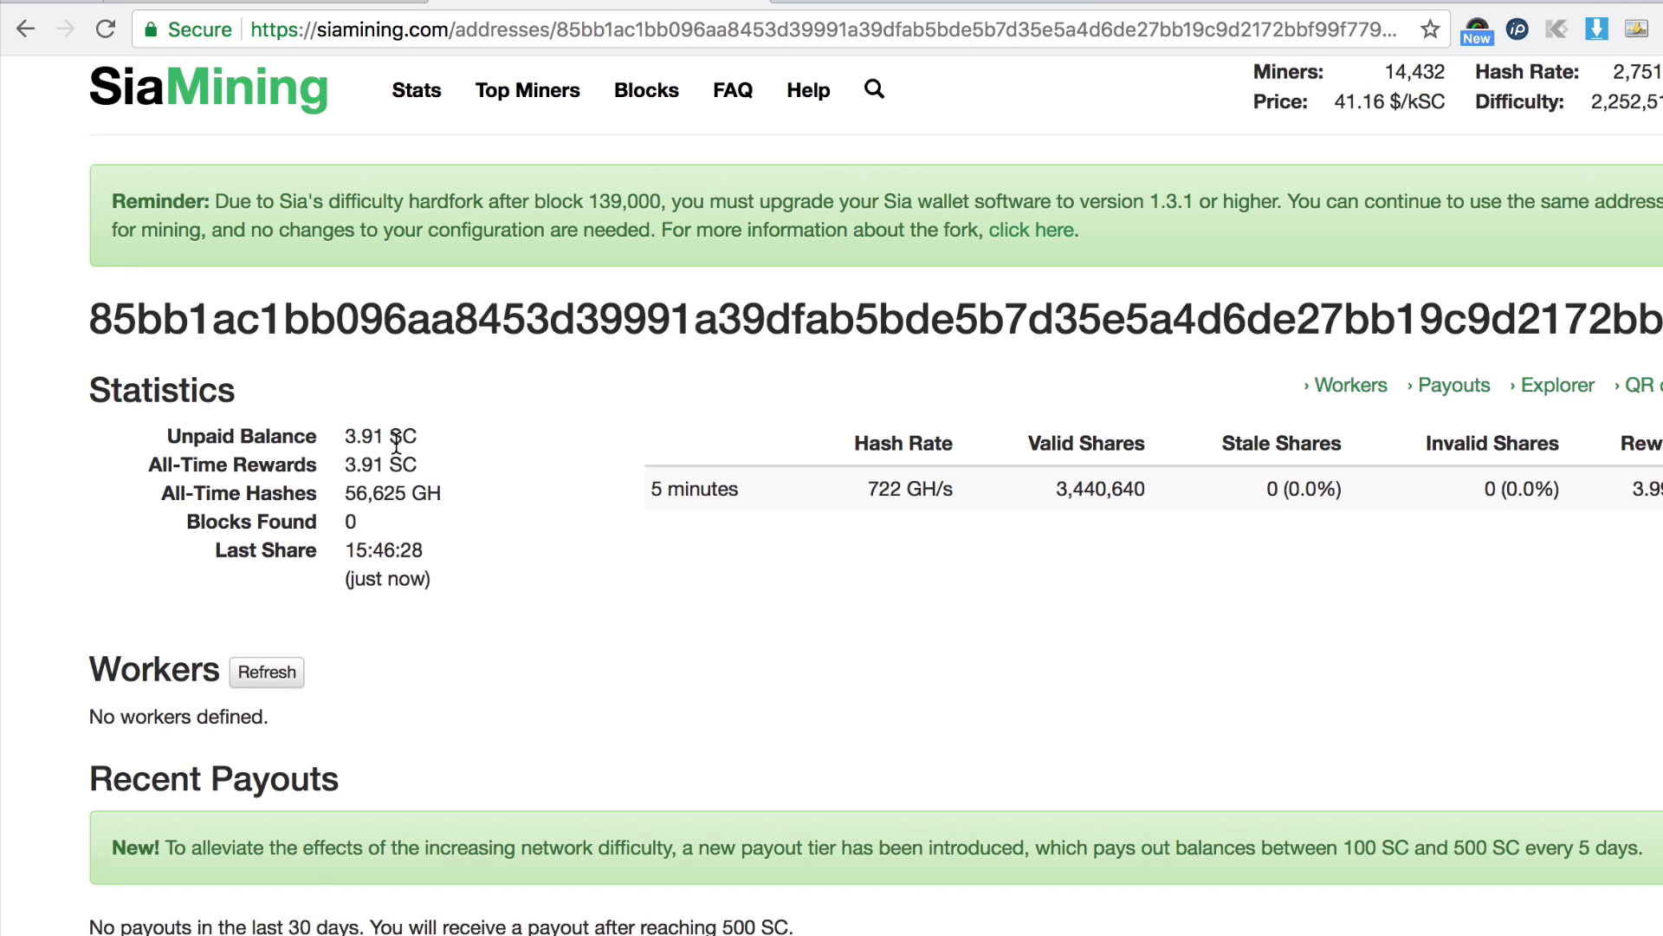
mouse_move(381, 616)
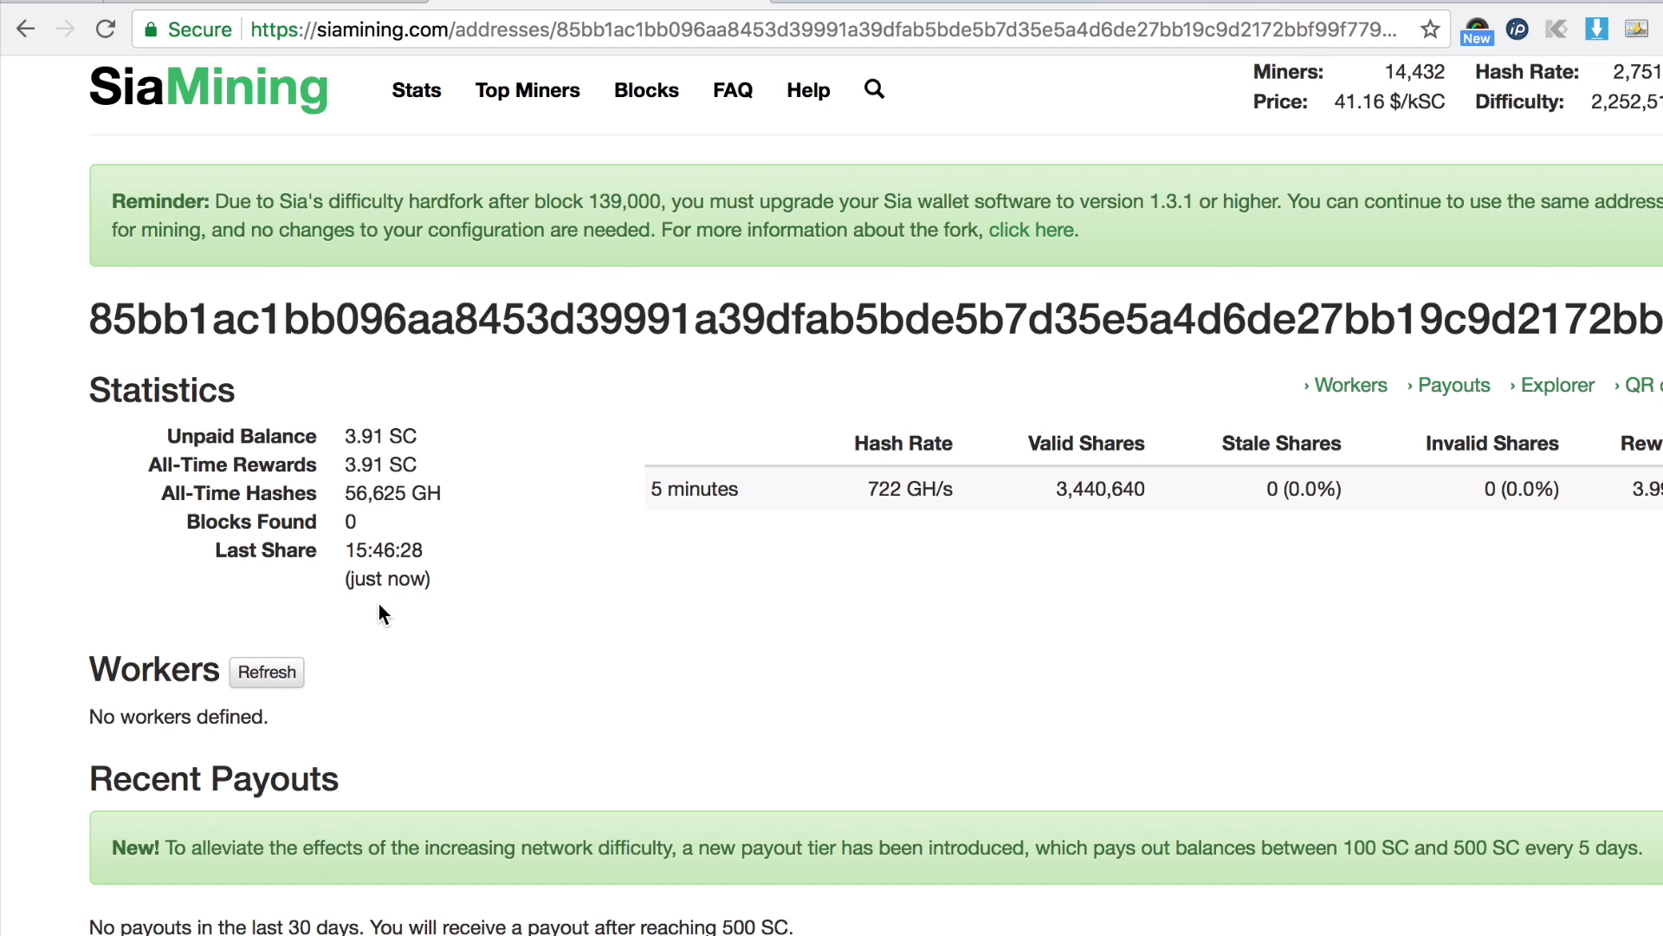
mouse_move(381, 518)
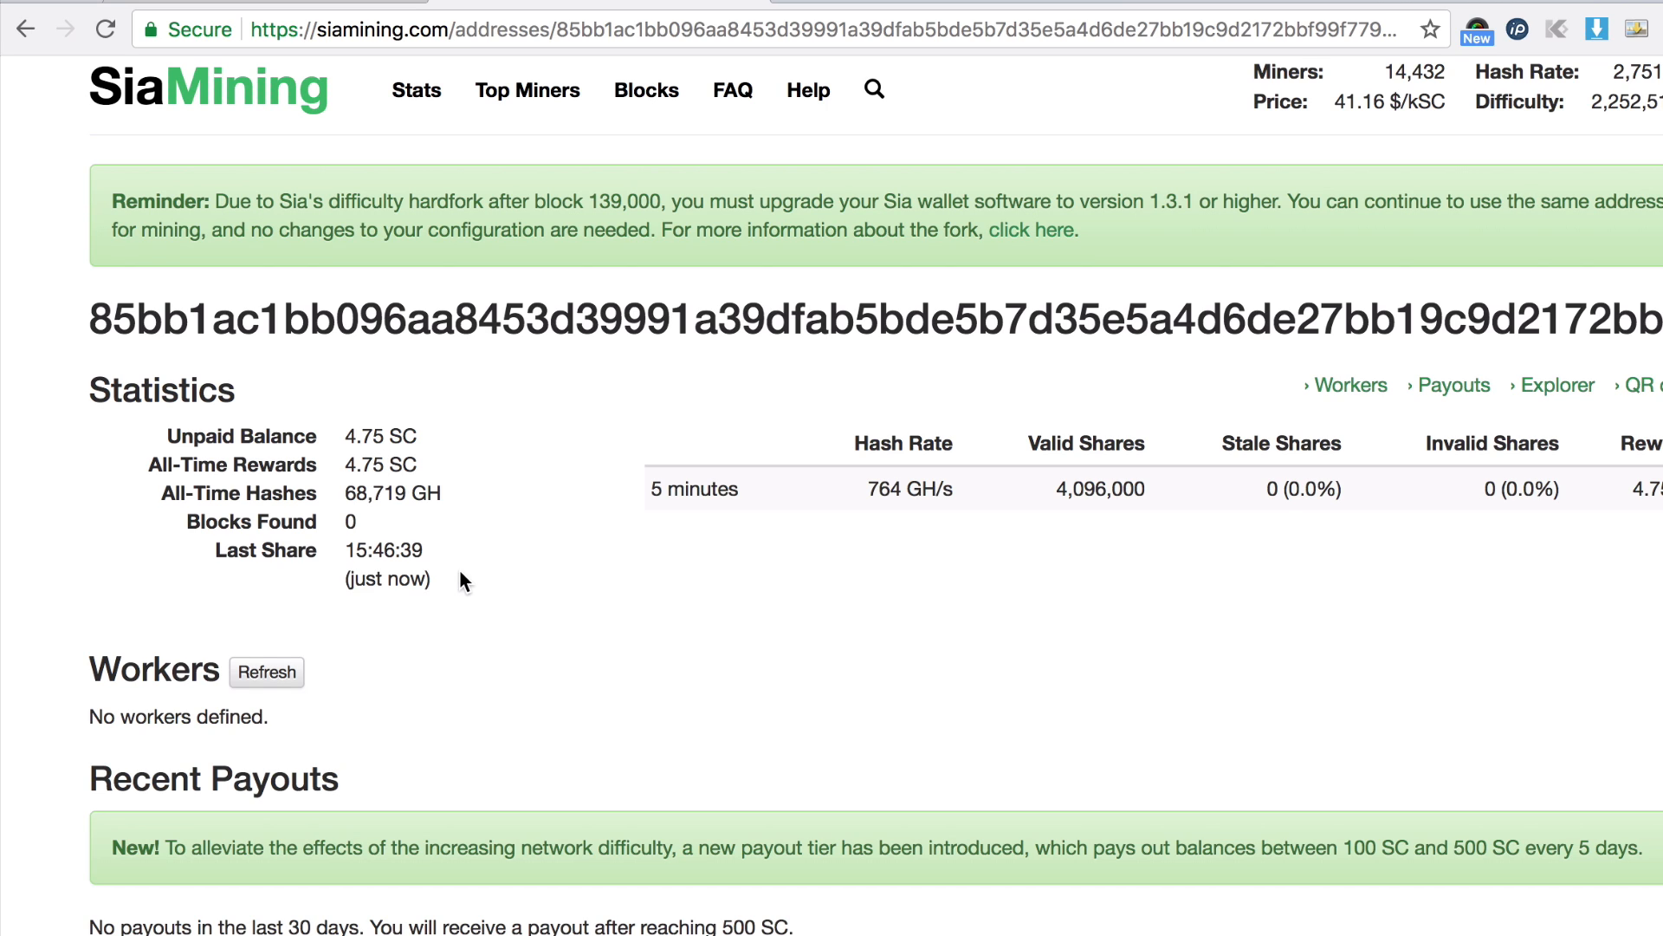
mouse_move(580, 630)
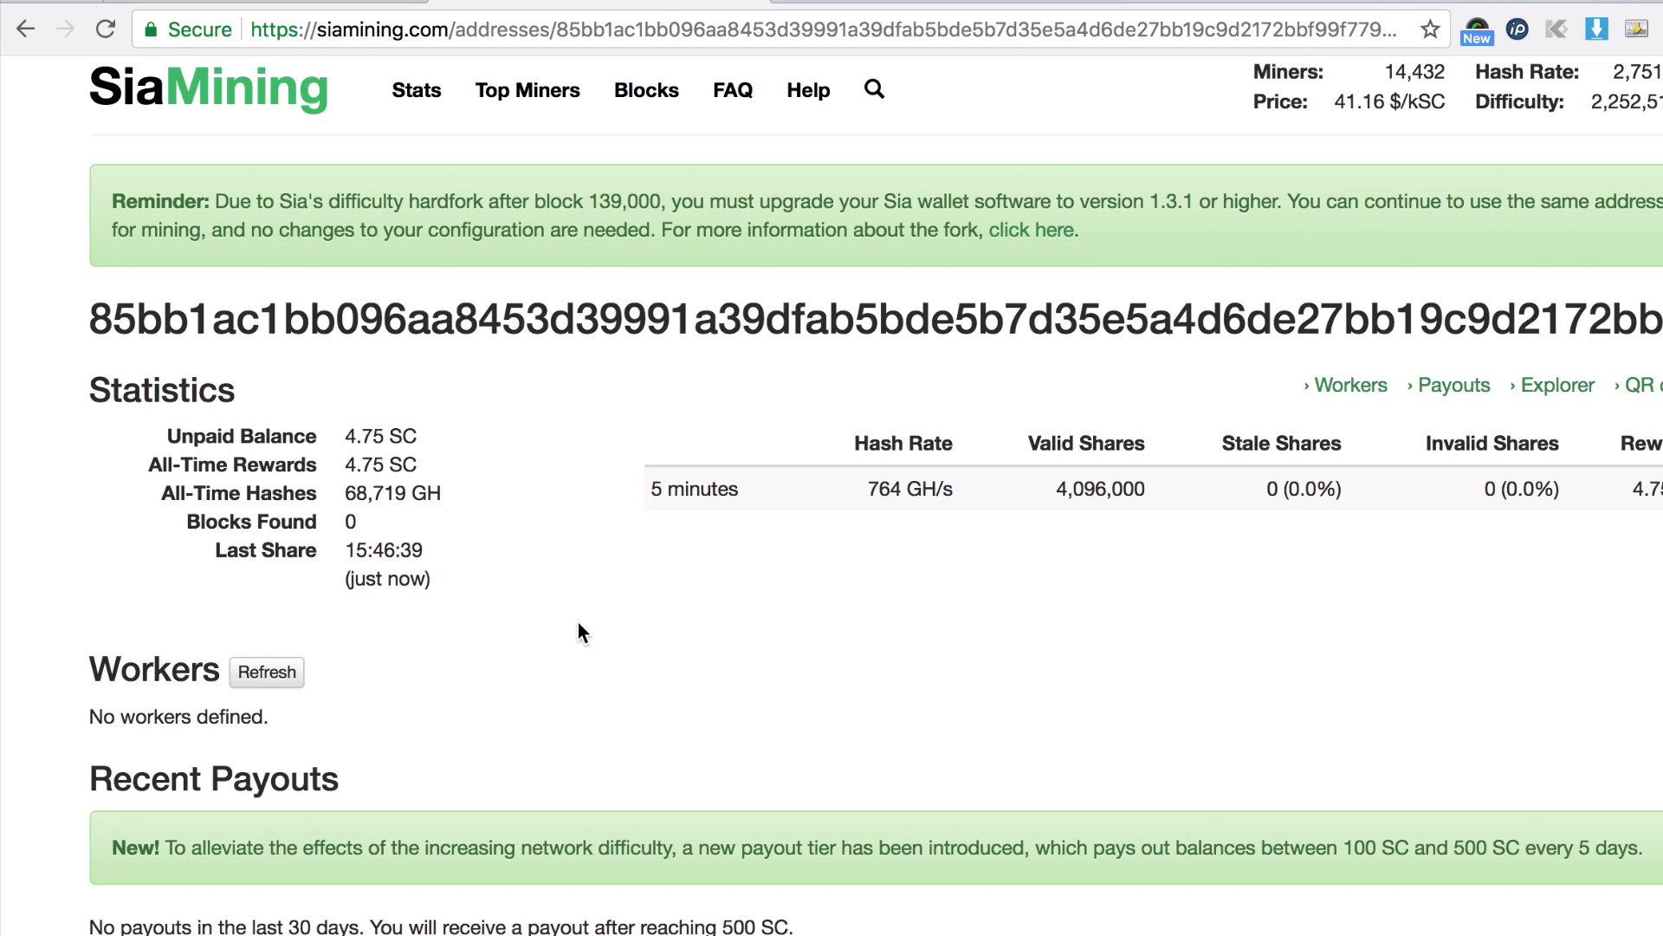
mouse_move(796, 5)
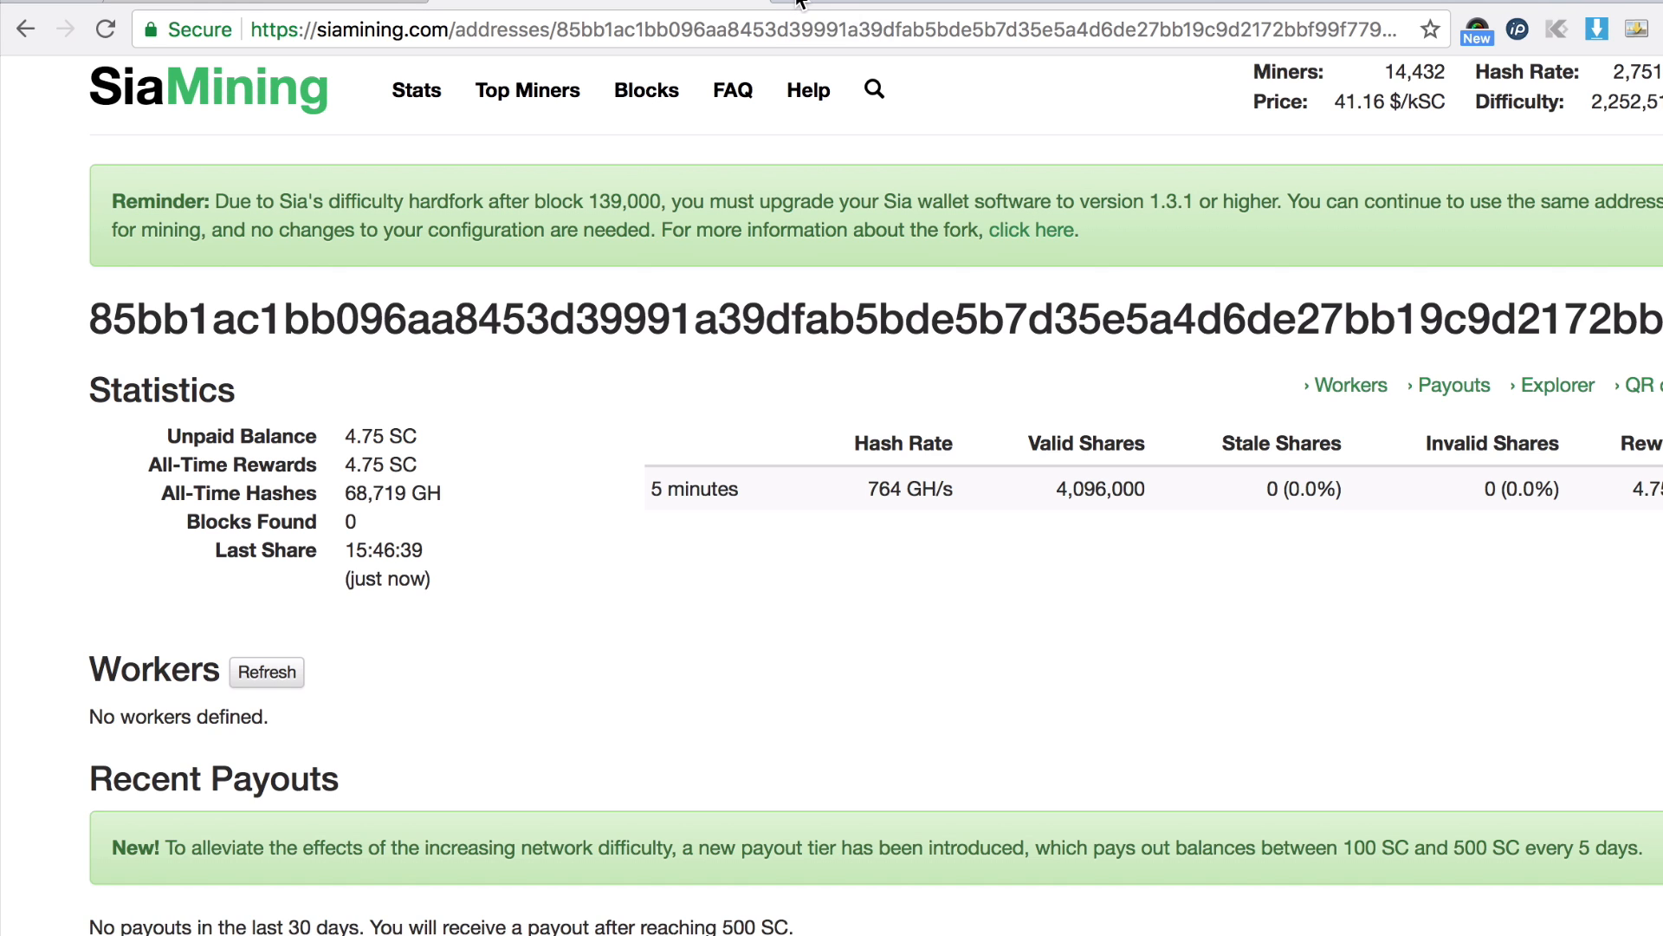
type("stopwatch")
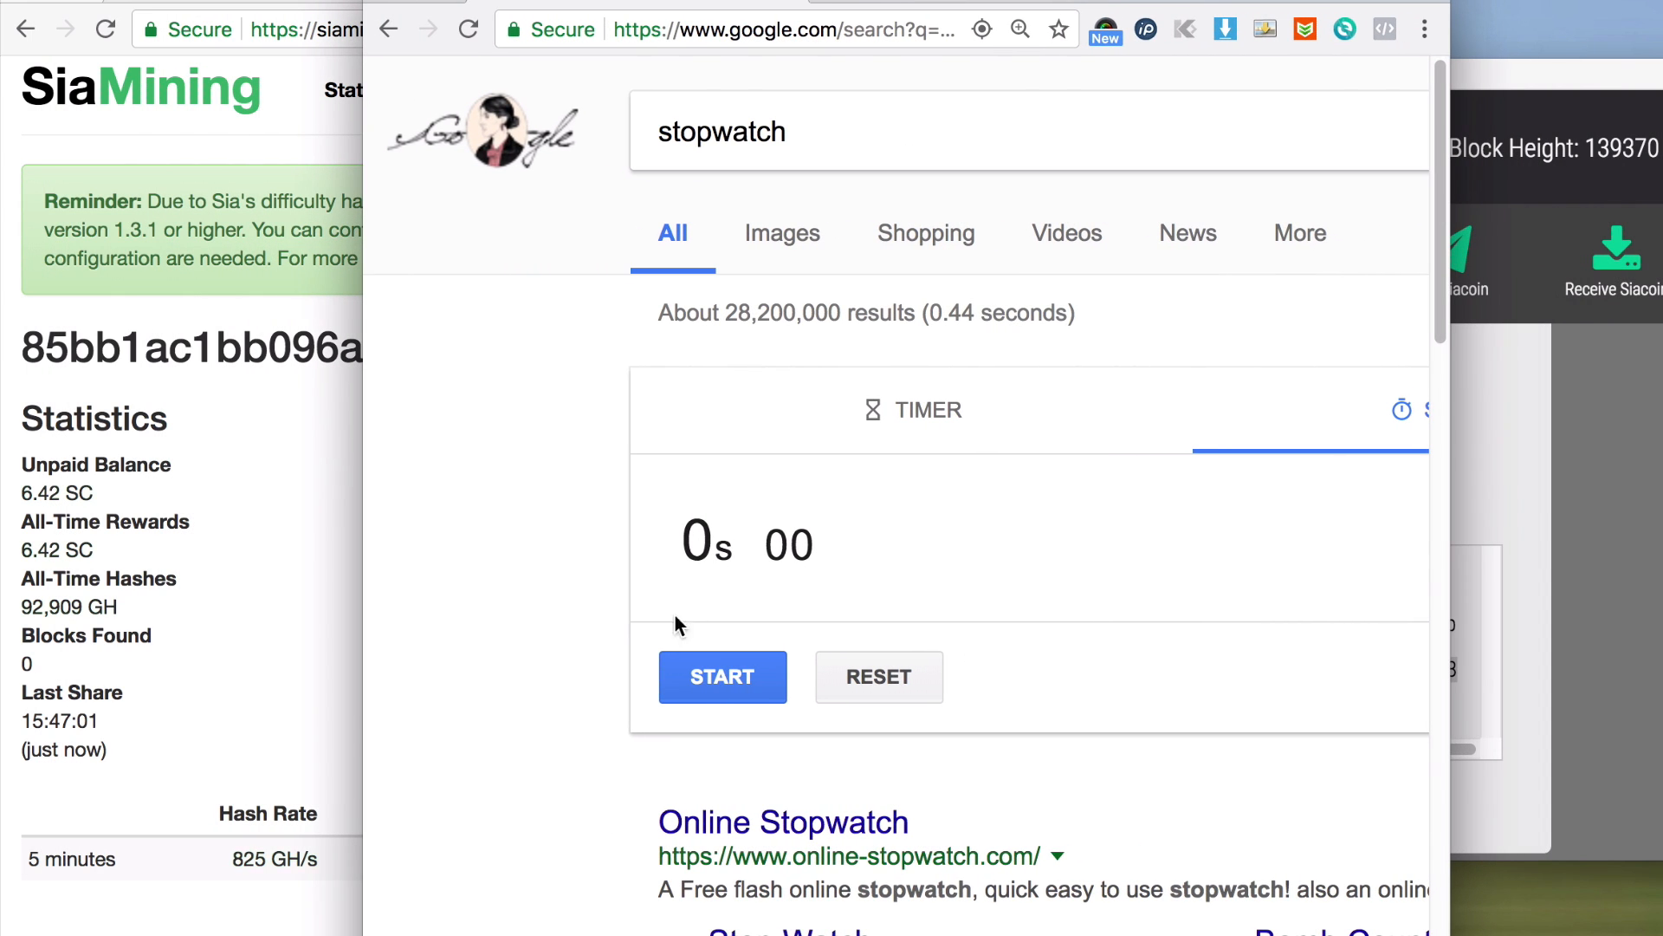
Run the Google stopwatch about half a minute, then leave the page
left_click(723, 678)
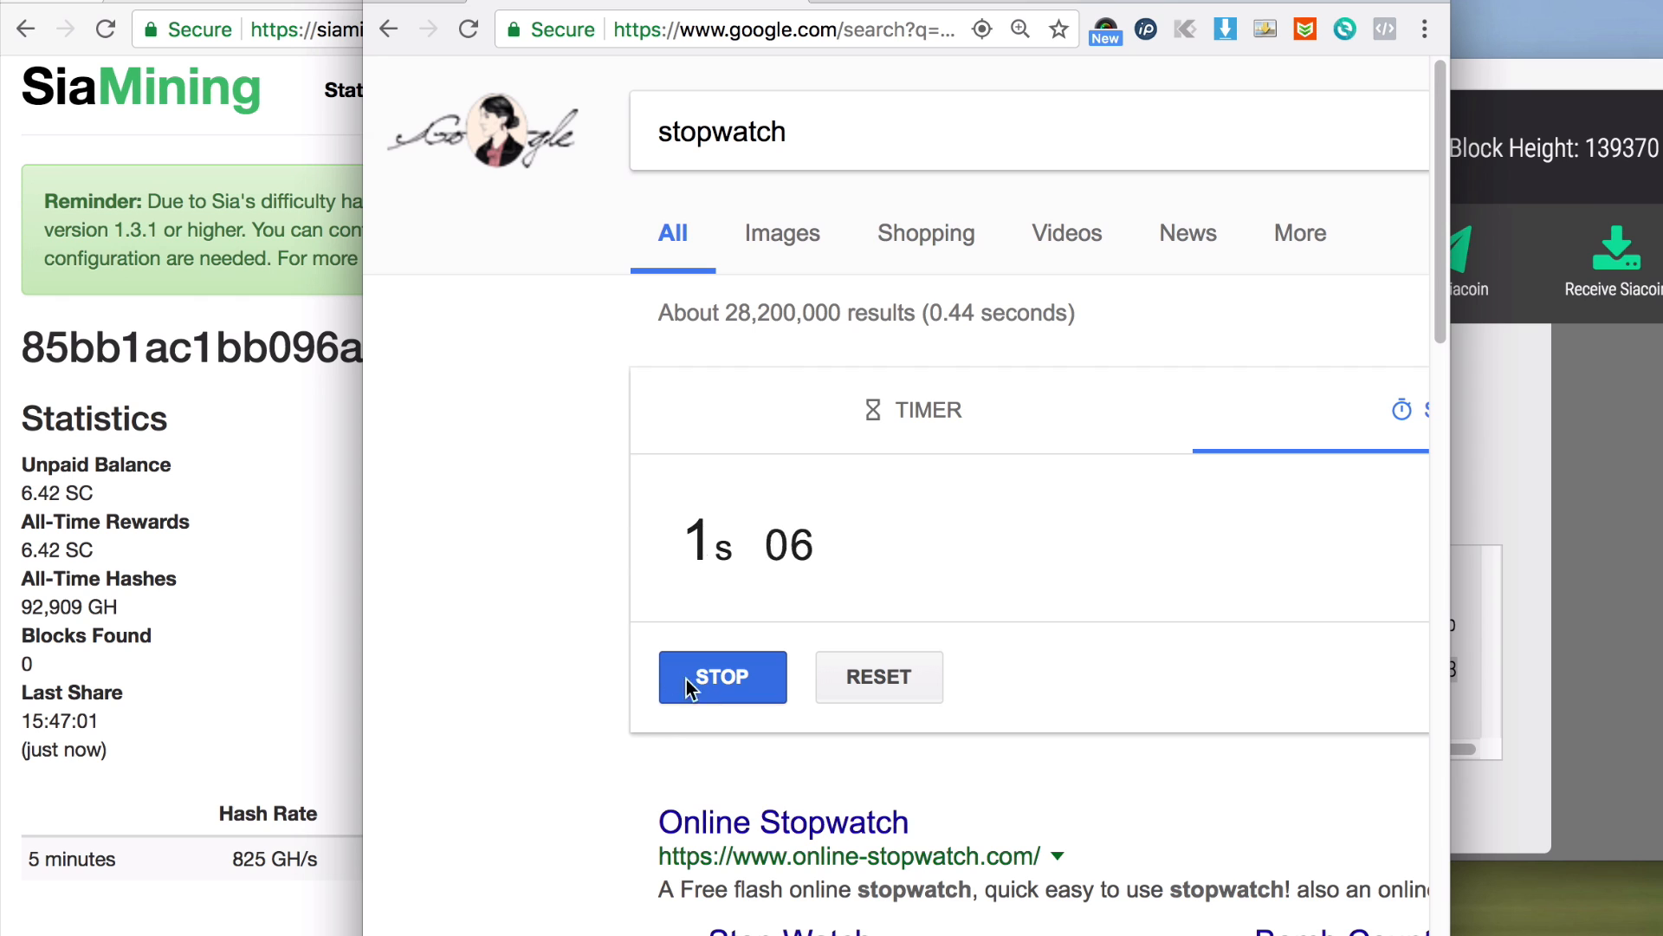
mouse_move(592, 615)
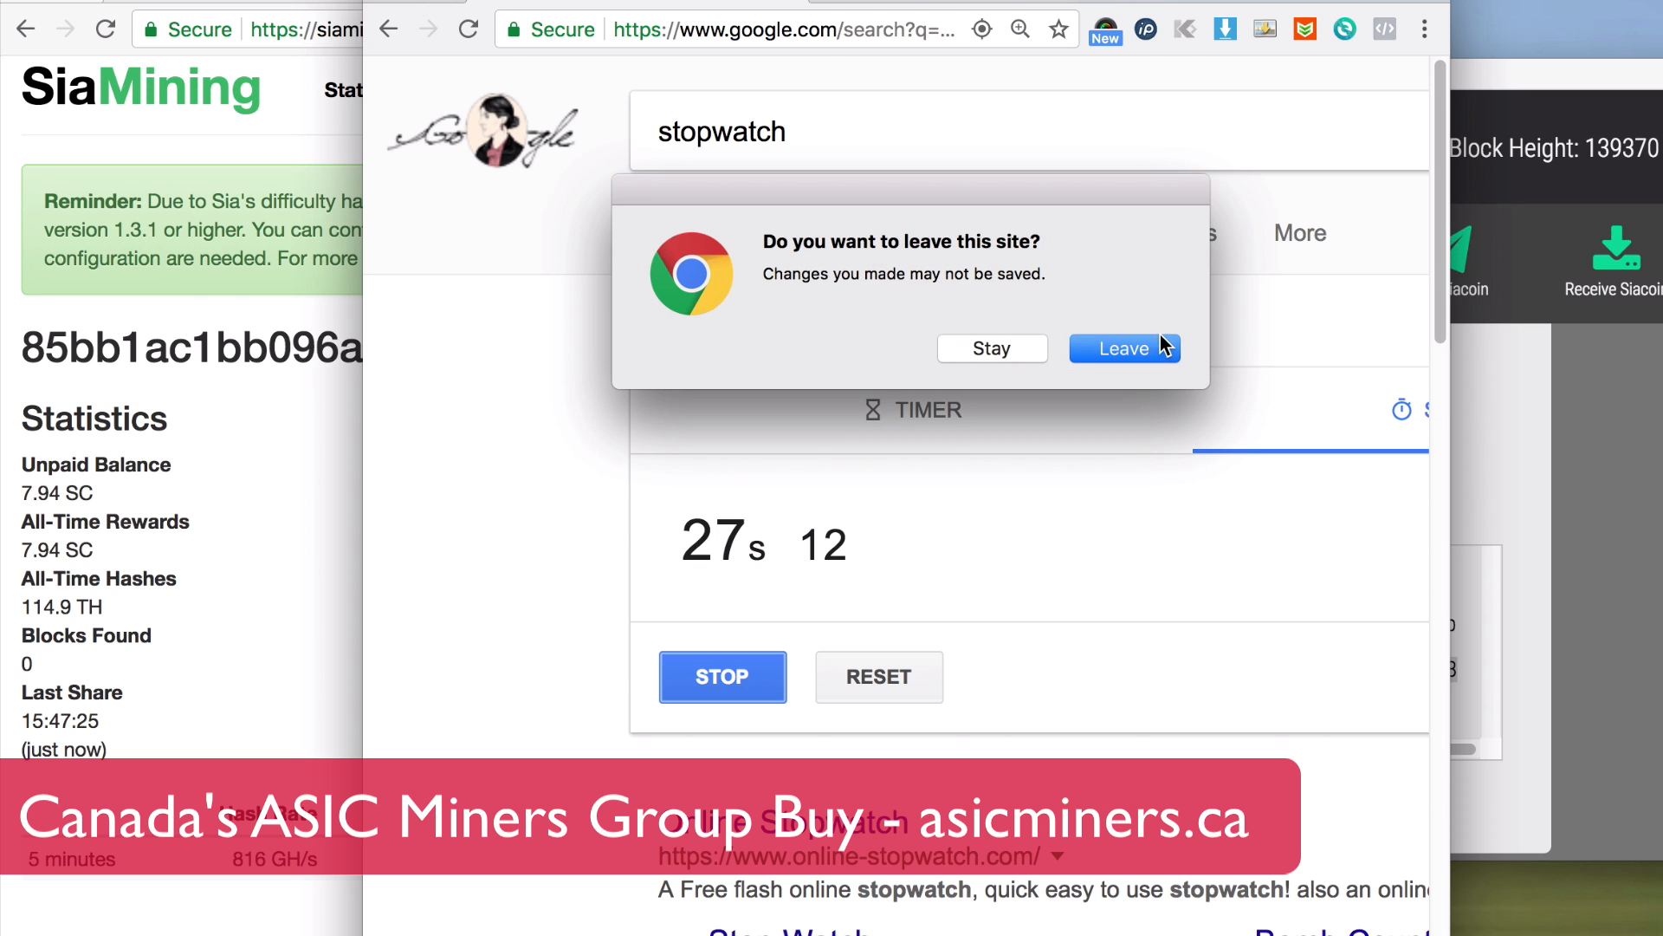
left_click(1123, 348)
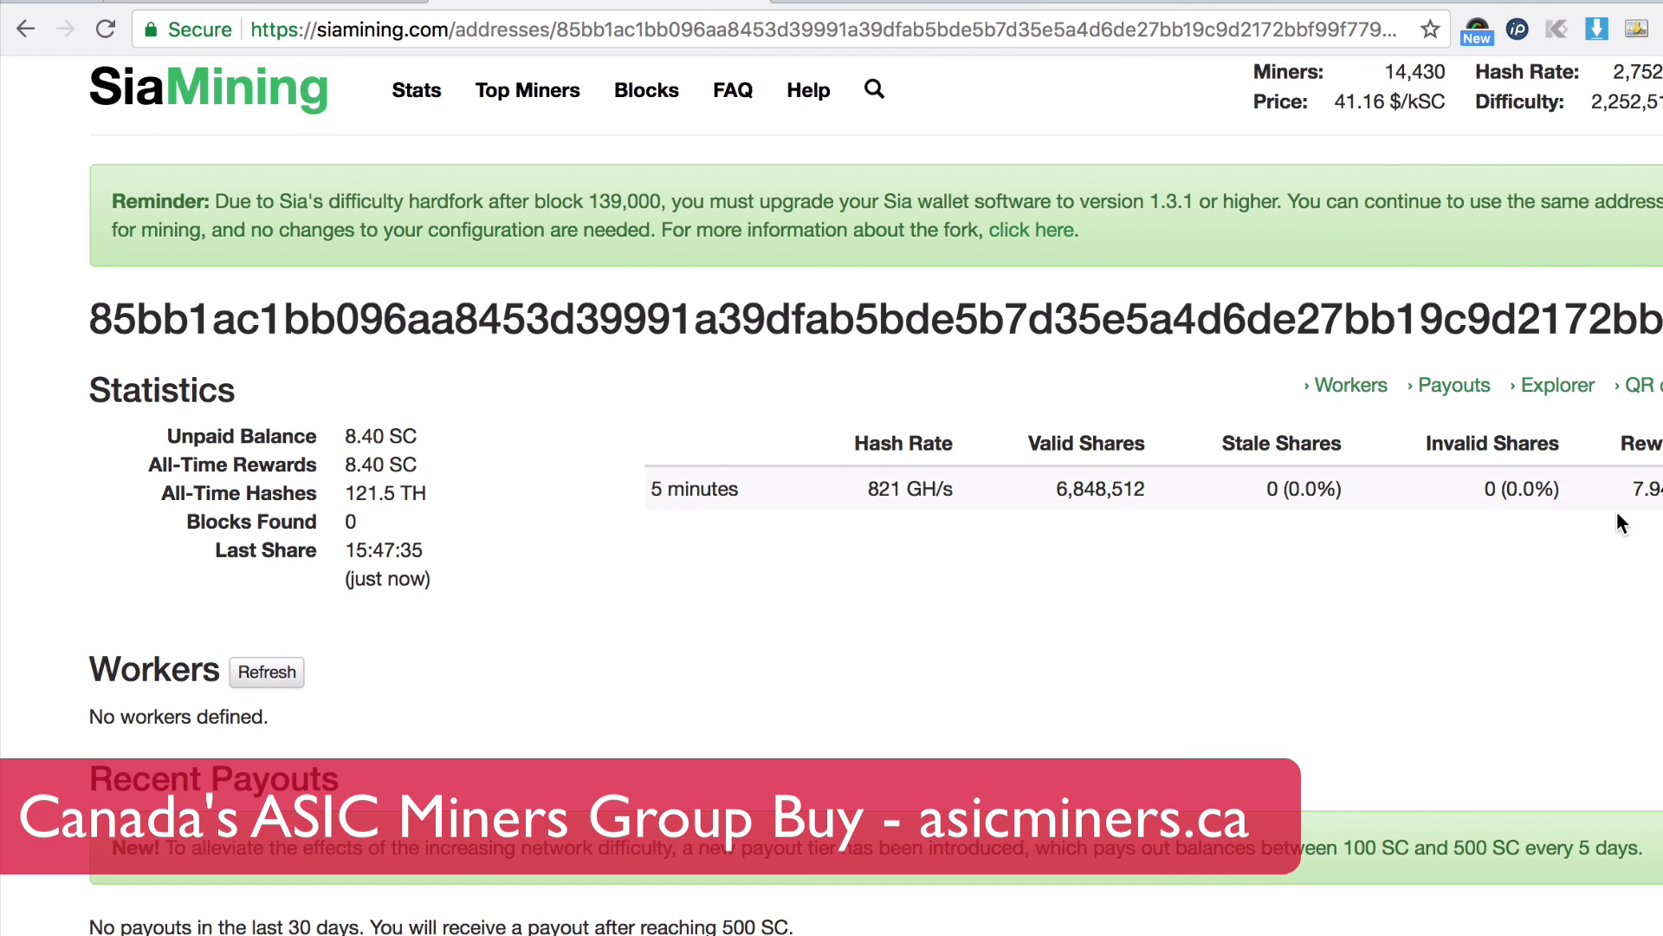
mouse_move(1634, 594)
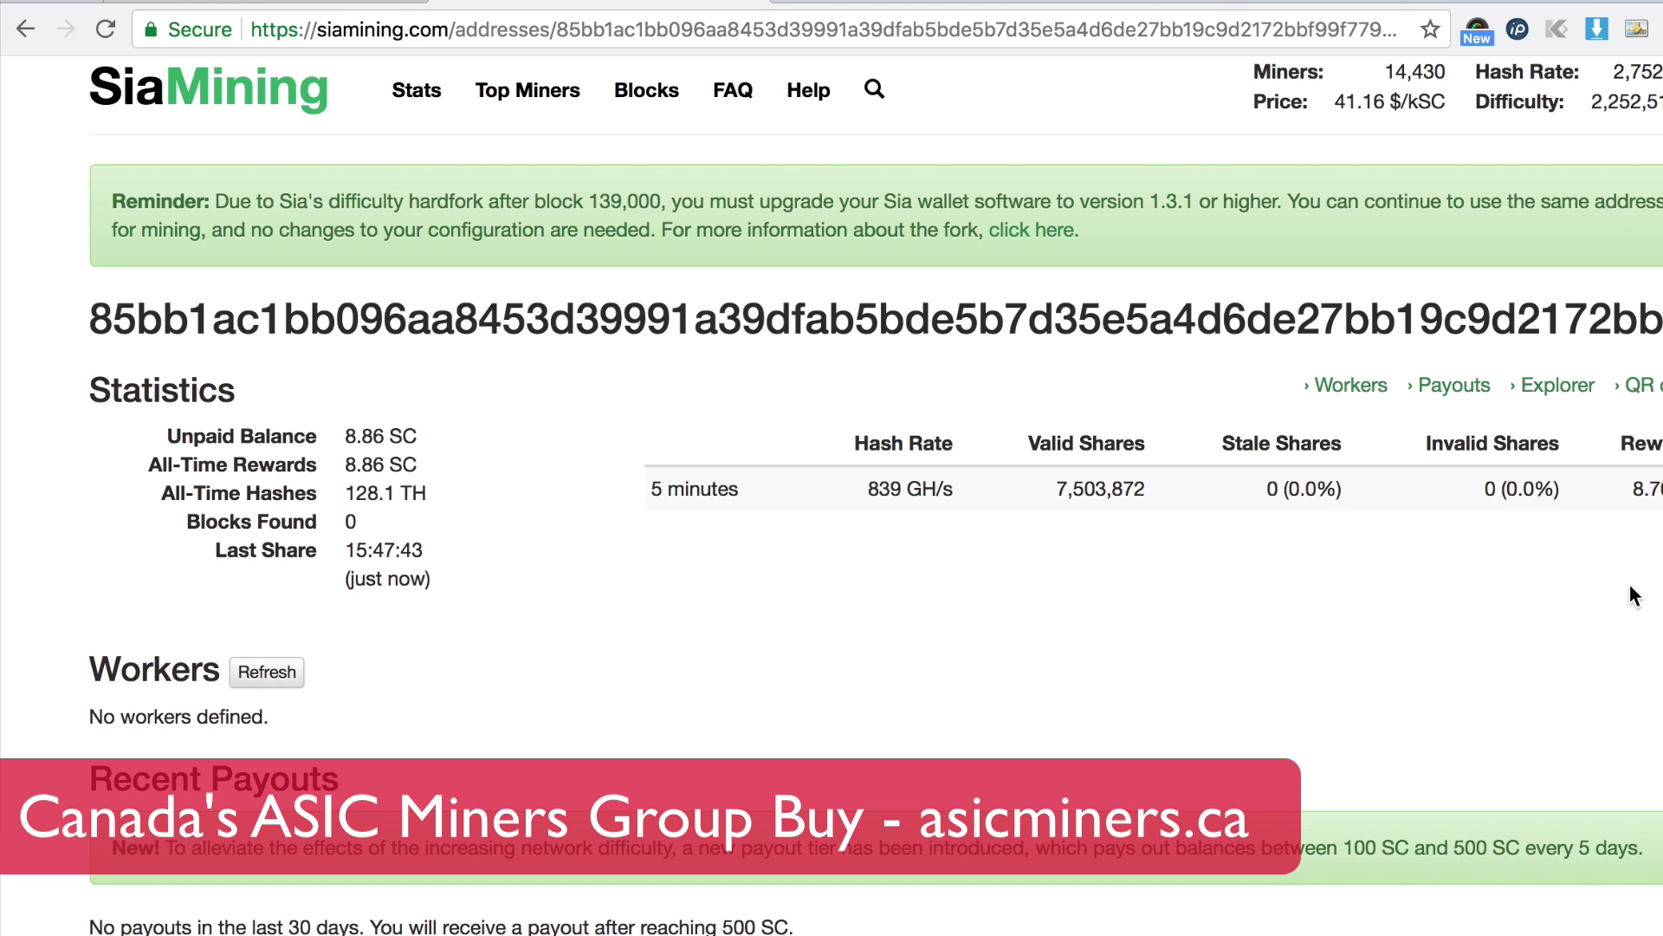
mouse_move(309, 103)
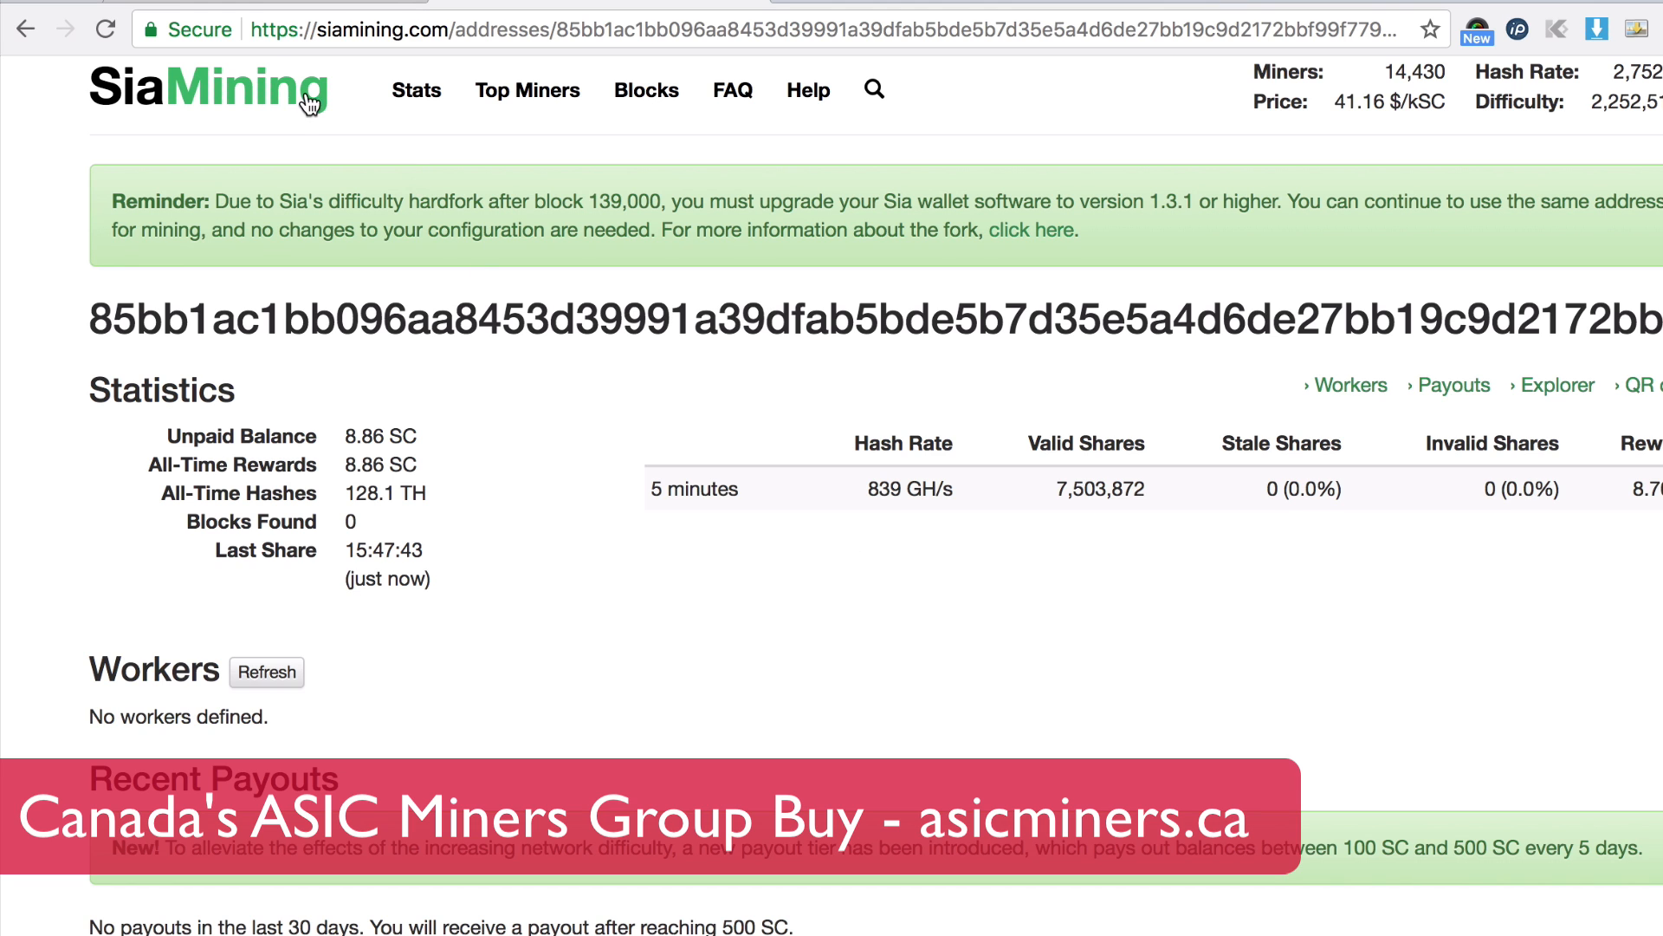